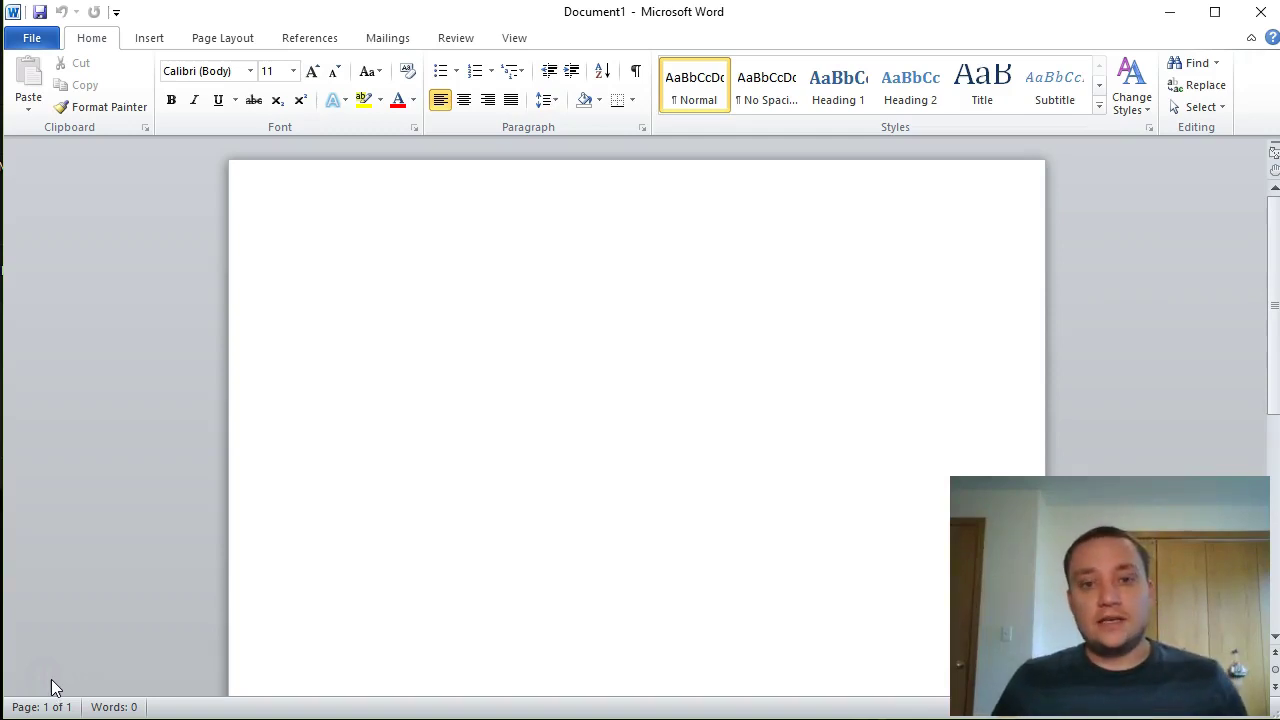
Step: Leave the blank Word document and bring up the Google home page in Chrome
left_click(326, 266)
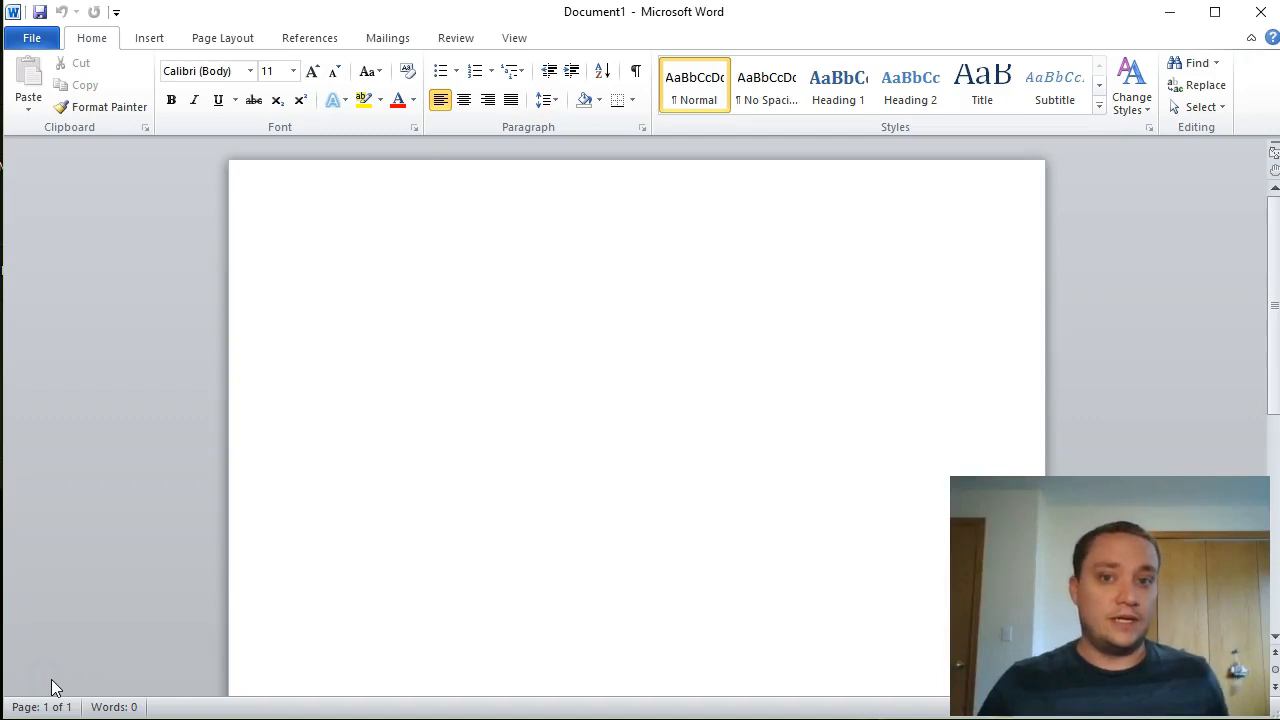
left_click(324, 264)
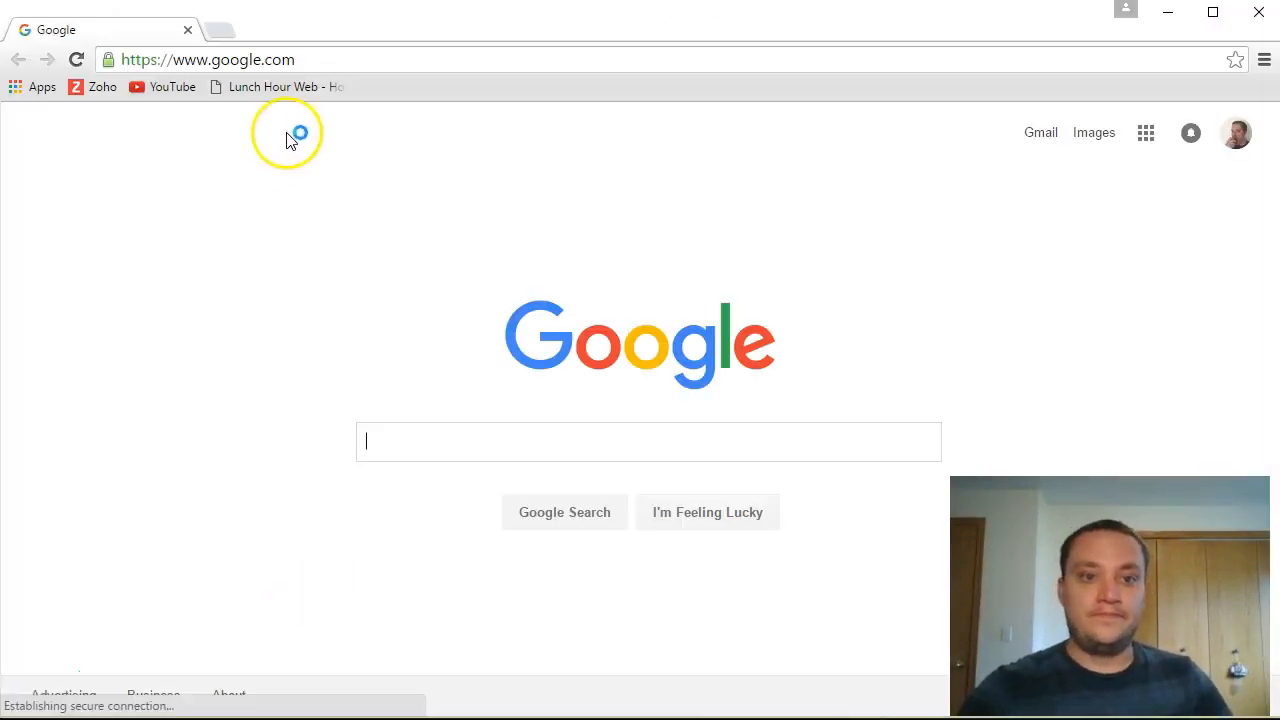
Step: Go to the Lunch Hour Web site's Videos list and scroll to episode 3
left_click(276, 86)
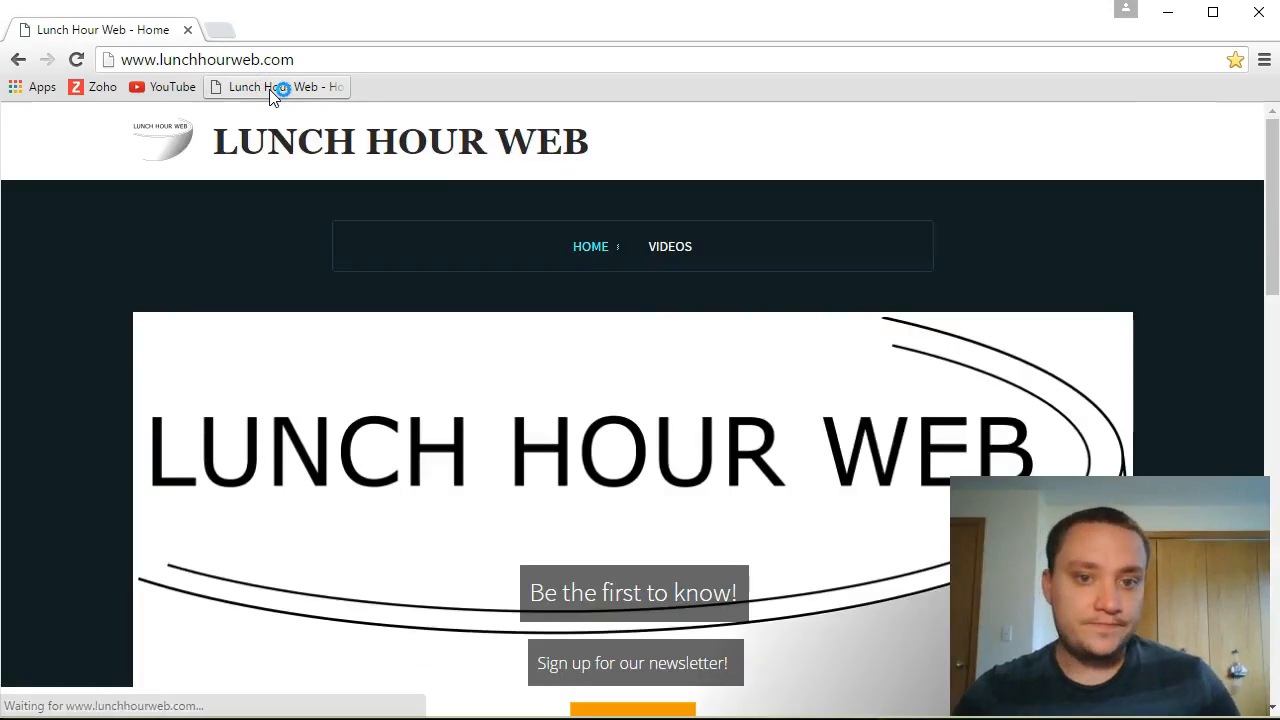
left_click(670, 246)
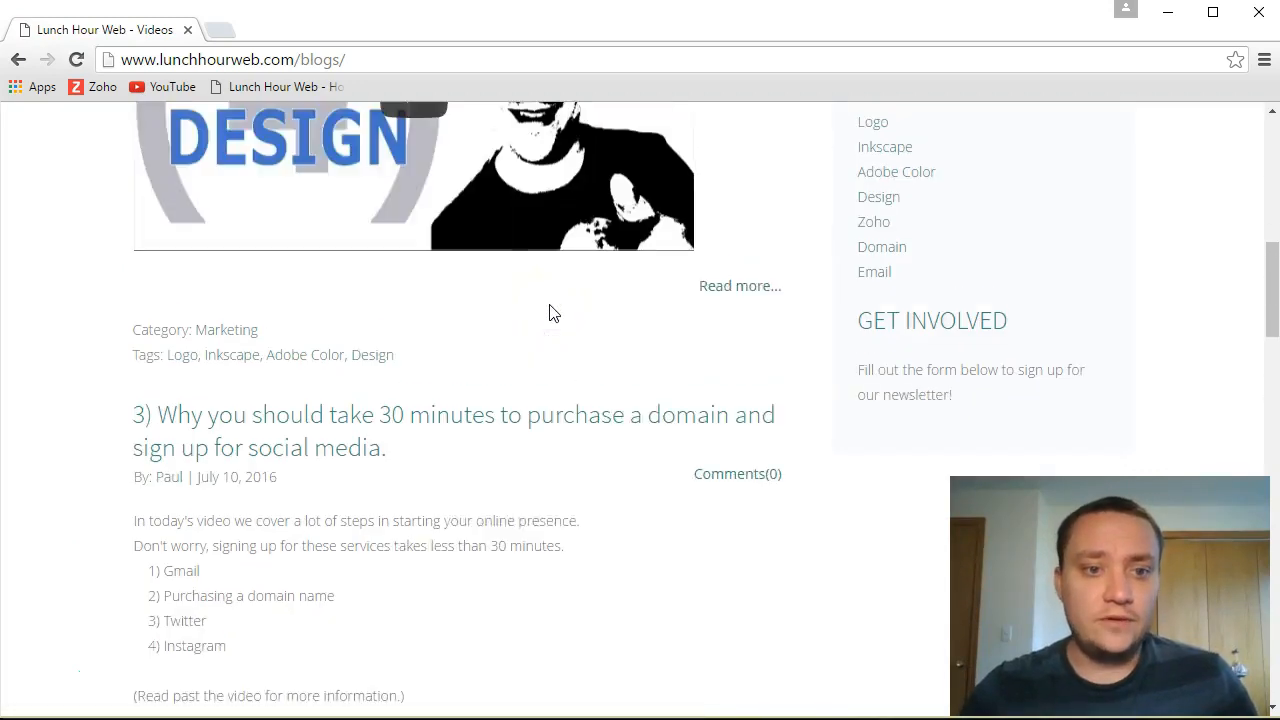
scroll("down", 3)
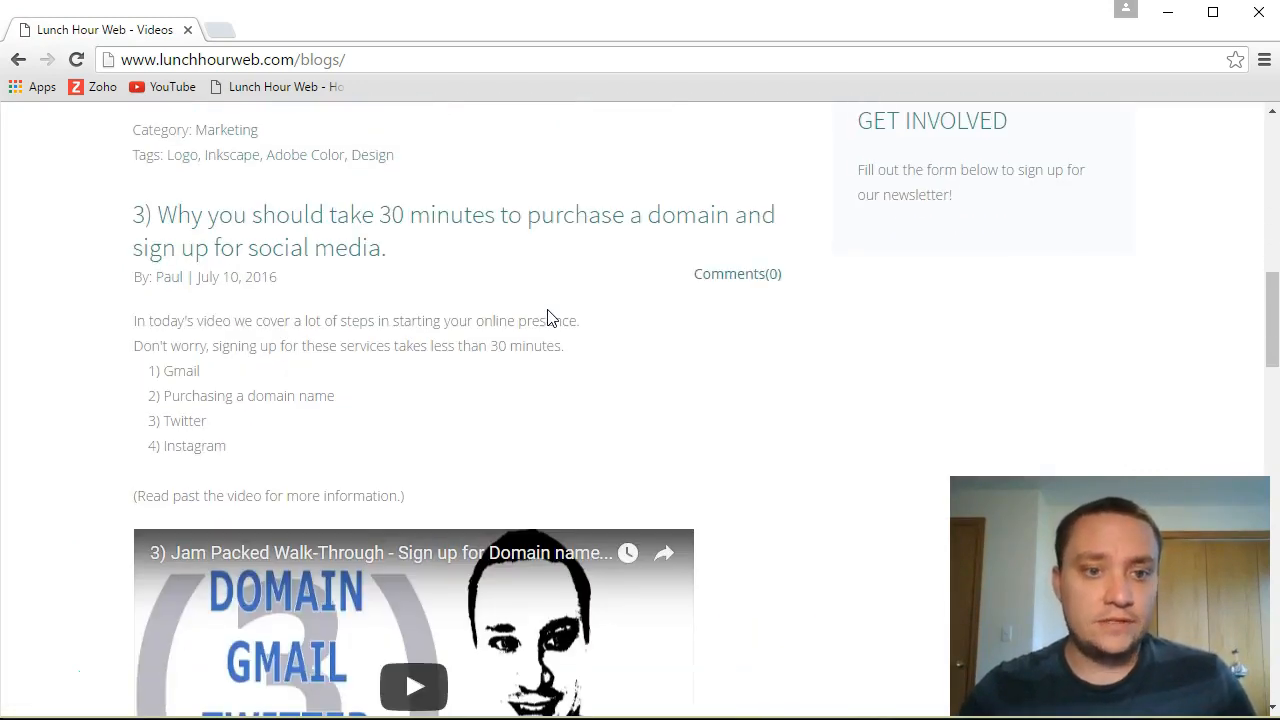
mouse_move(446, 264)
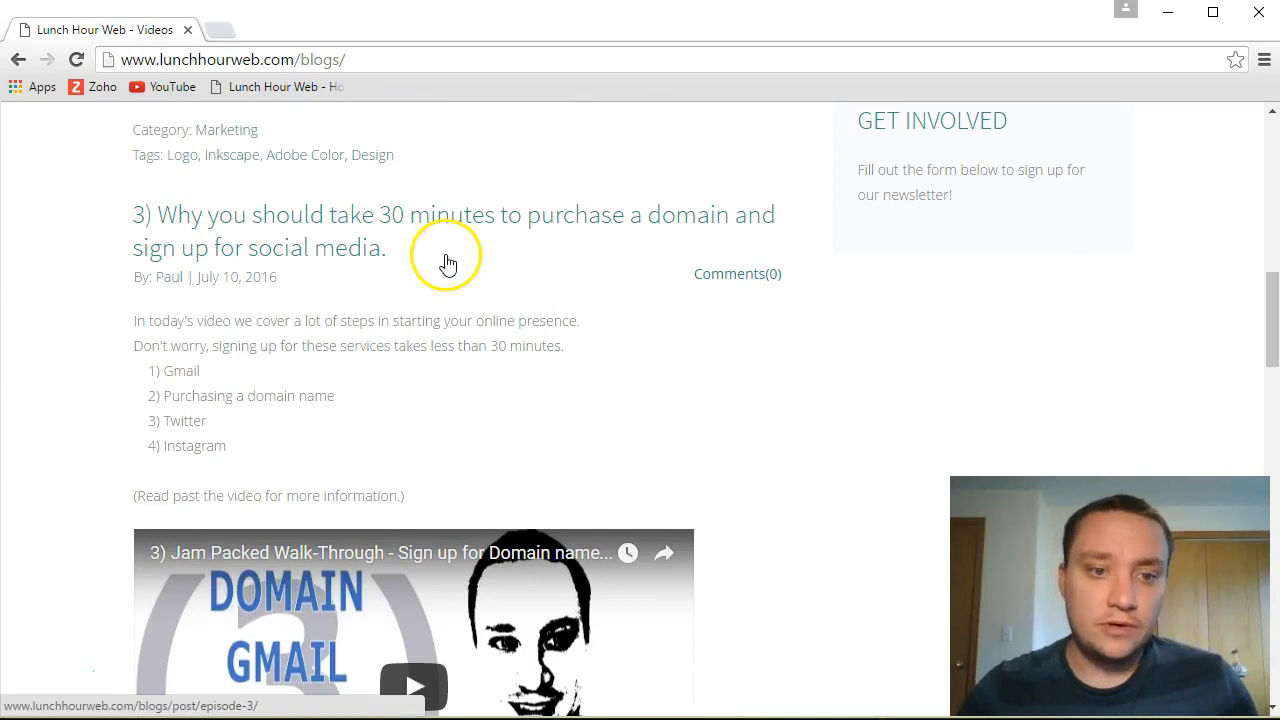
mouse_move(752, 376)
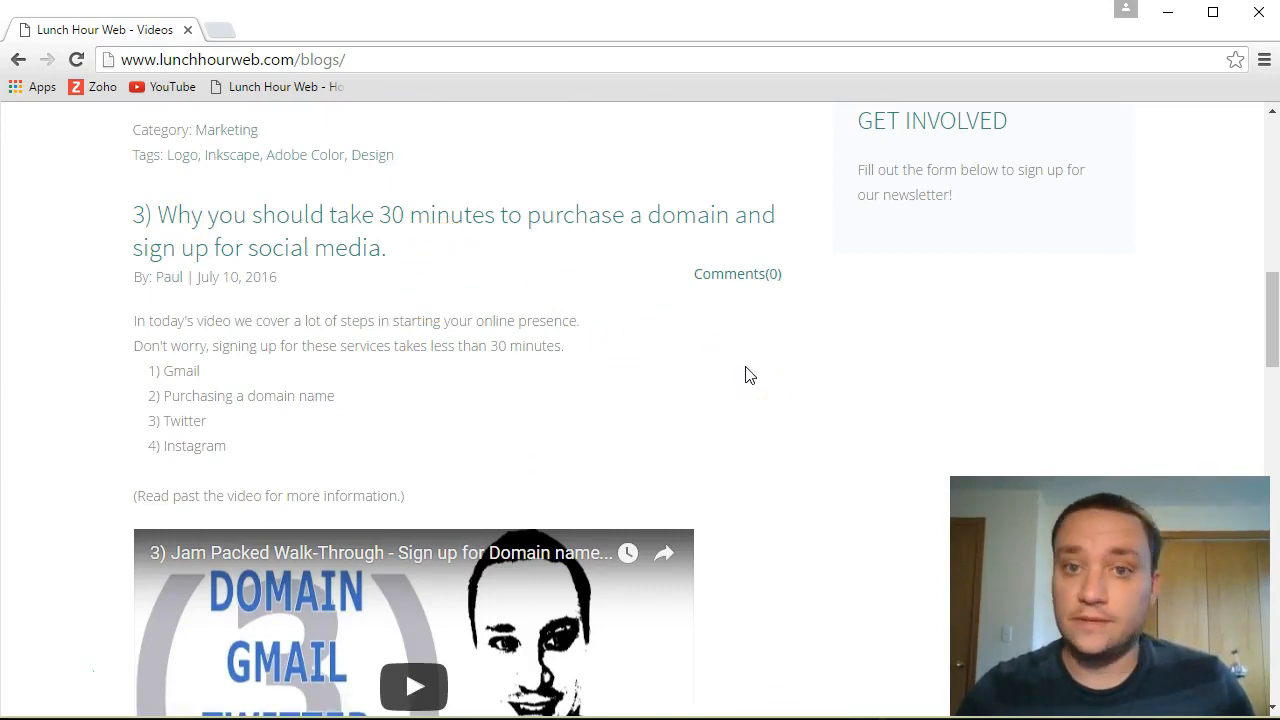
scroll("down", 3)
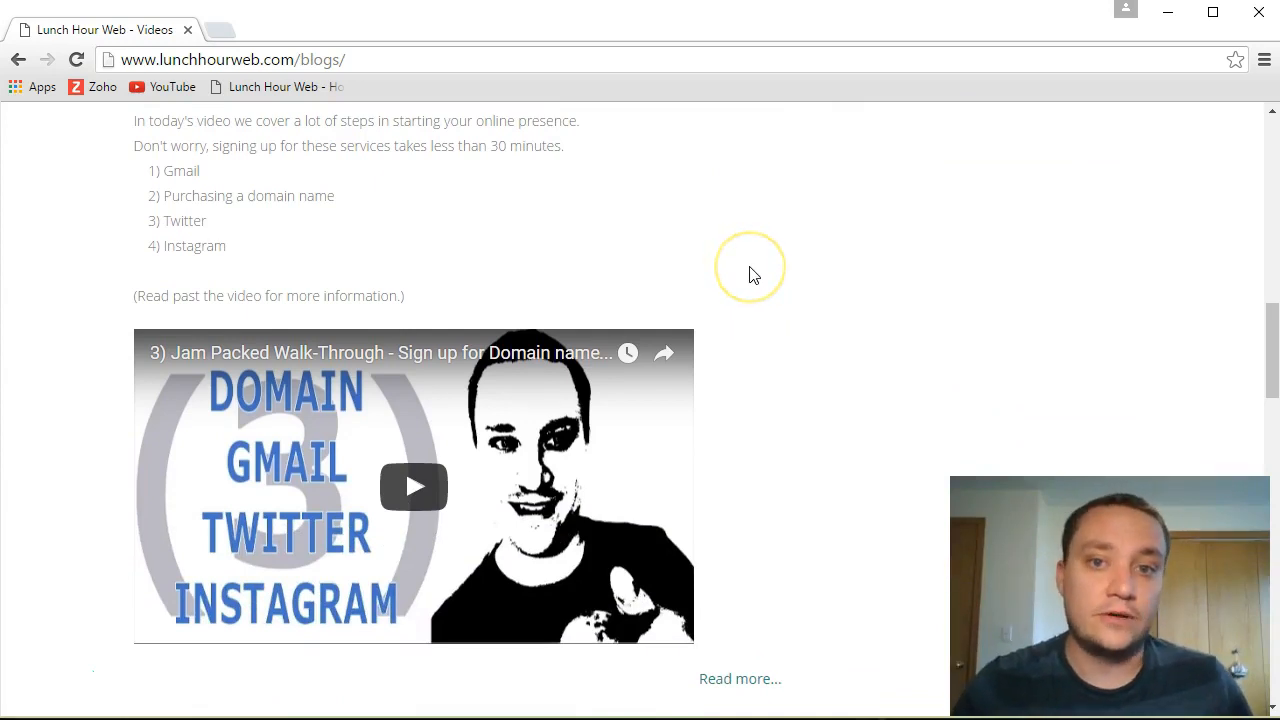
mouse_move(830, 262)
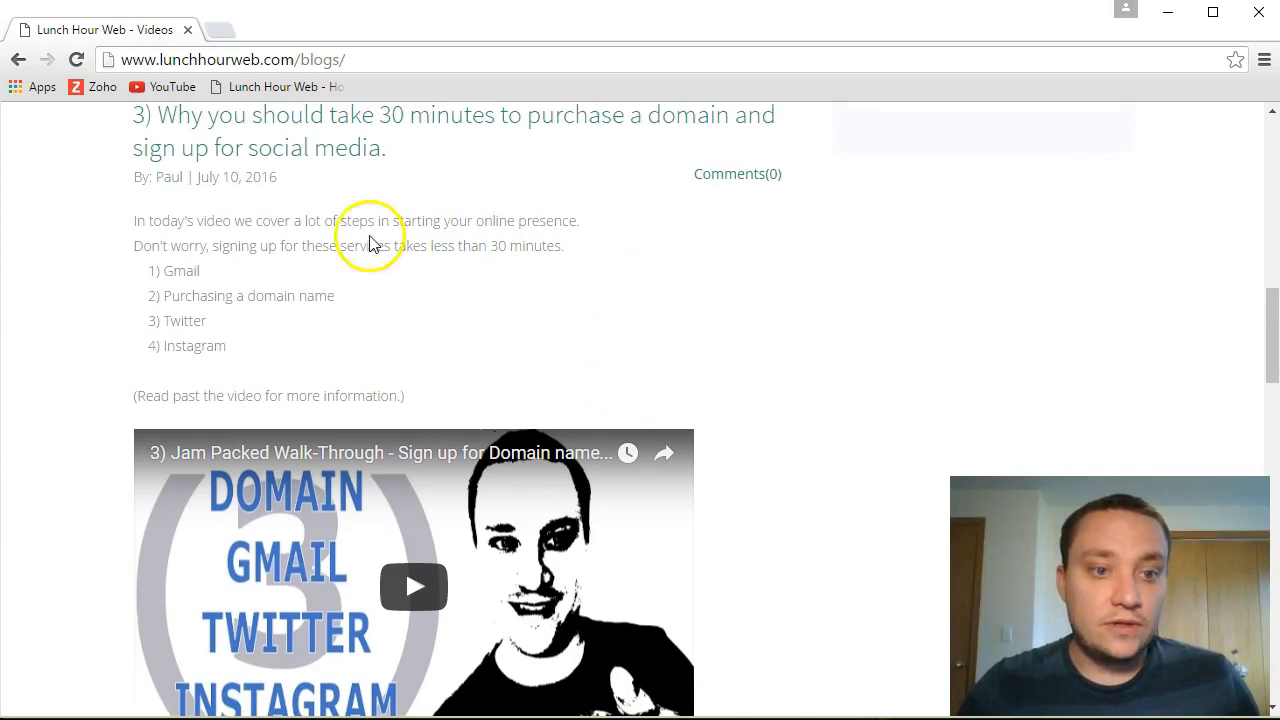
scroll("up", 3)
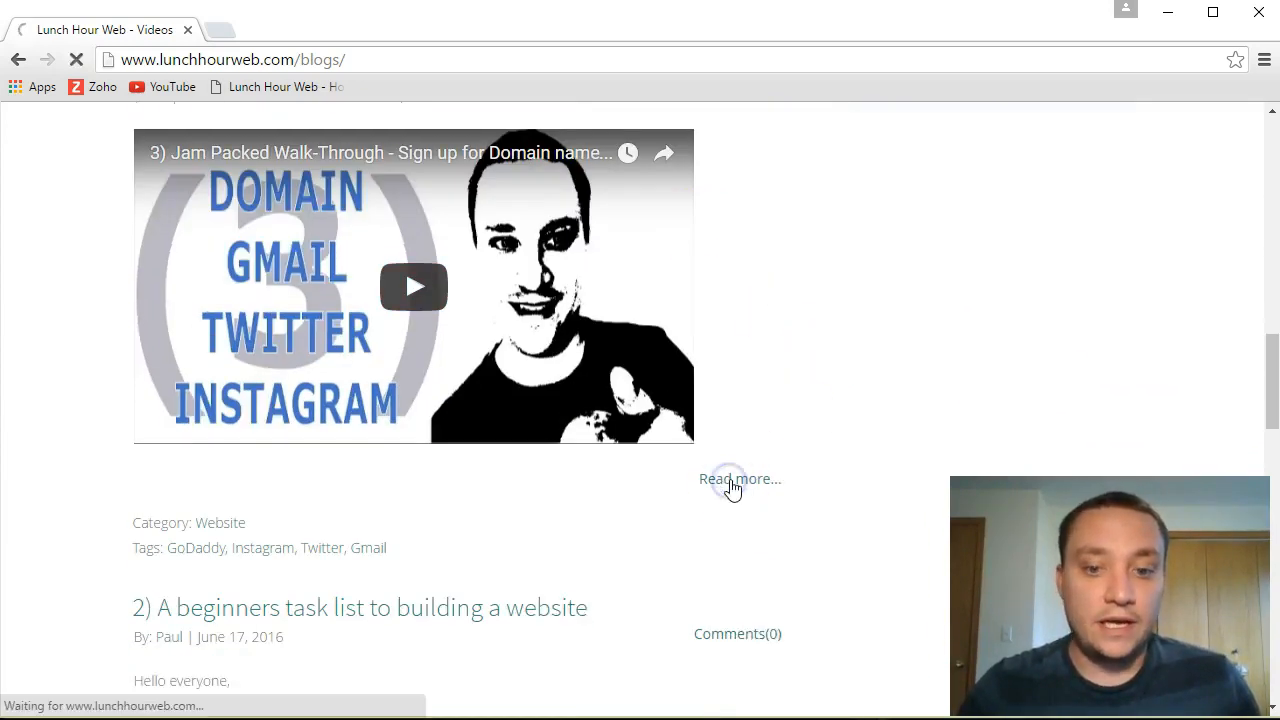
Step: Read the full post on purchasing a domain and signing up for social media
left_click(736, 478)
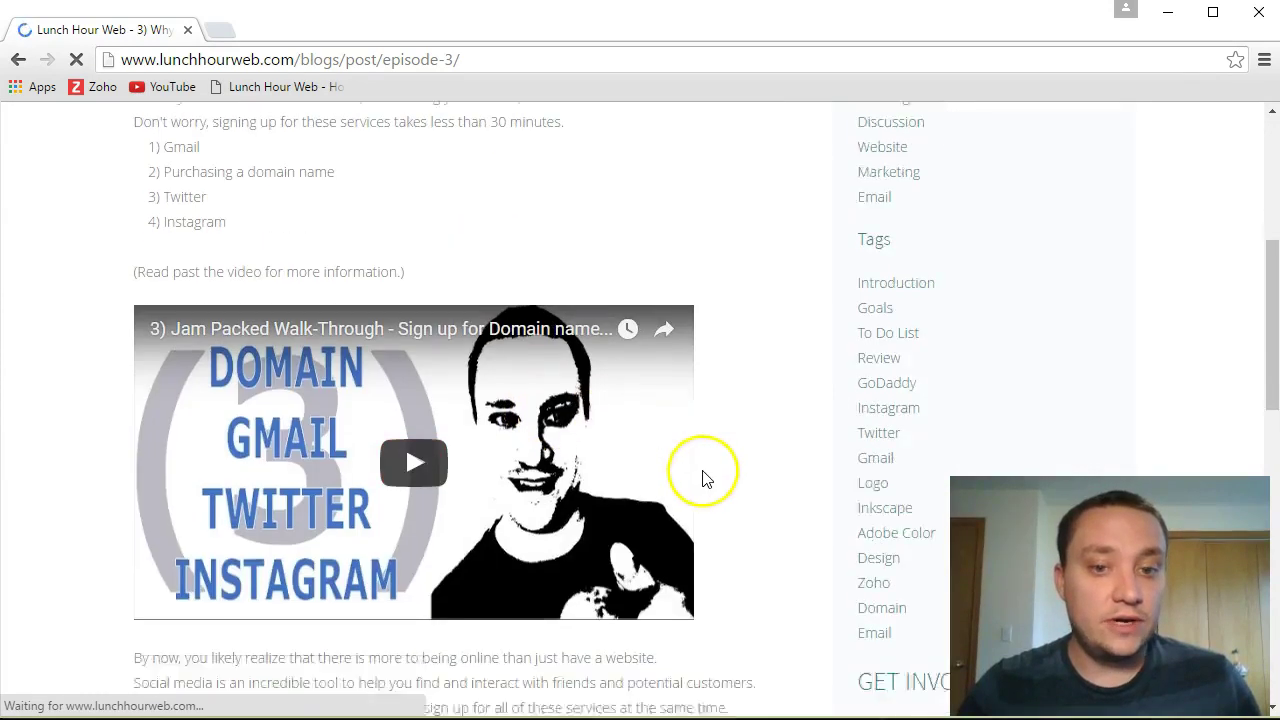
scroll("down", 3)
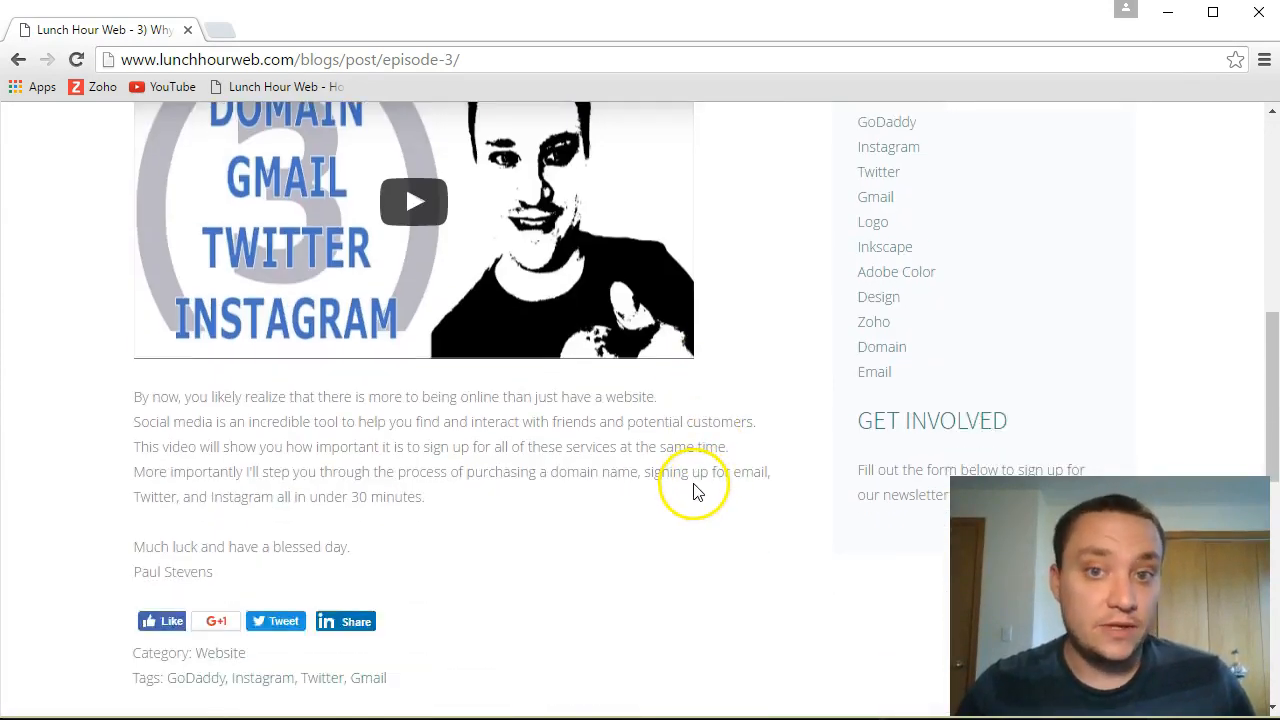
mouse_move(664, 488)
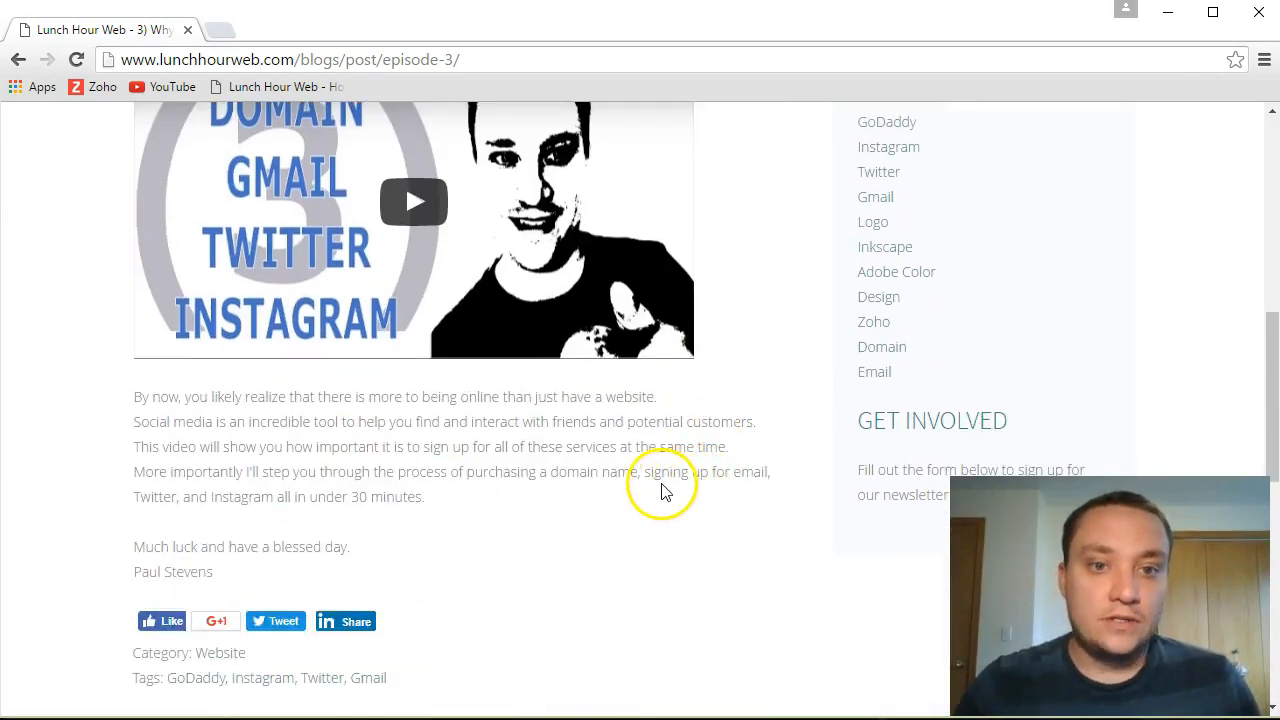
mouse_move(652, 488)
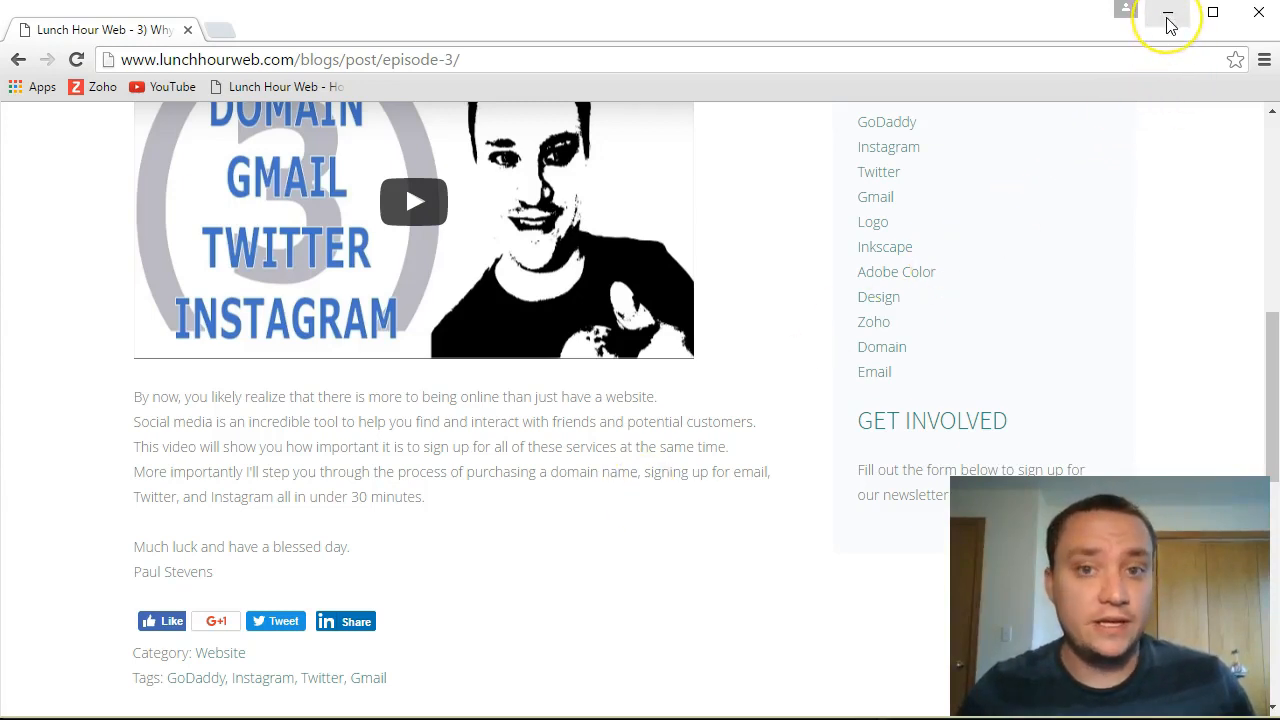
mouse_move(1168, 16)
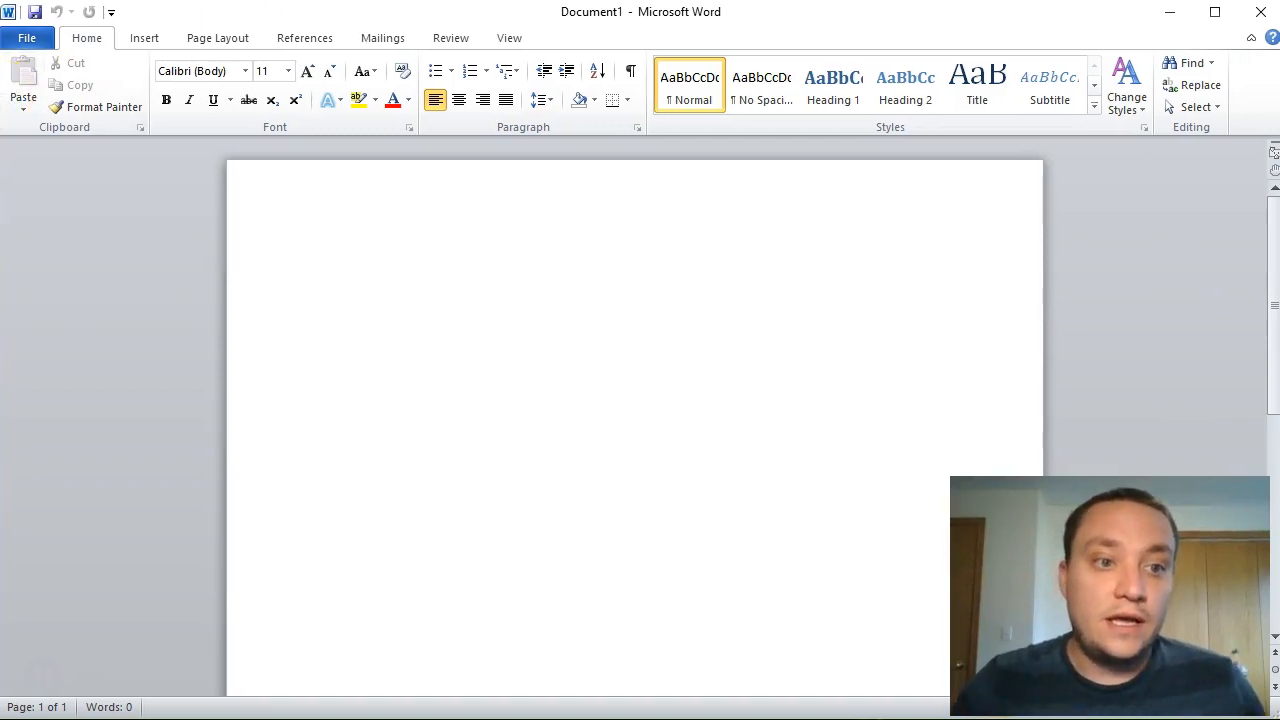
mouse_move(20, 84)
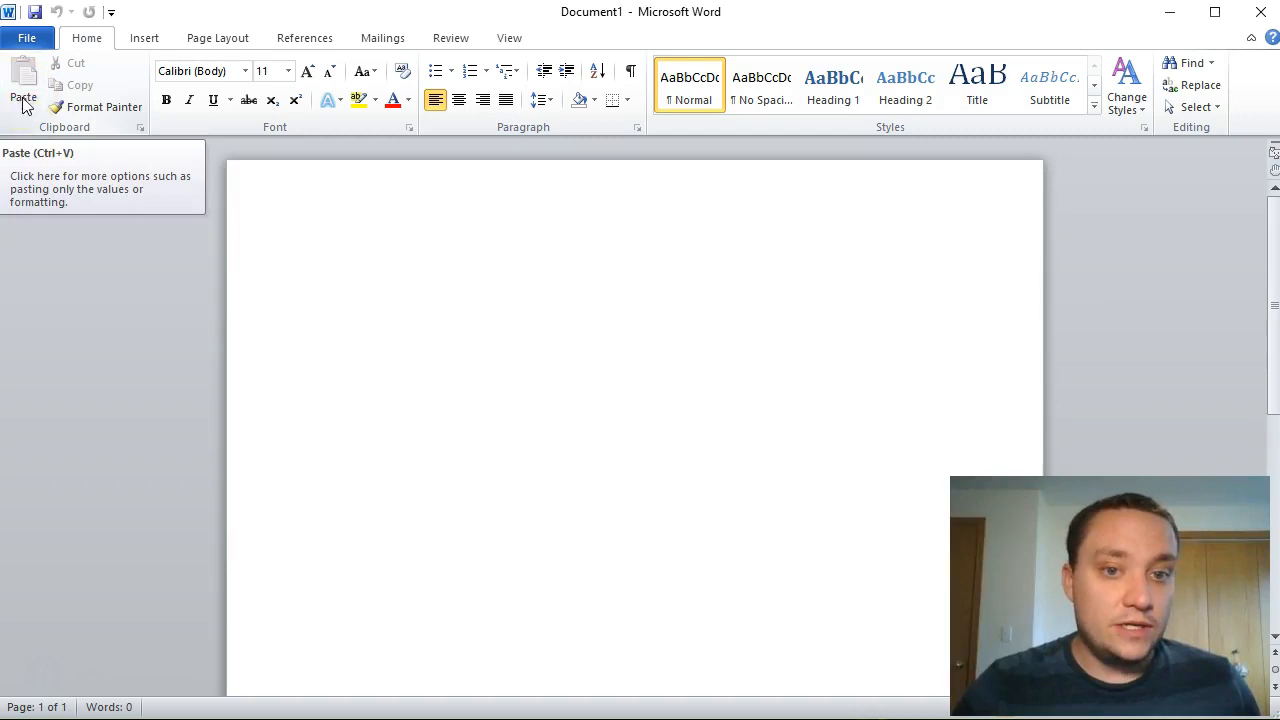
mouse_move(616, 228)
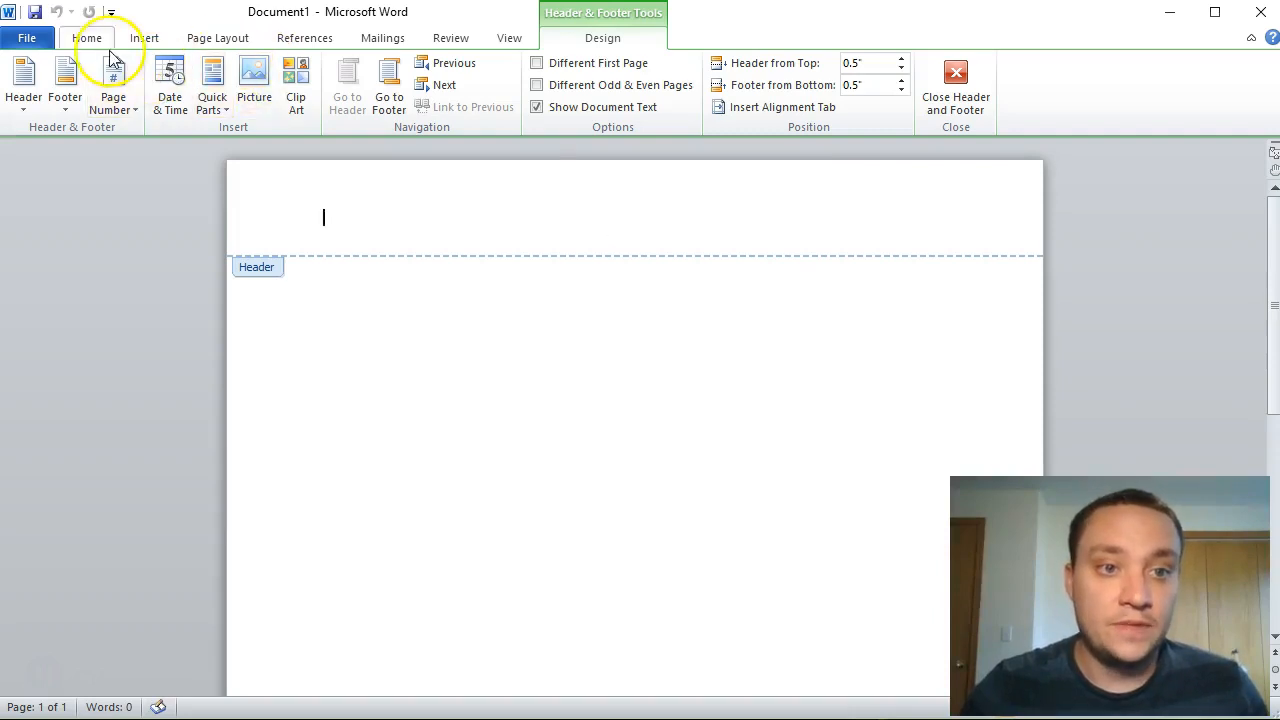
Step: Center the header line and enter 'LunchHourWeb – Document Title' as the header text
left_click(108, 38)
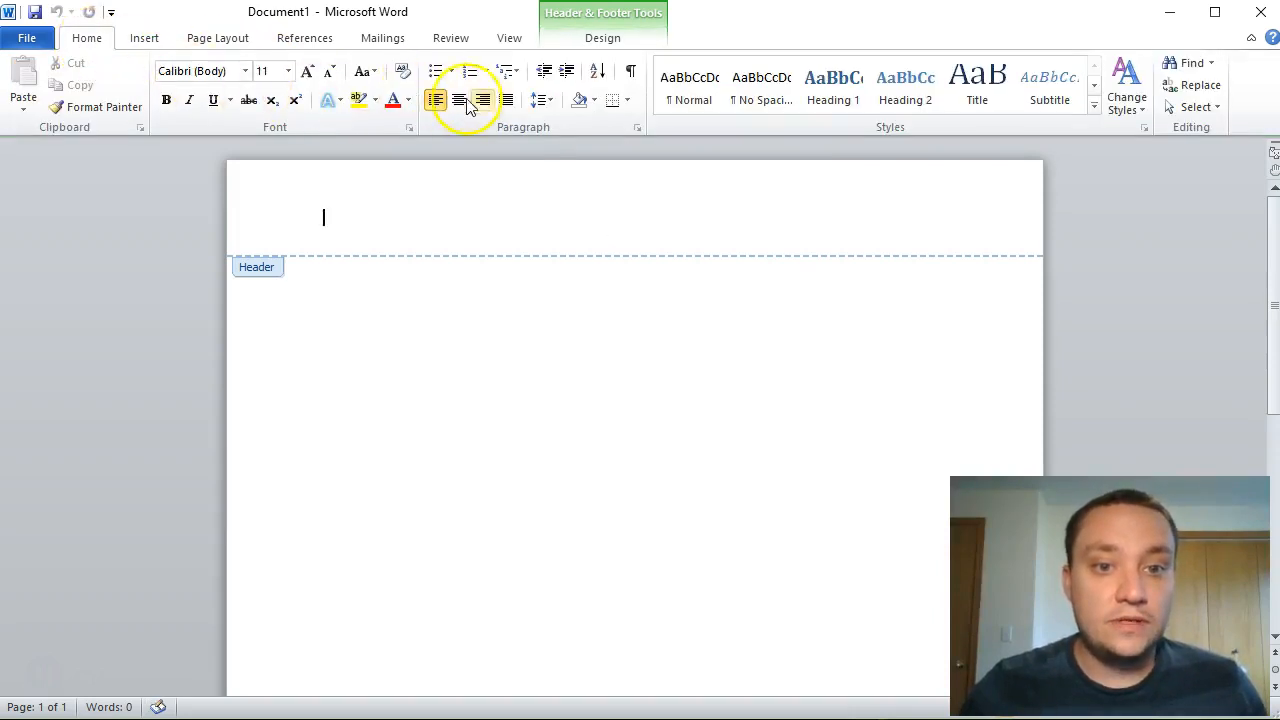
left_click(460, 100)
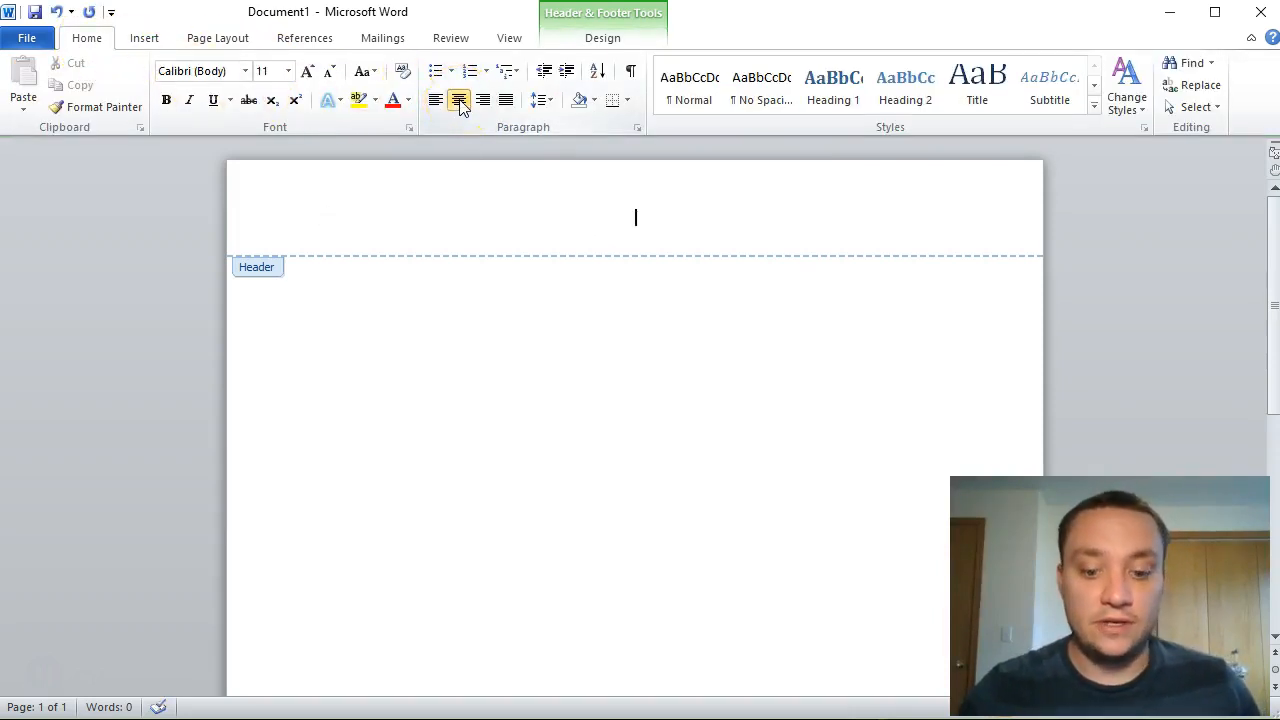
type("Header Tit")
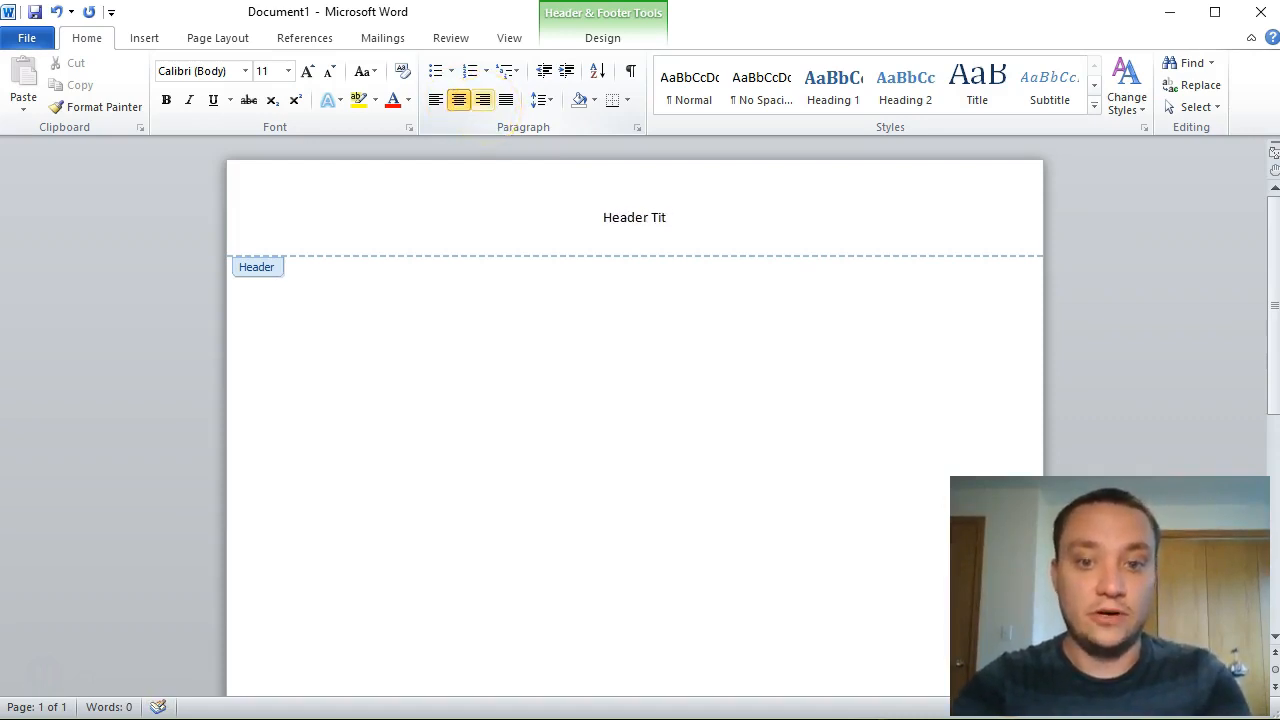
type("Document")
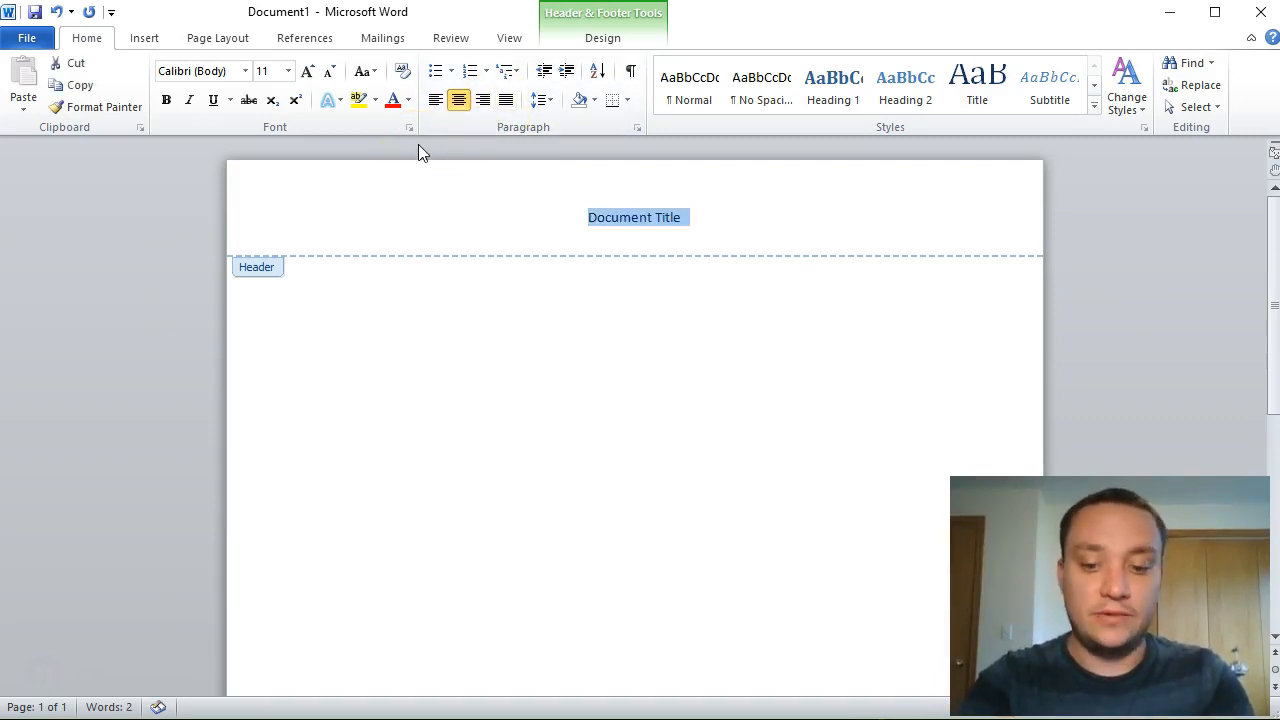
type("LunchHourWeb –")
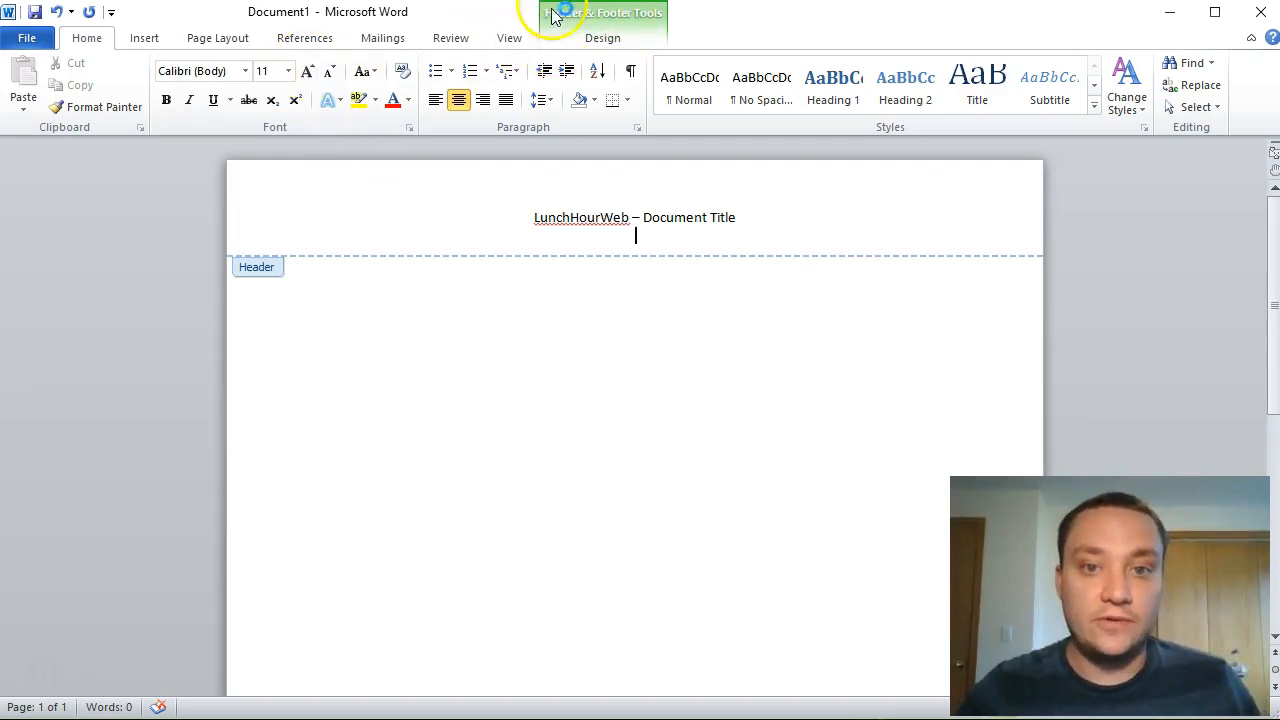
Step: Insert an automatically updating date in the 'August 30, 2016' format below the header title
left_click(602, 38)
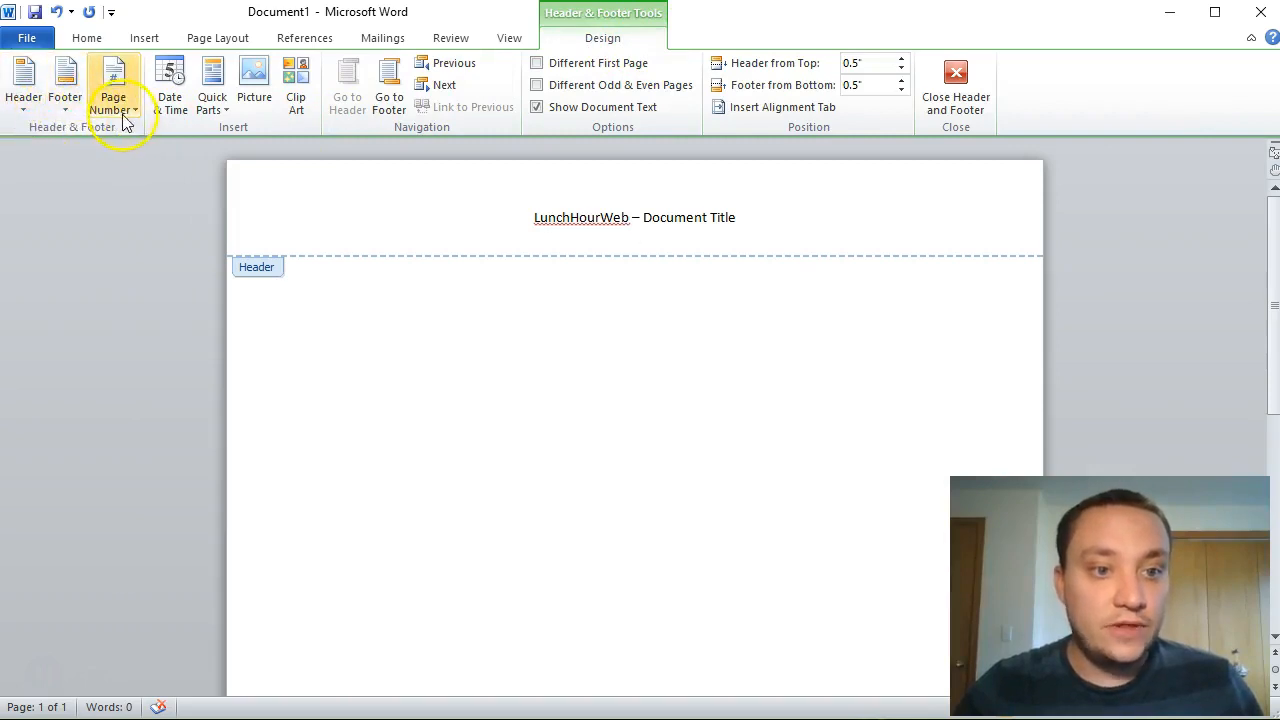
left_click(170, 82)
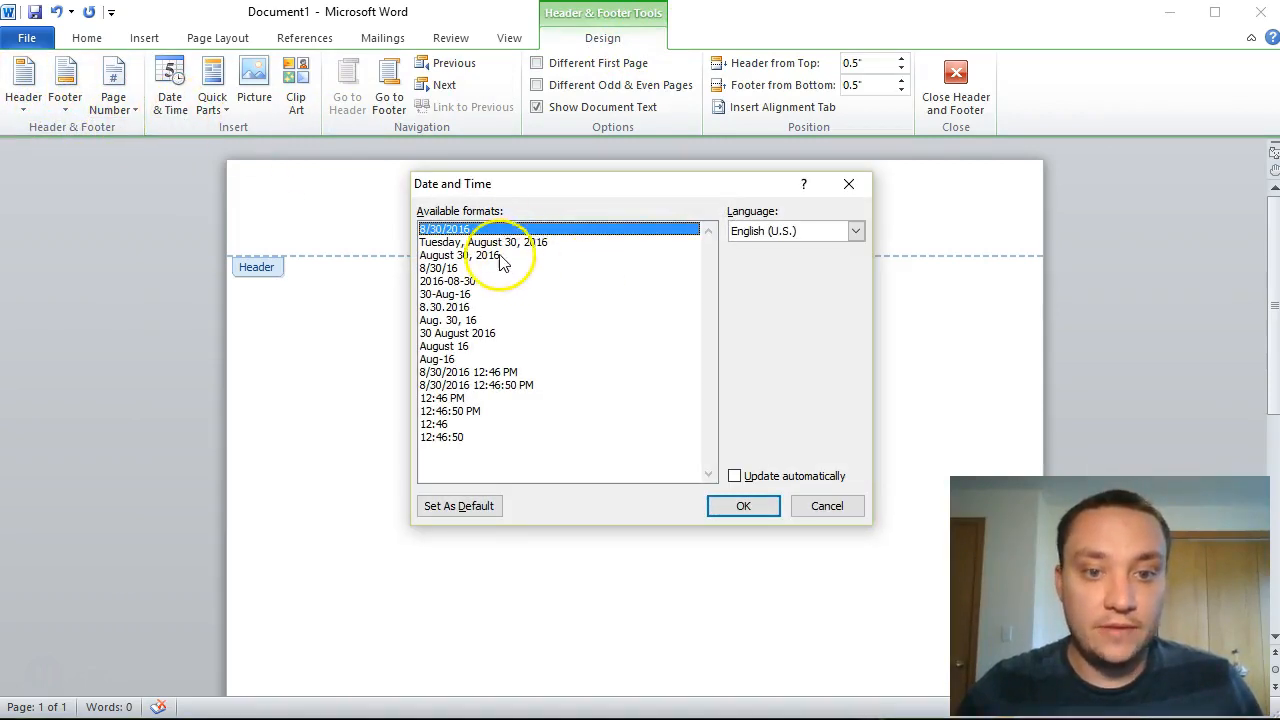
left_click(460, 256)
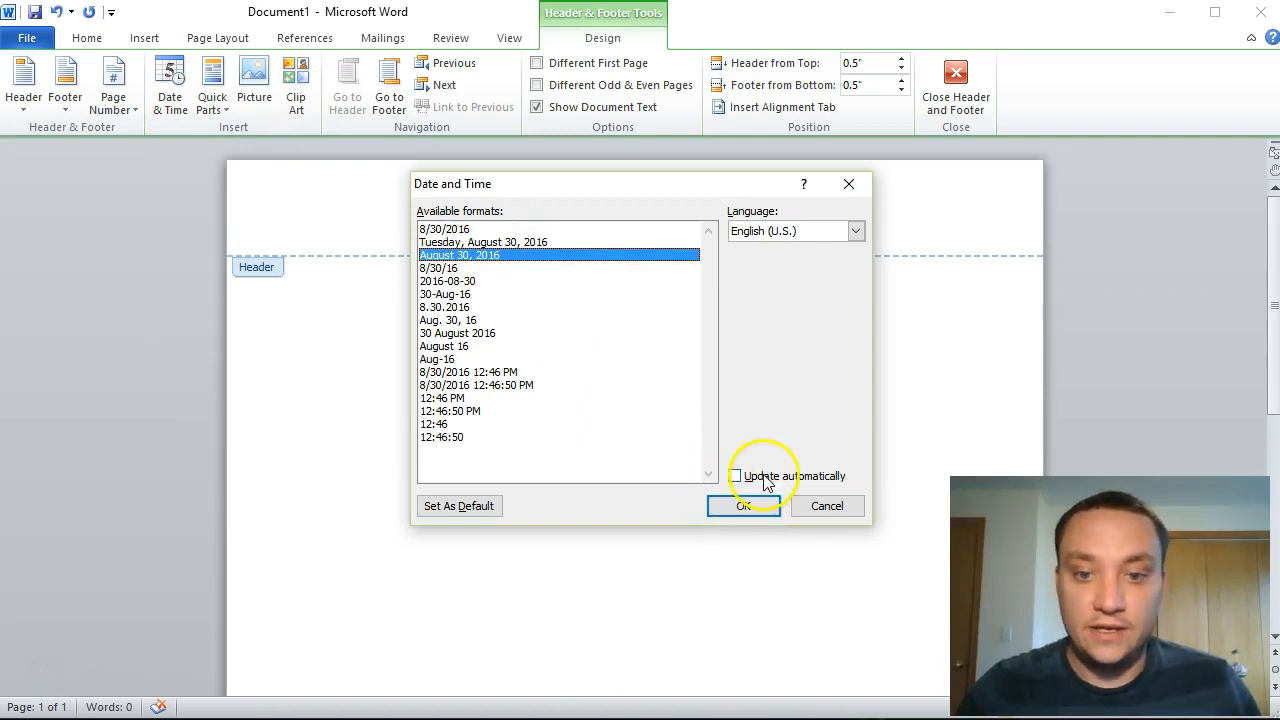
left_click(736, 476)
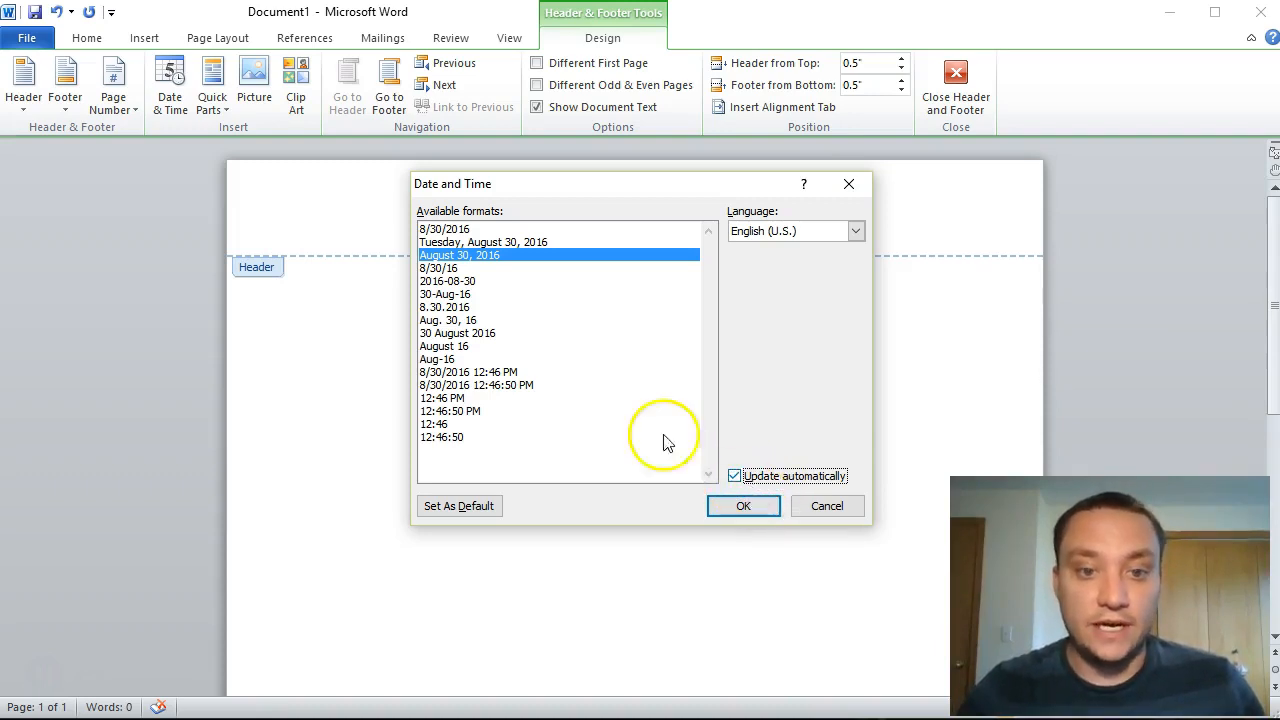
mouse_move(636, 320)
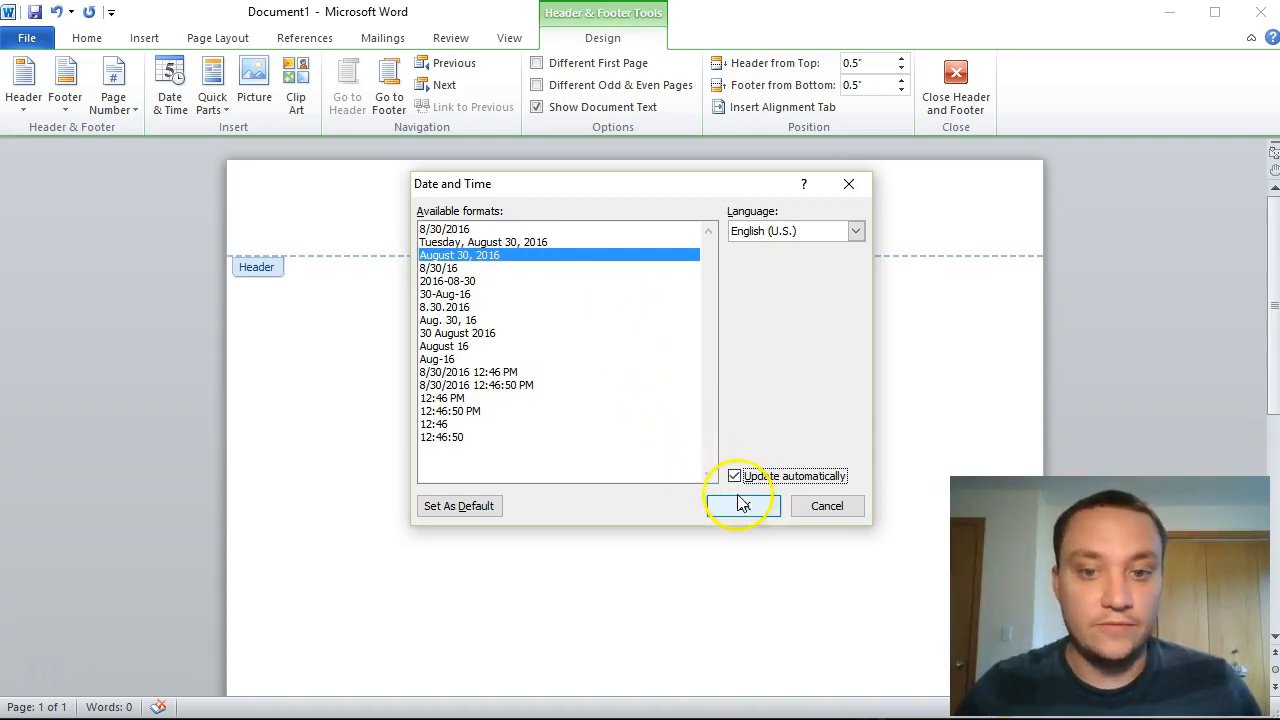
left_click(742, 506)
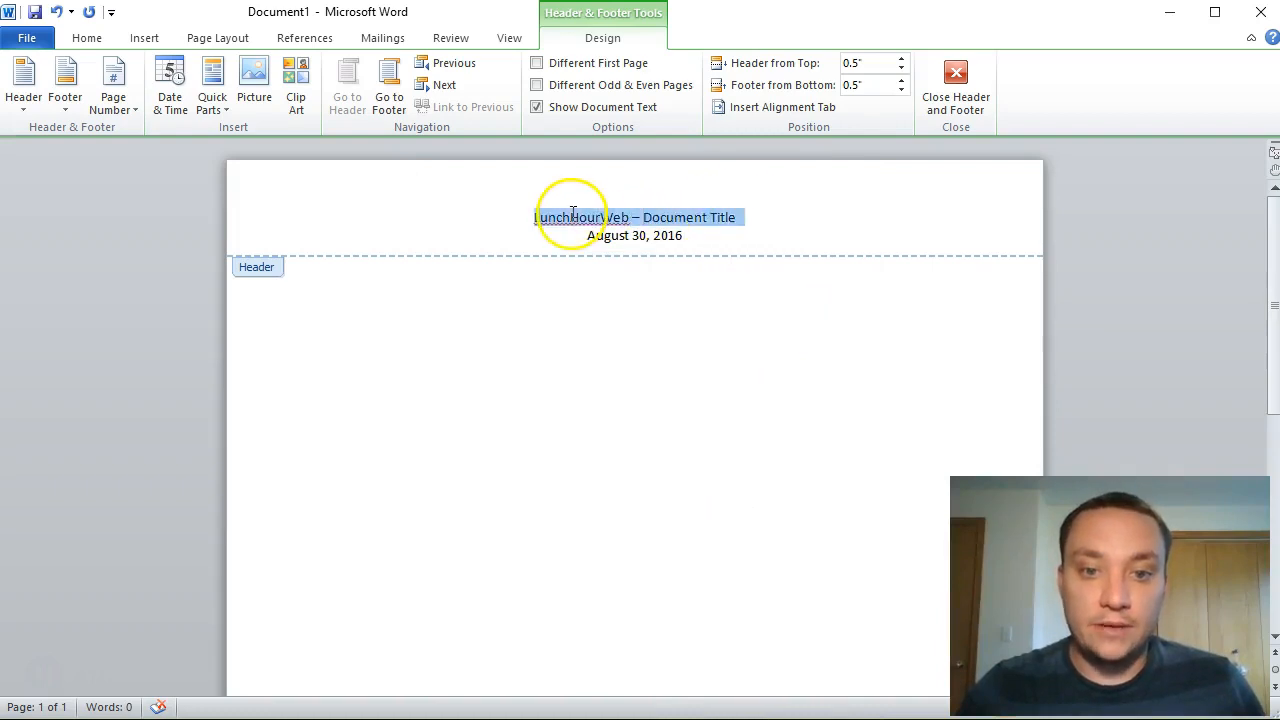
Step: Enlarge the header title text with Grow Font twice
left_click(88, 38)
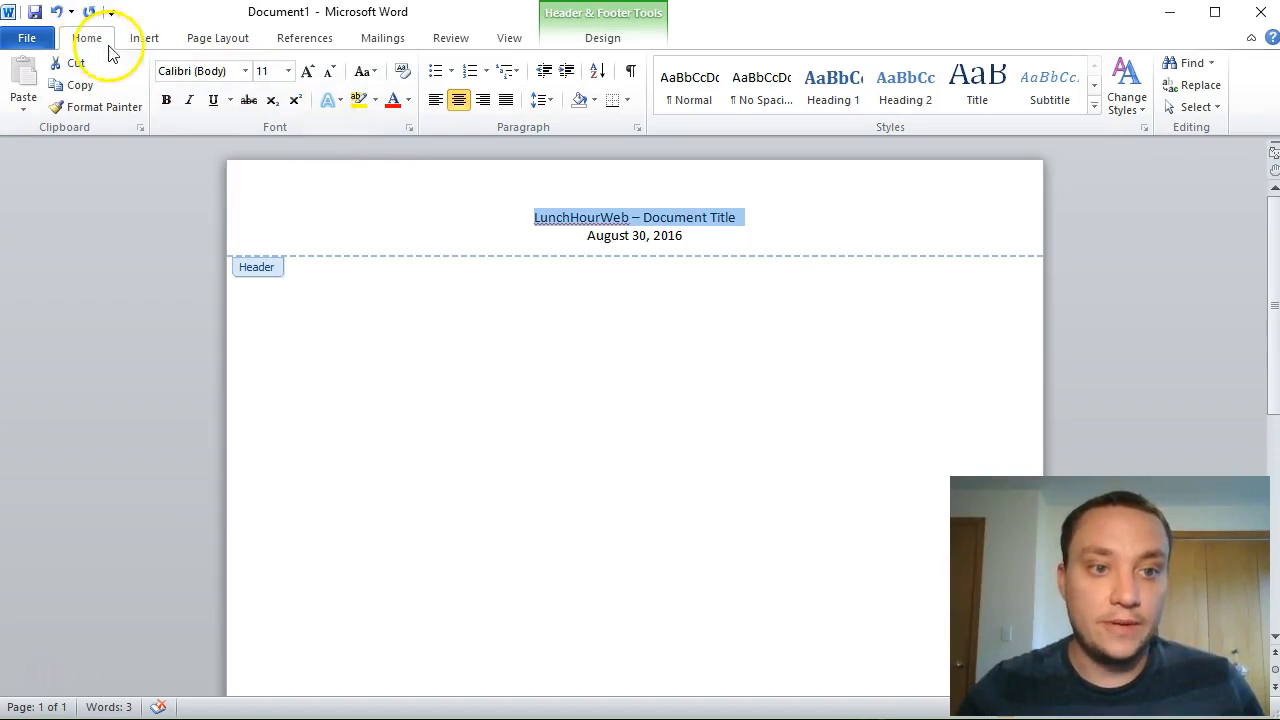
left_click(308, 72)
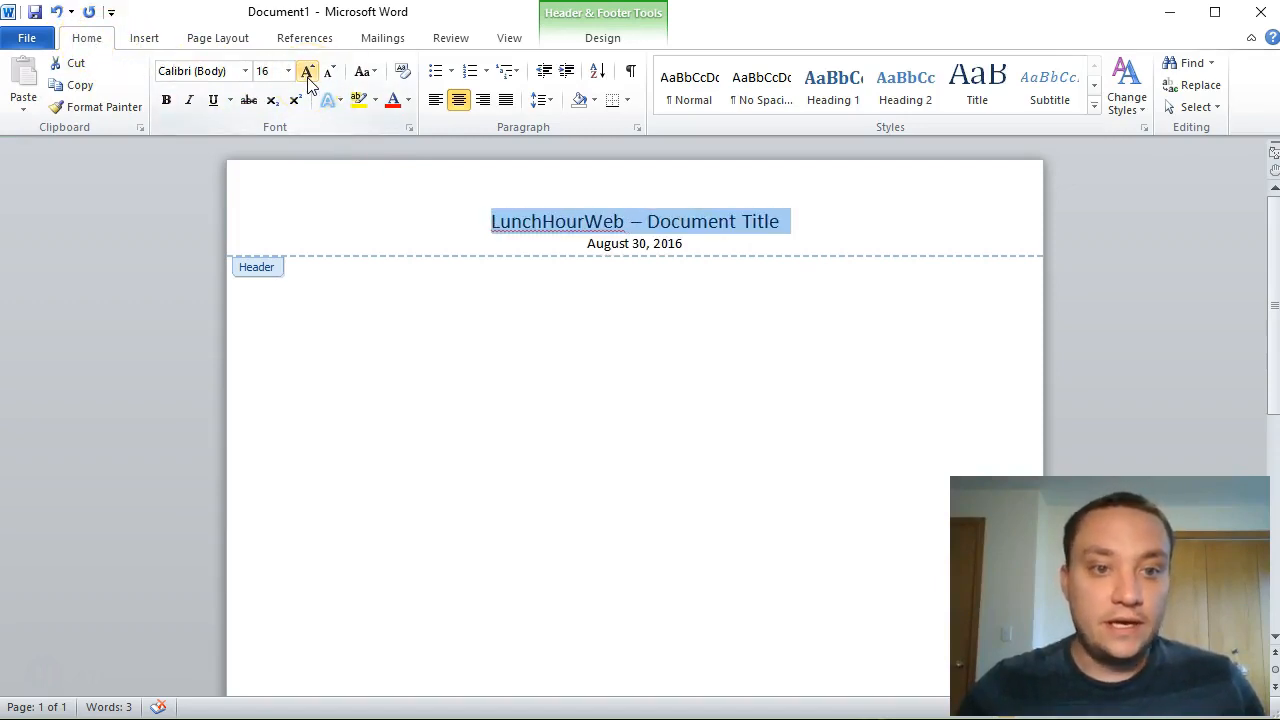
left_click(308, 72)
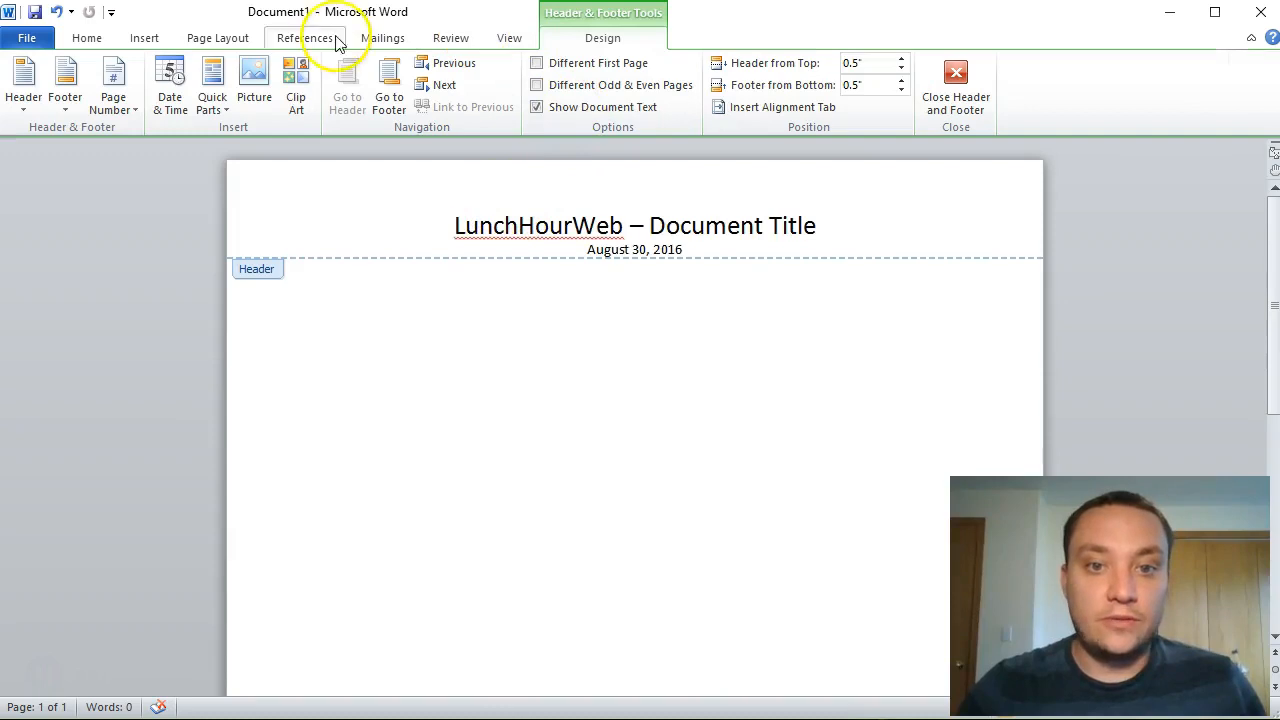
mouse_move(62, 128)
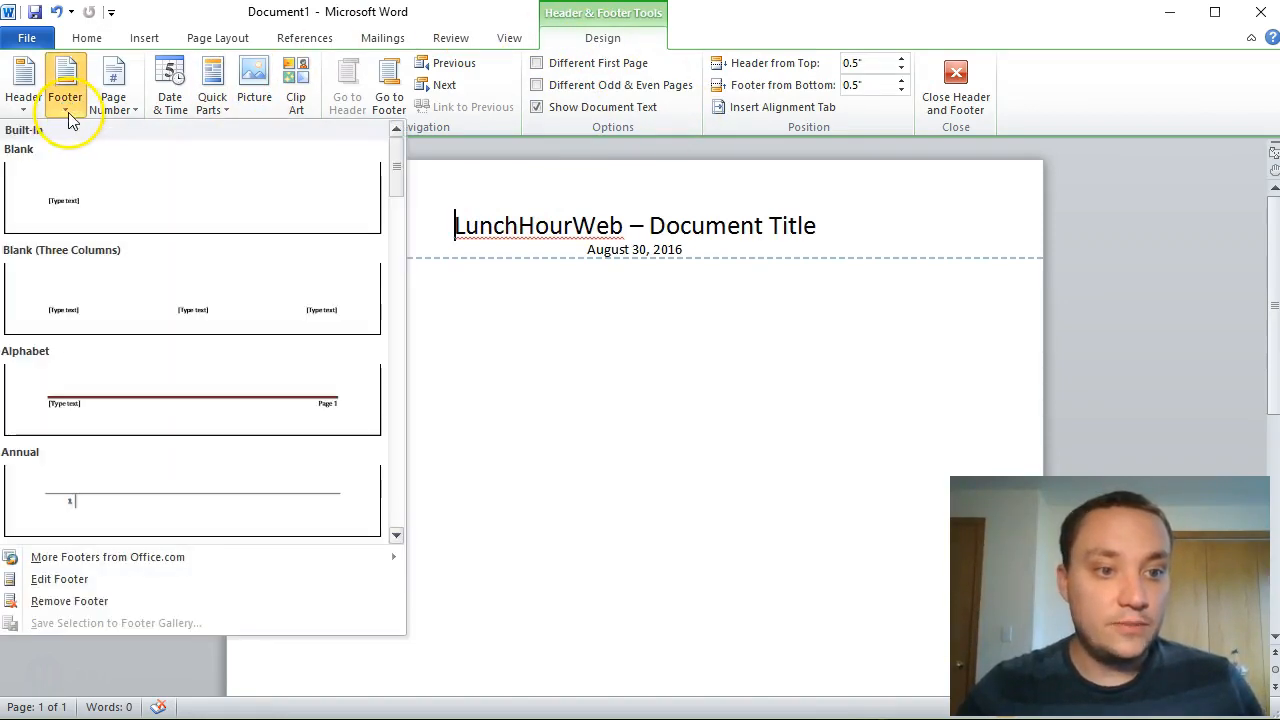
Step: Browse the Footer gallery of built-in footer designs
scroll("down", 3)
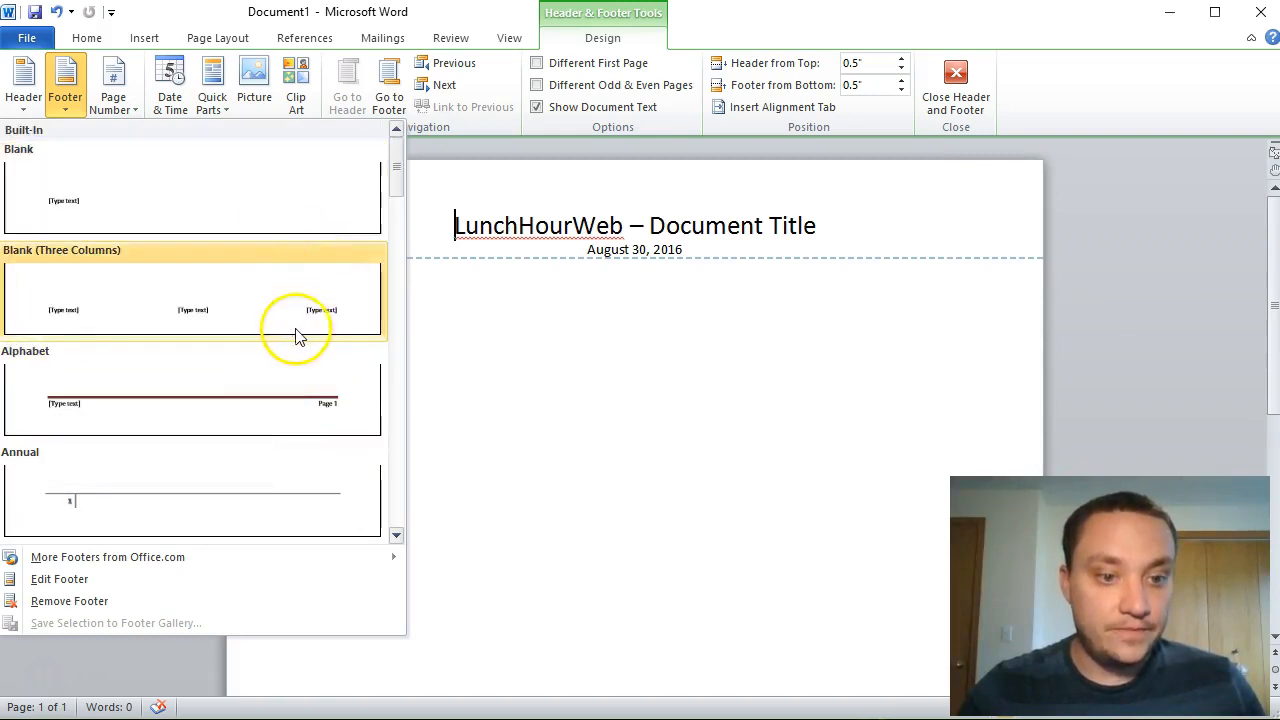
scroll("down", 3)
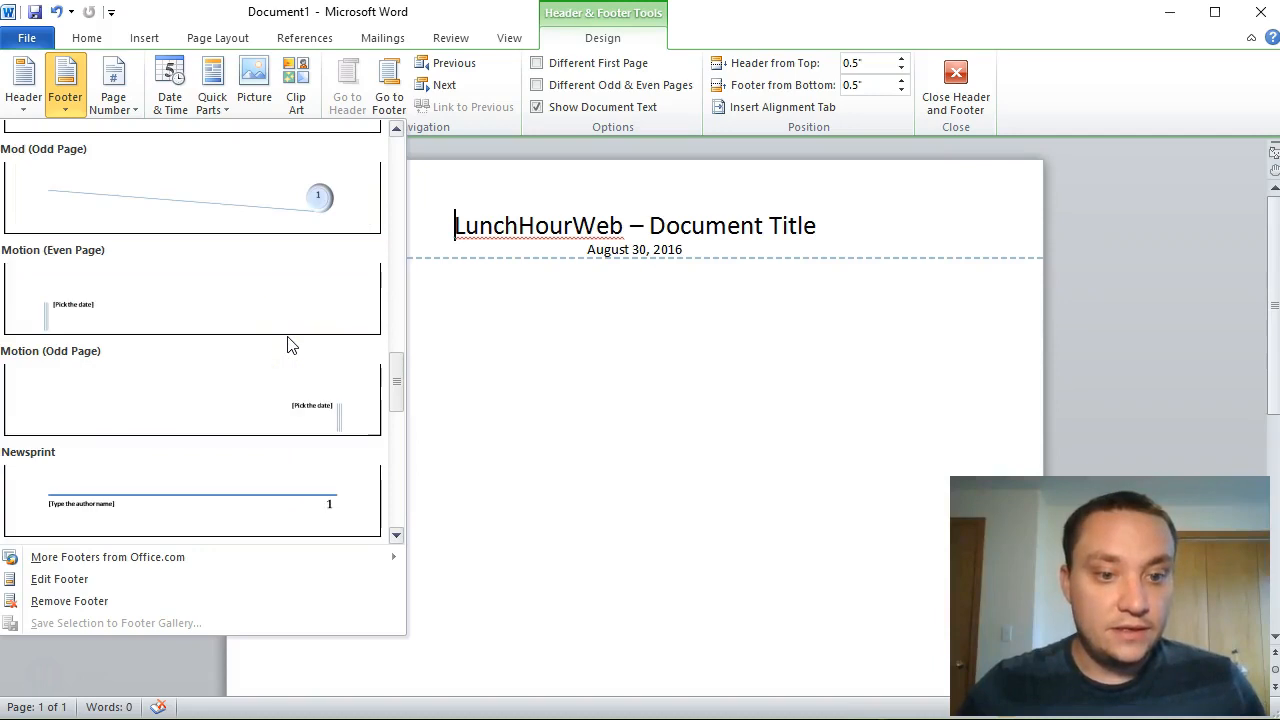
scroll("down", 3)
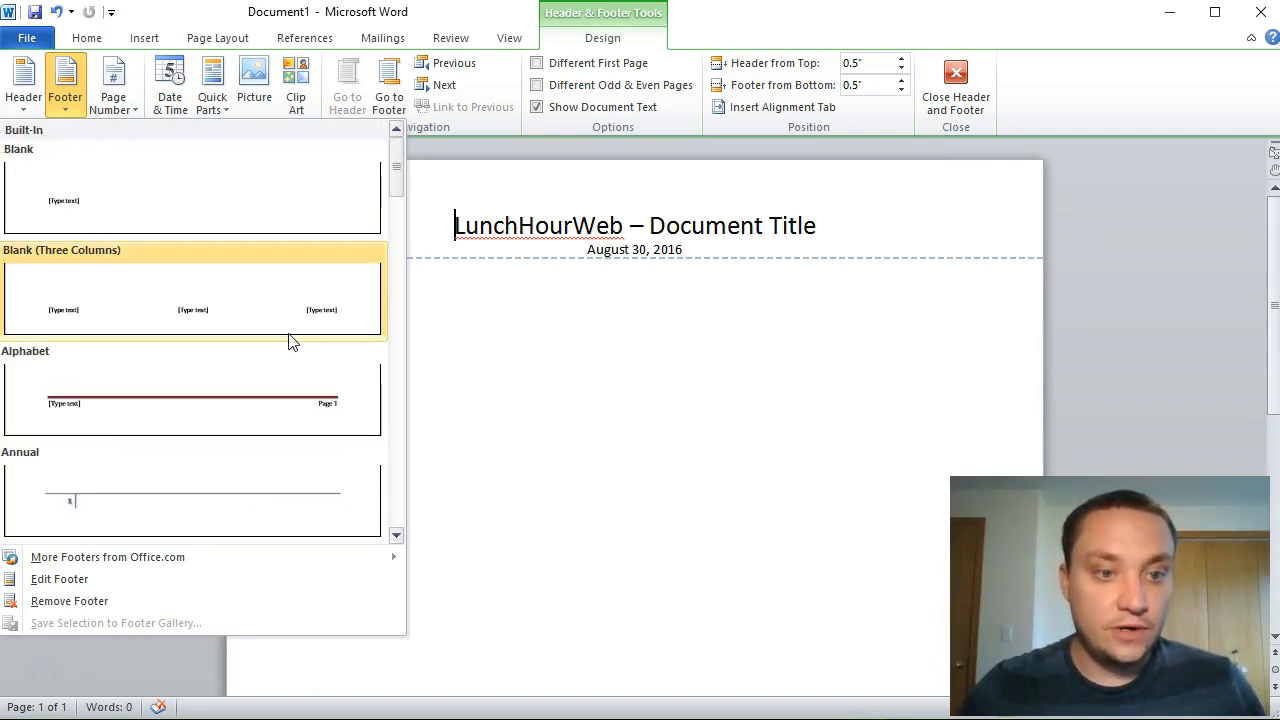
mouse_move(308, 352)
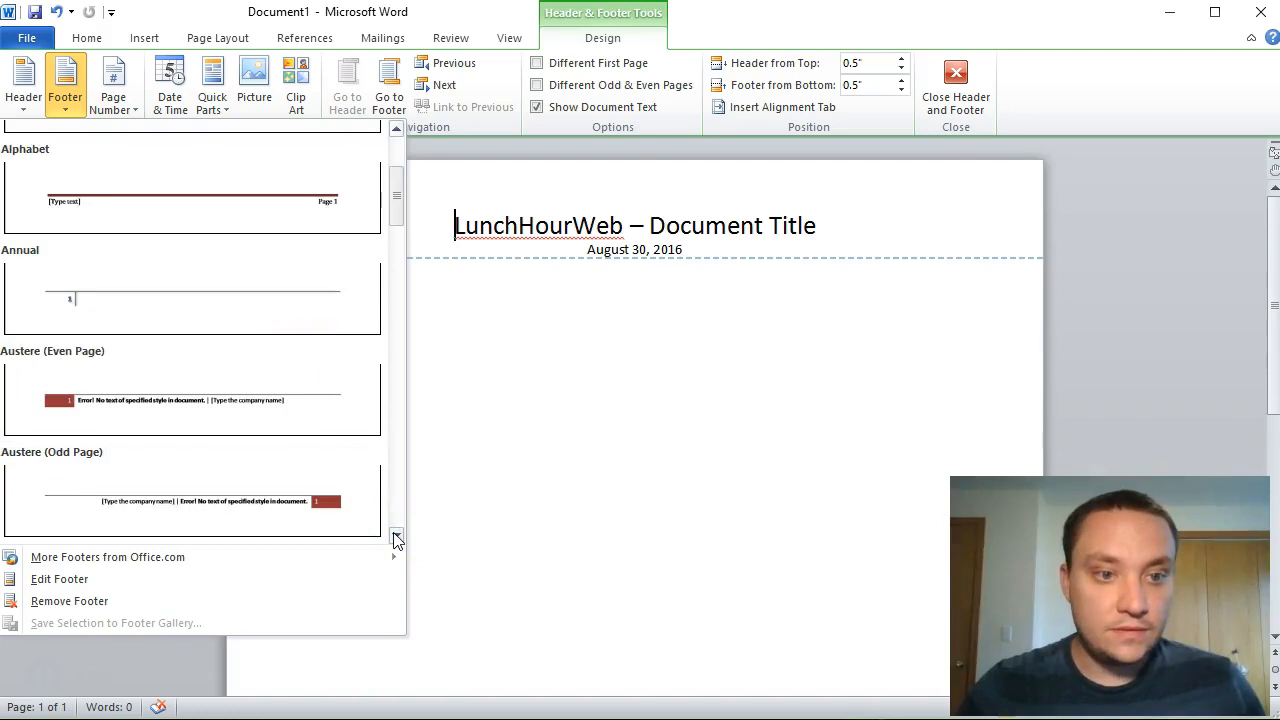
left_click(396, 540)
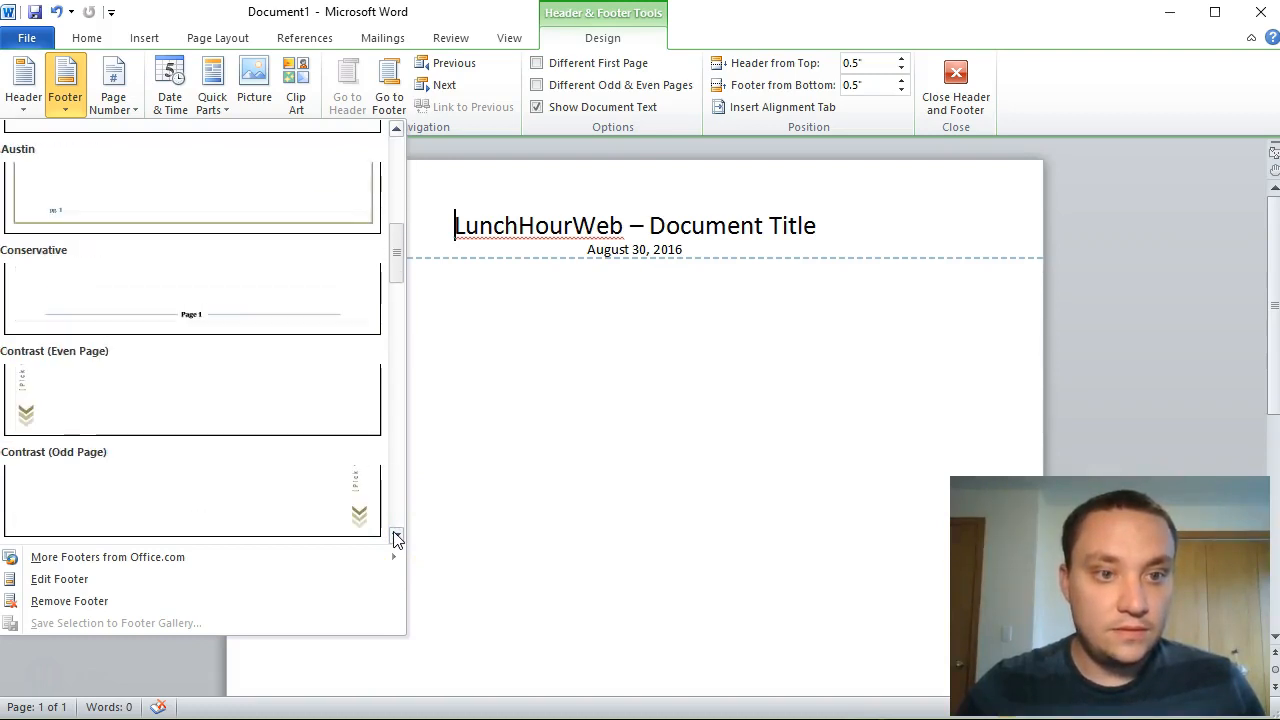
Step: Add a Plain Number 3 page number at the bottom of the page and close the header and footer
left_click(116, 78)
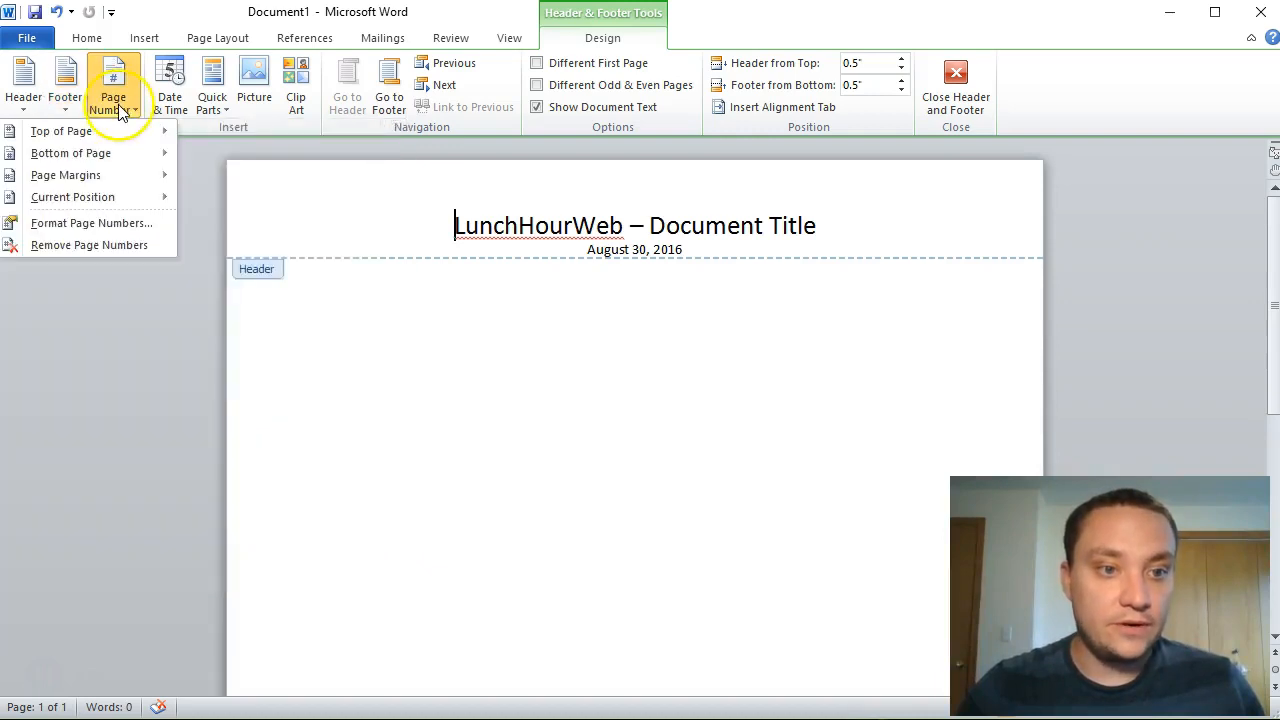
left_click(70, 152)
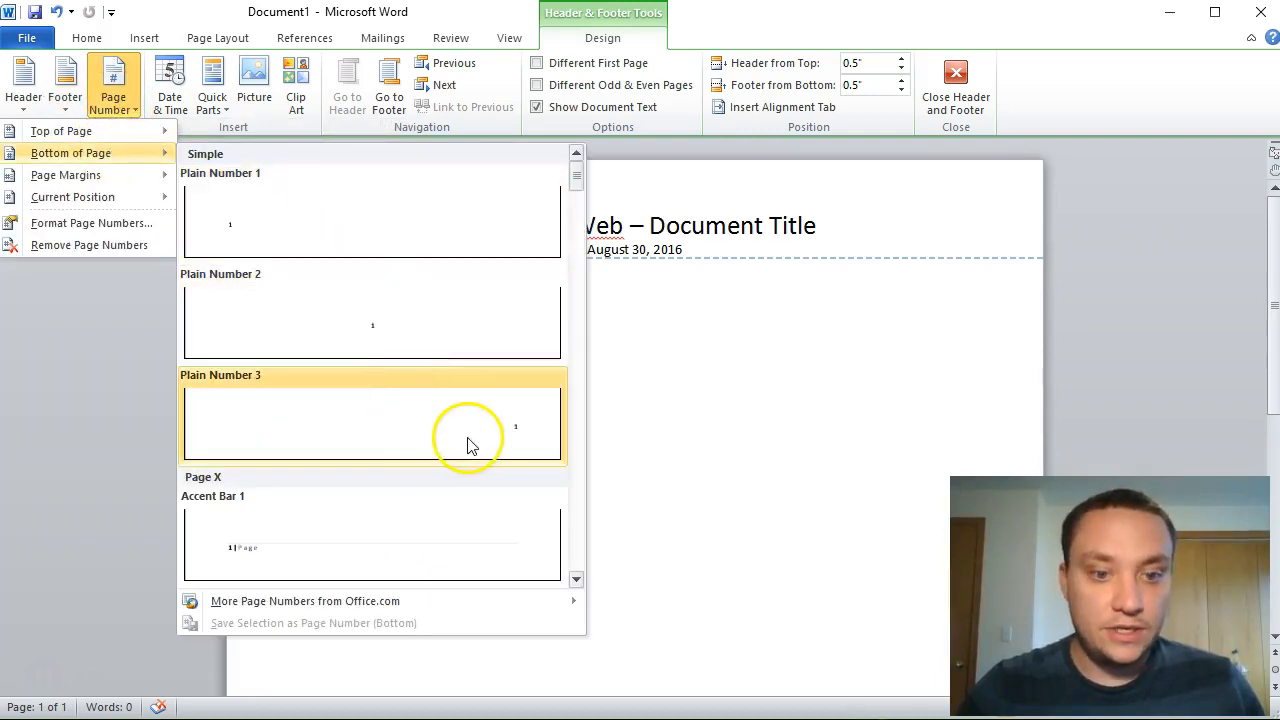
mouse_move(508, 442)
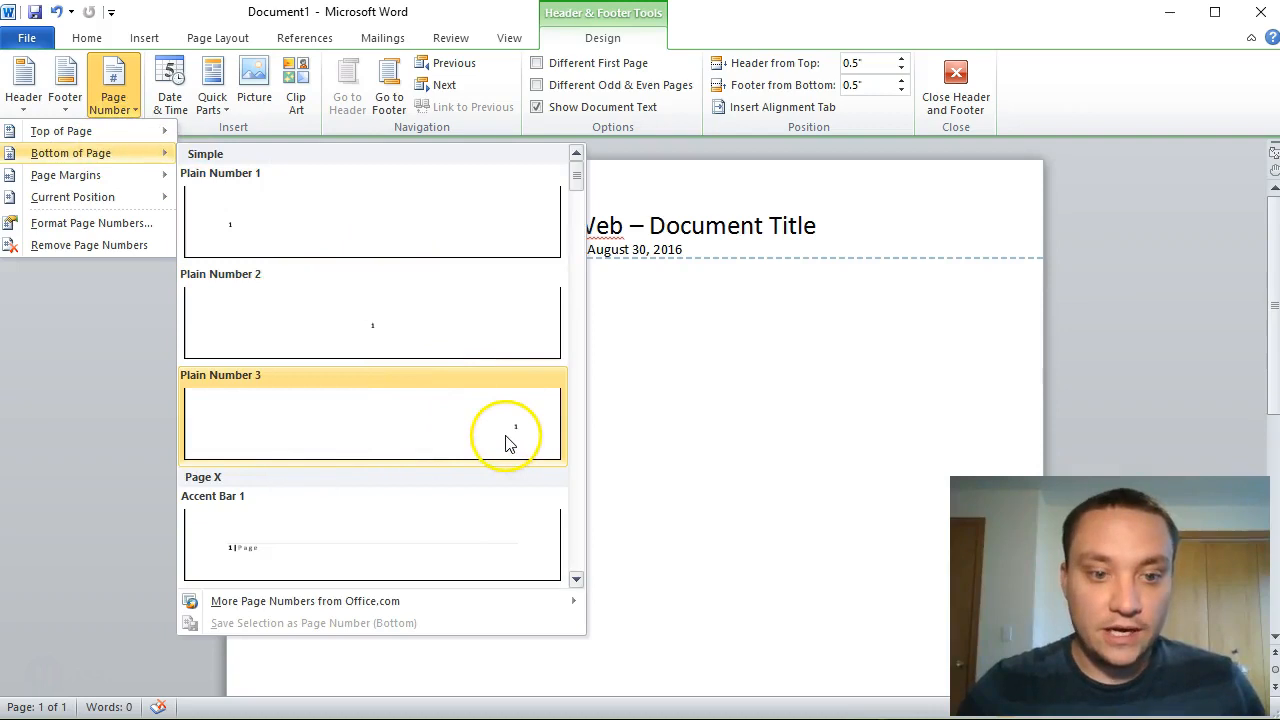
mouse_move(522, 428)
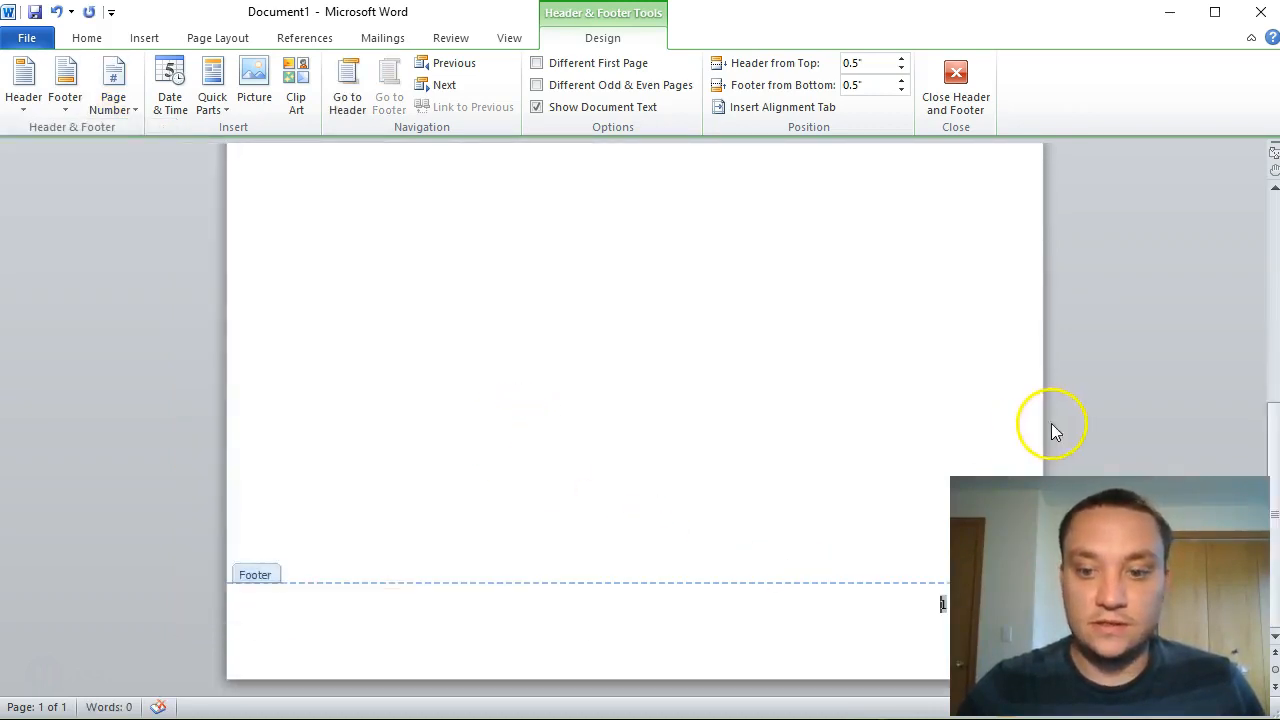
left_click(954, 78)
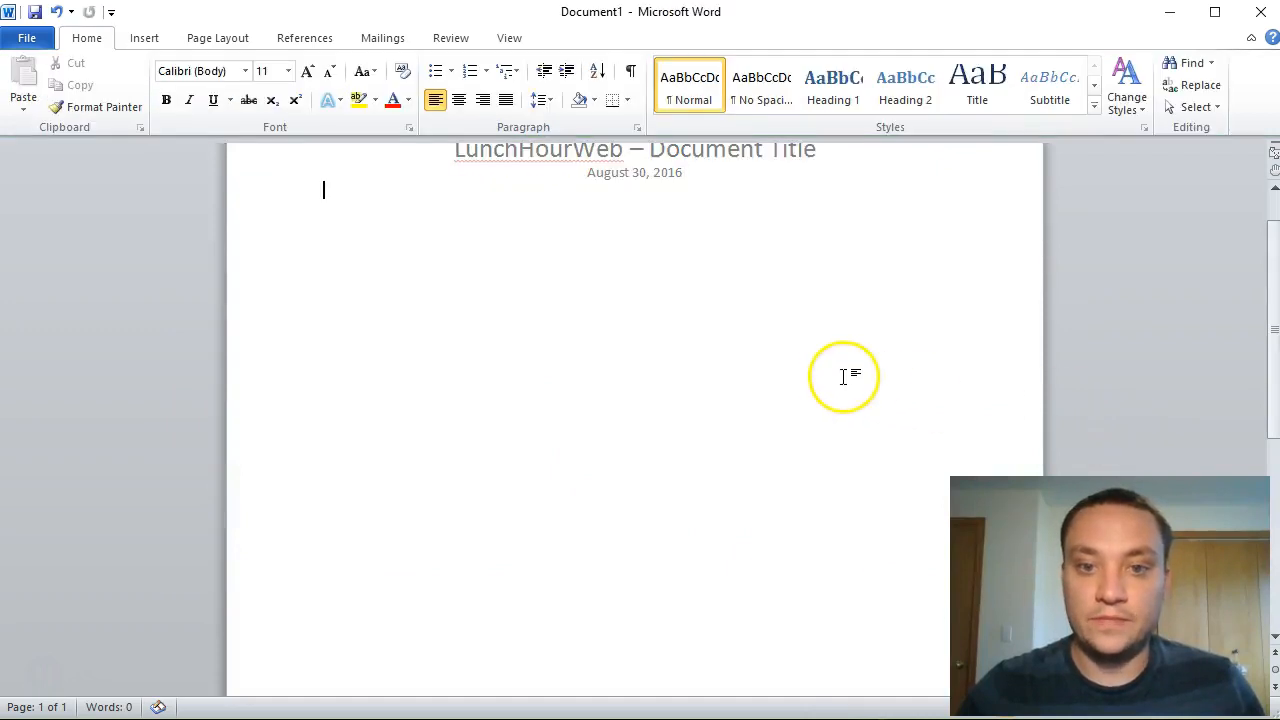
scroll("down", 3)
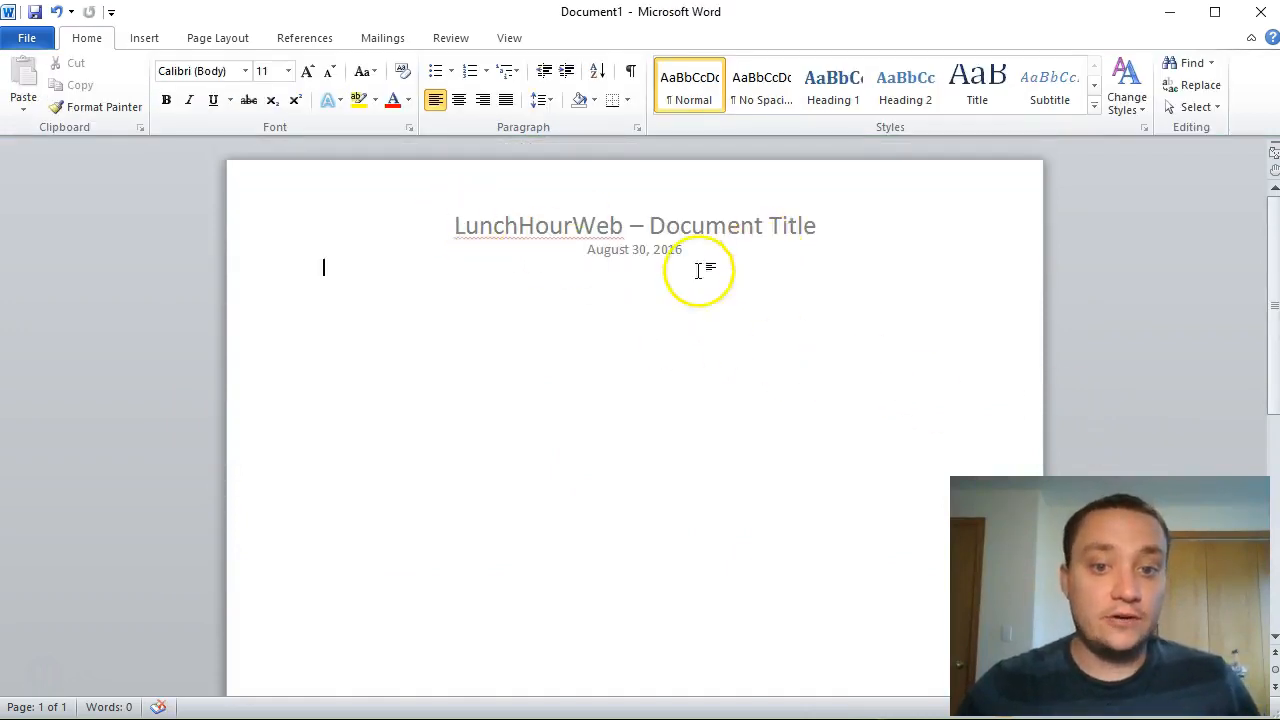
scroll("down", 3)
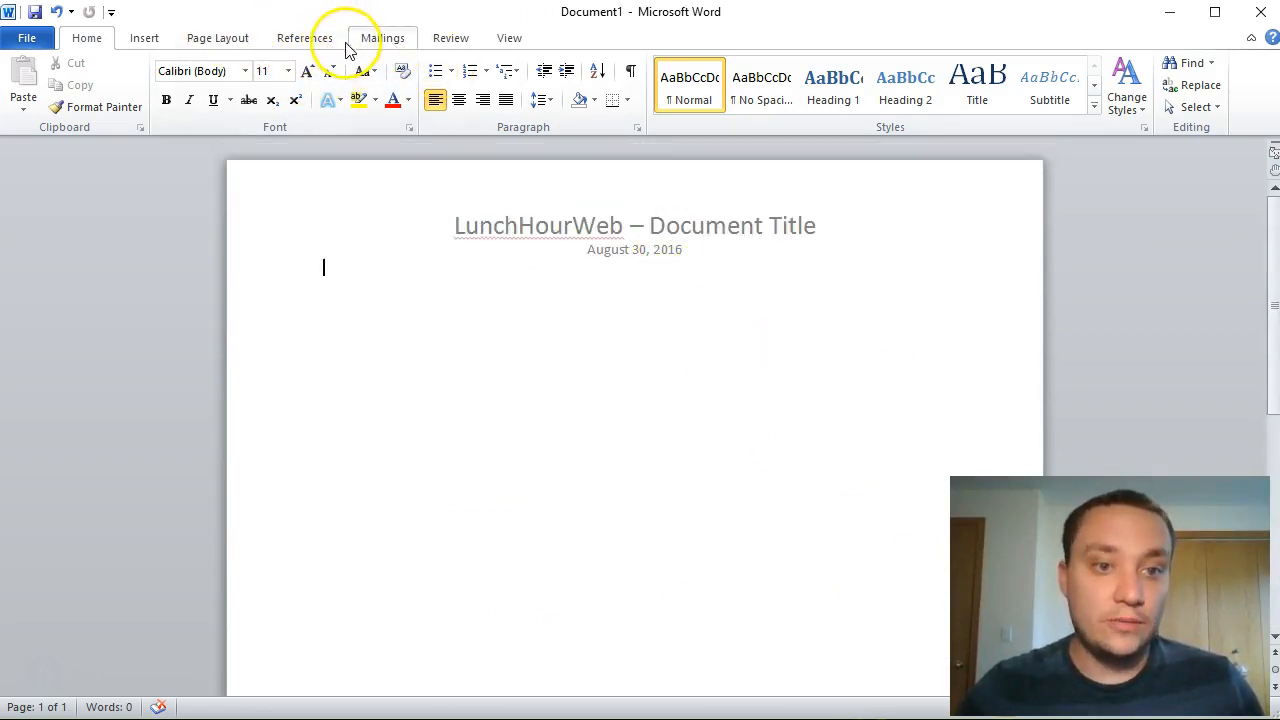
Step: Start a custom picture watermark from the Page Layout Watermark choices
left_click(216, 36)
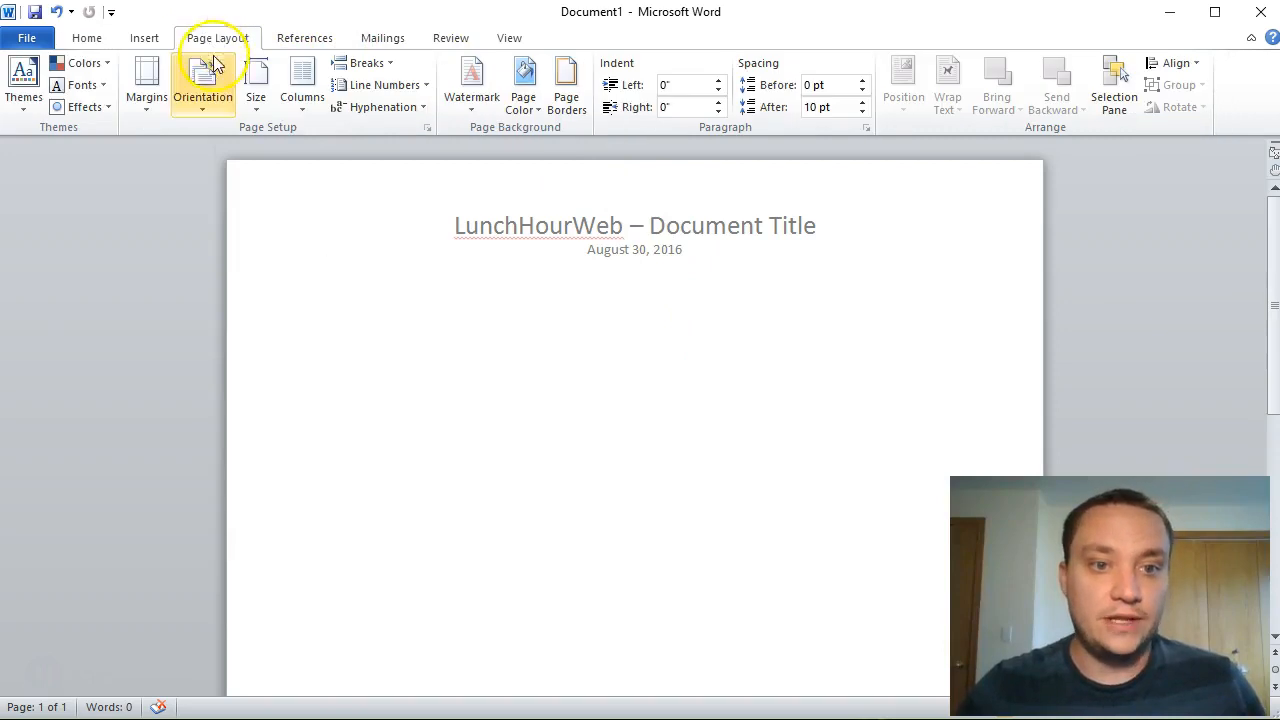
left_click(472, 90)
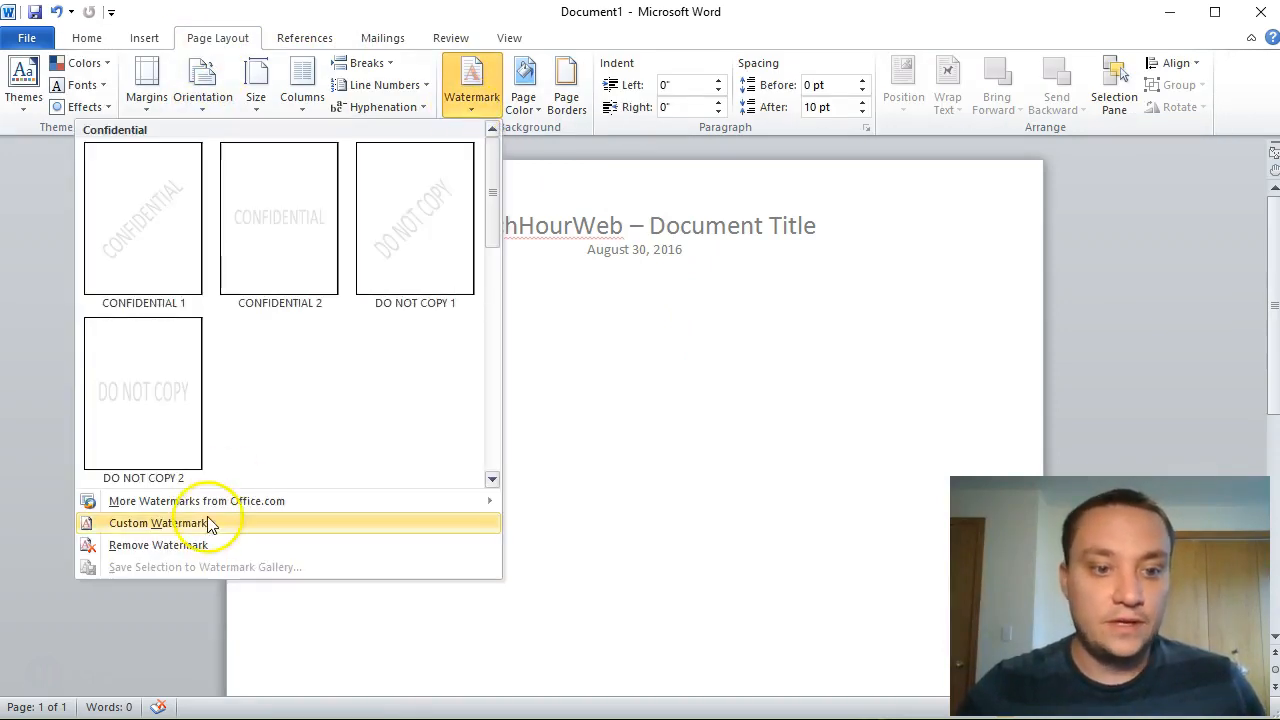
mouse_move(264, 390)
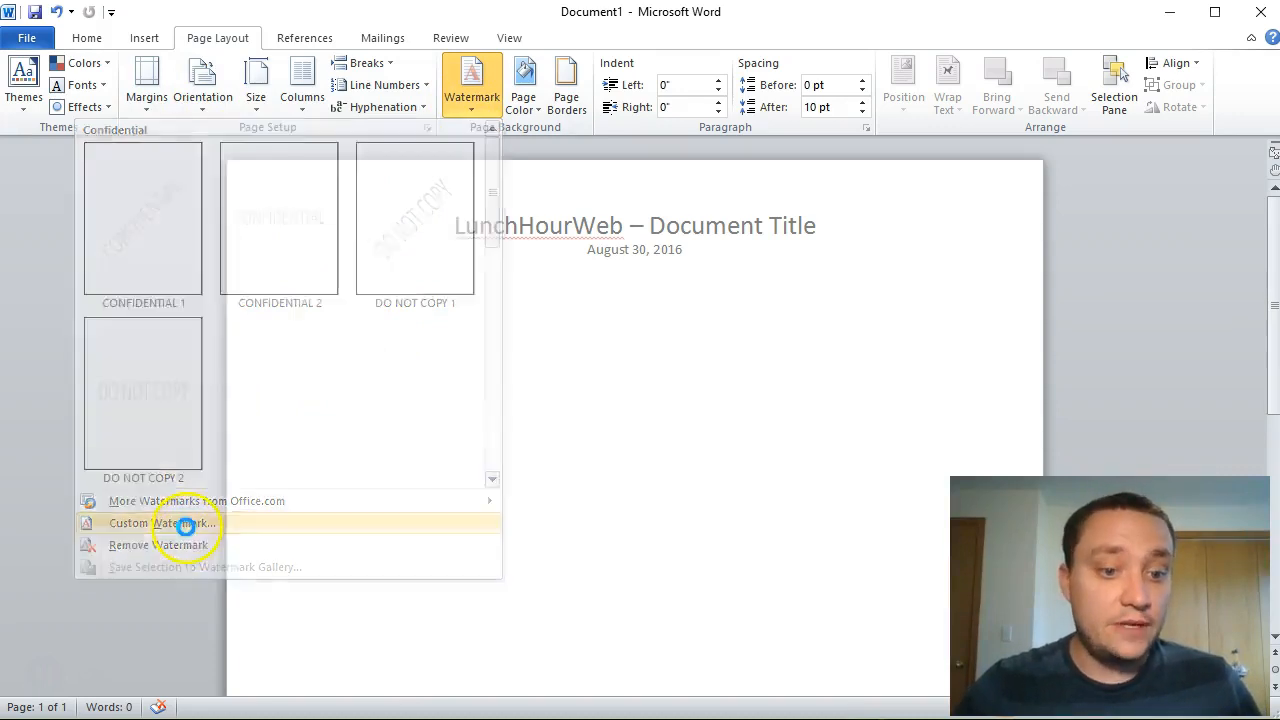
left_click(184, 524)
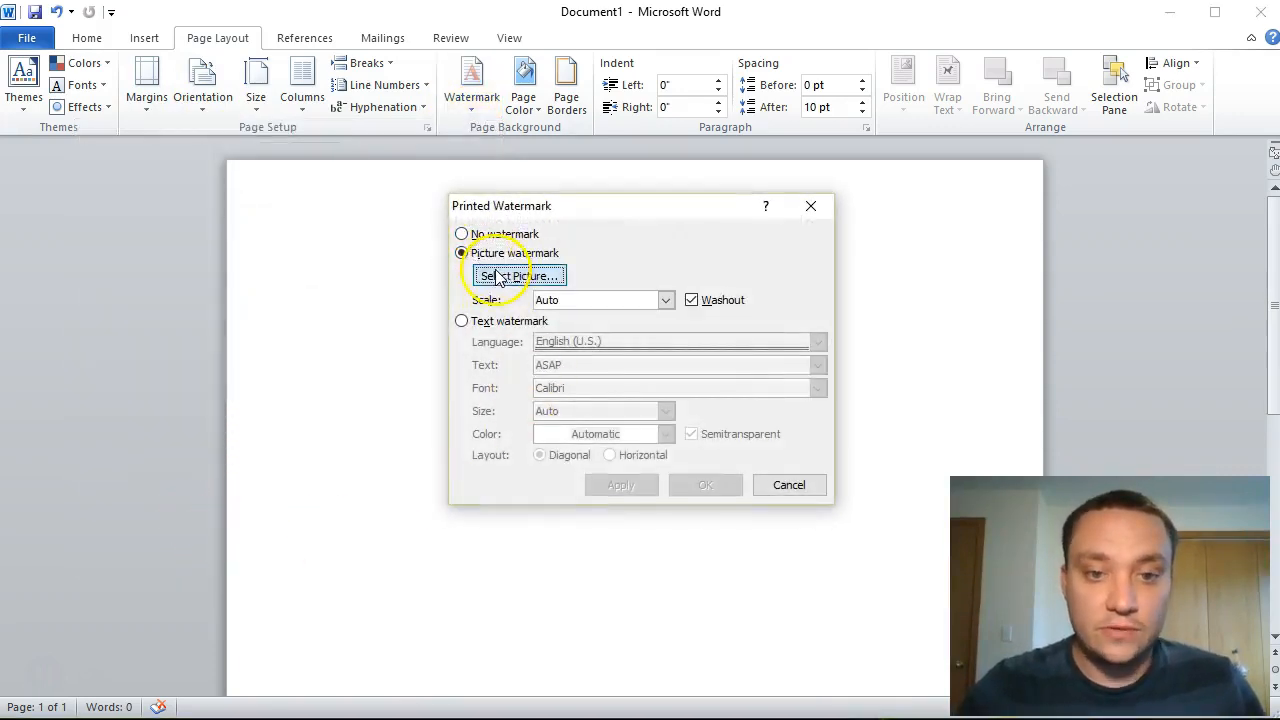
left_click(516, 276)
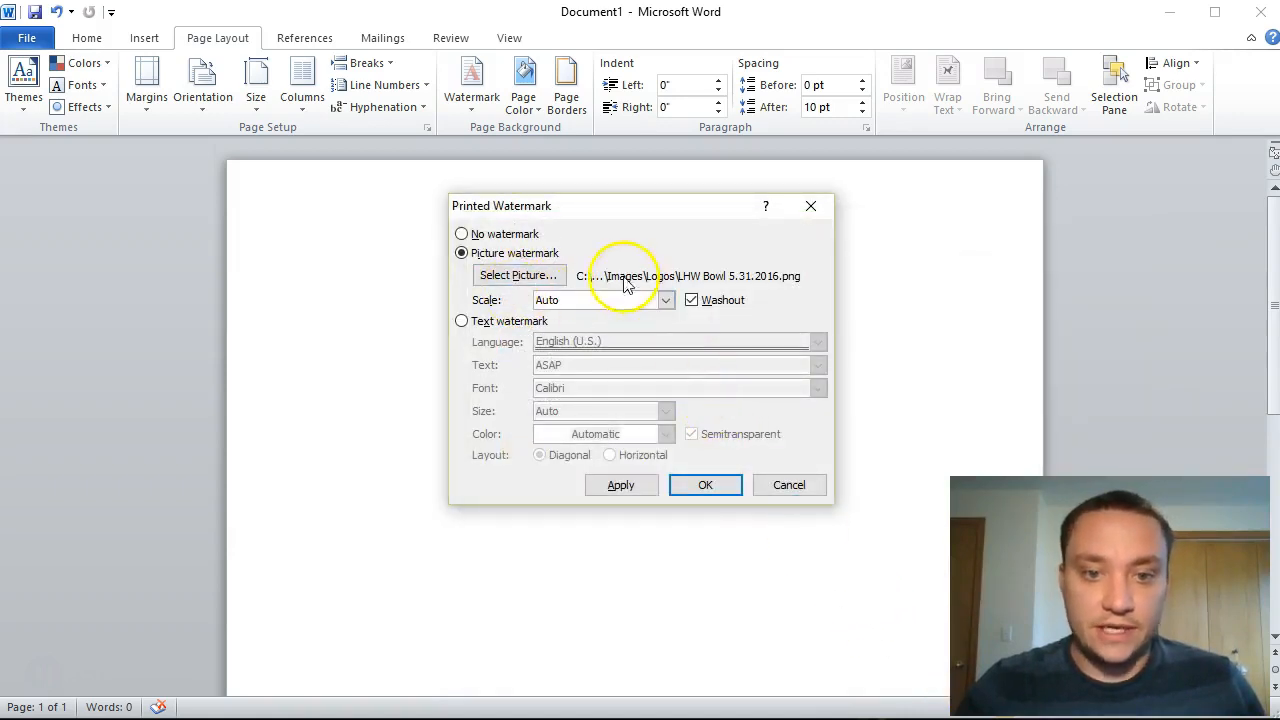
Step: Use LHW Bowl 5.31.2016.png as a washed-out picture watermark on the page
left_click(520, 276)
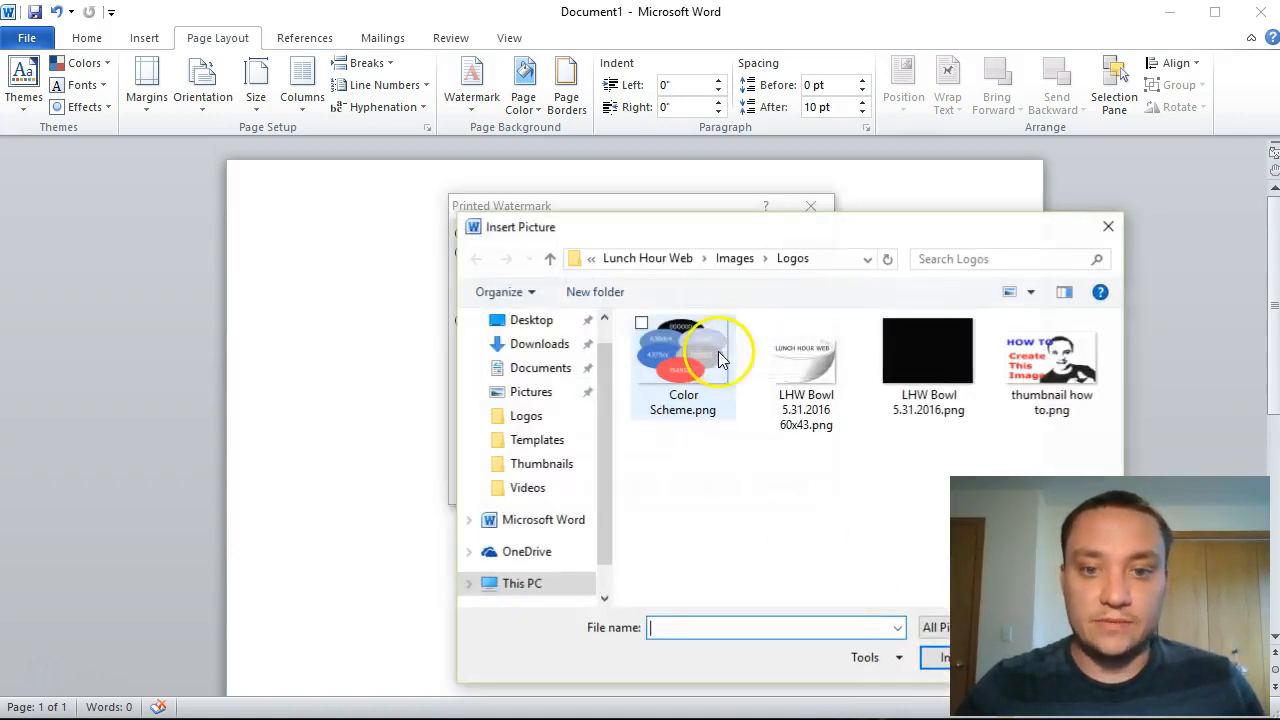
left_click(928, 350)
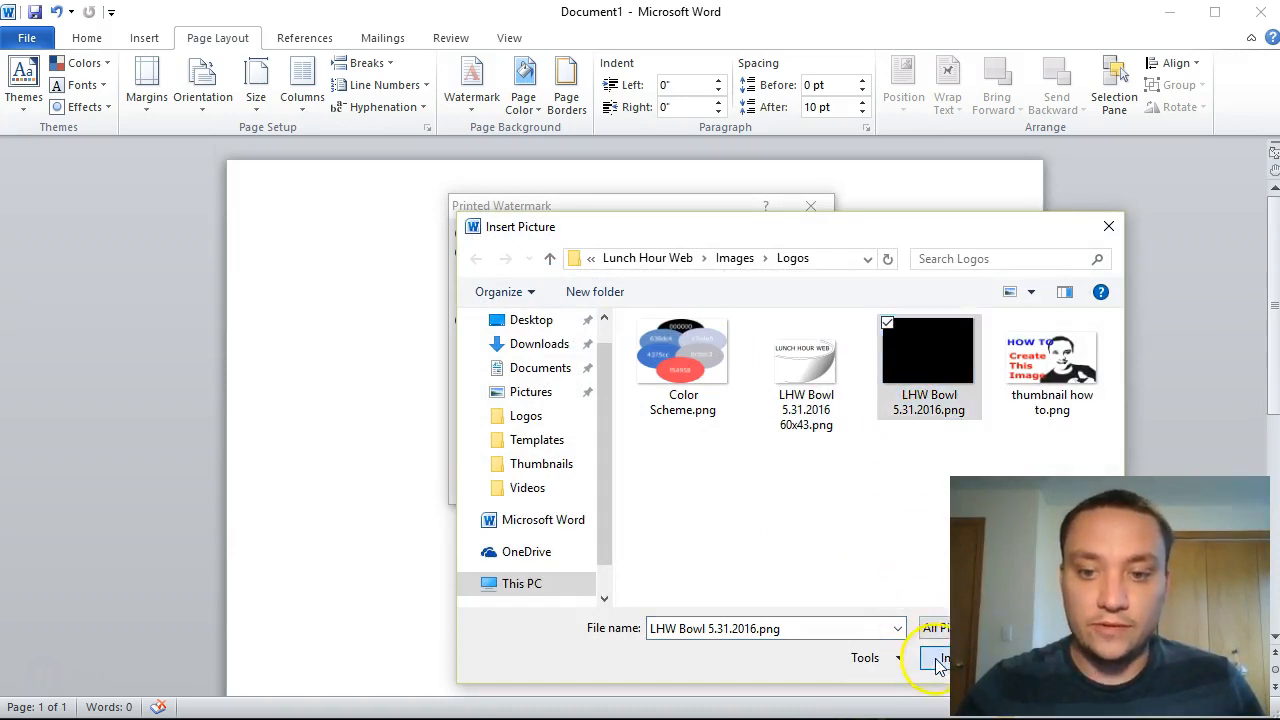
left_click(940, 660)
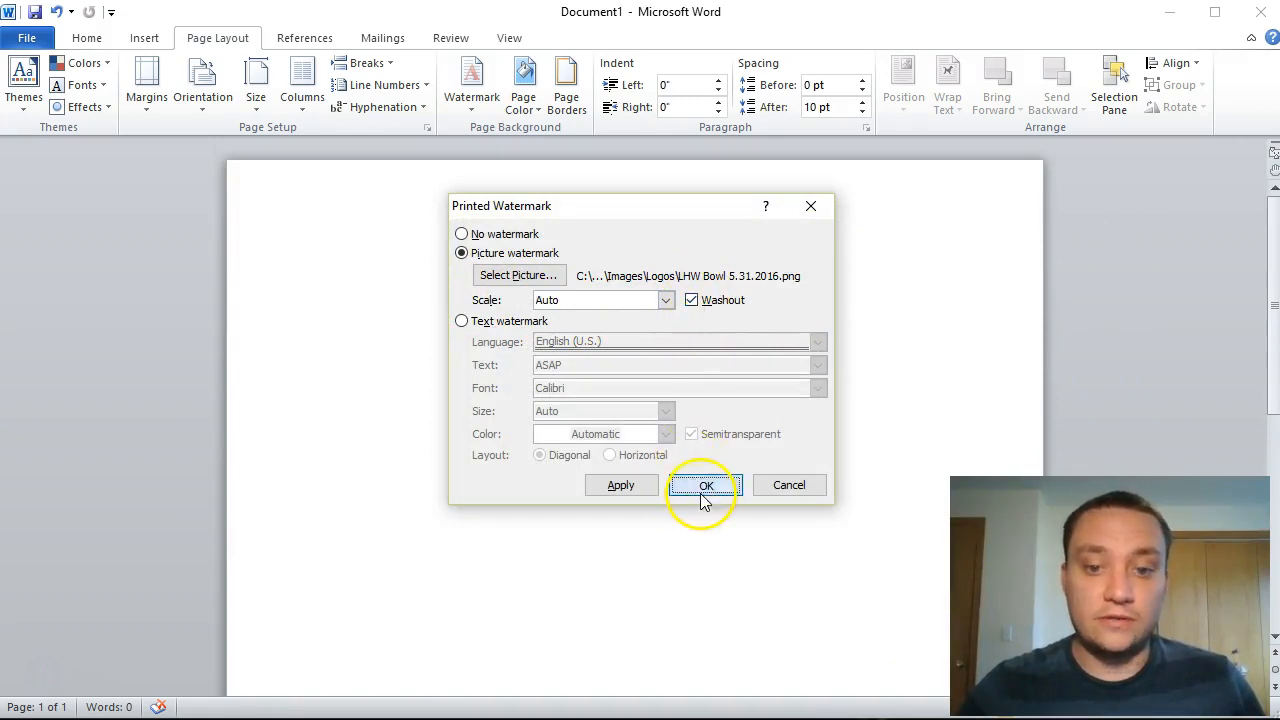
left_click(704, 486)
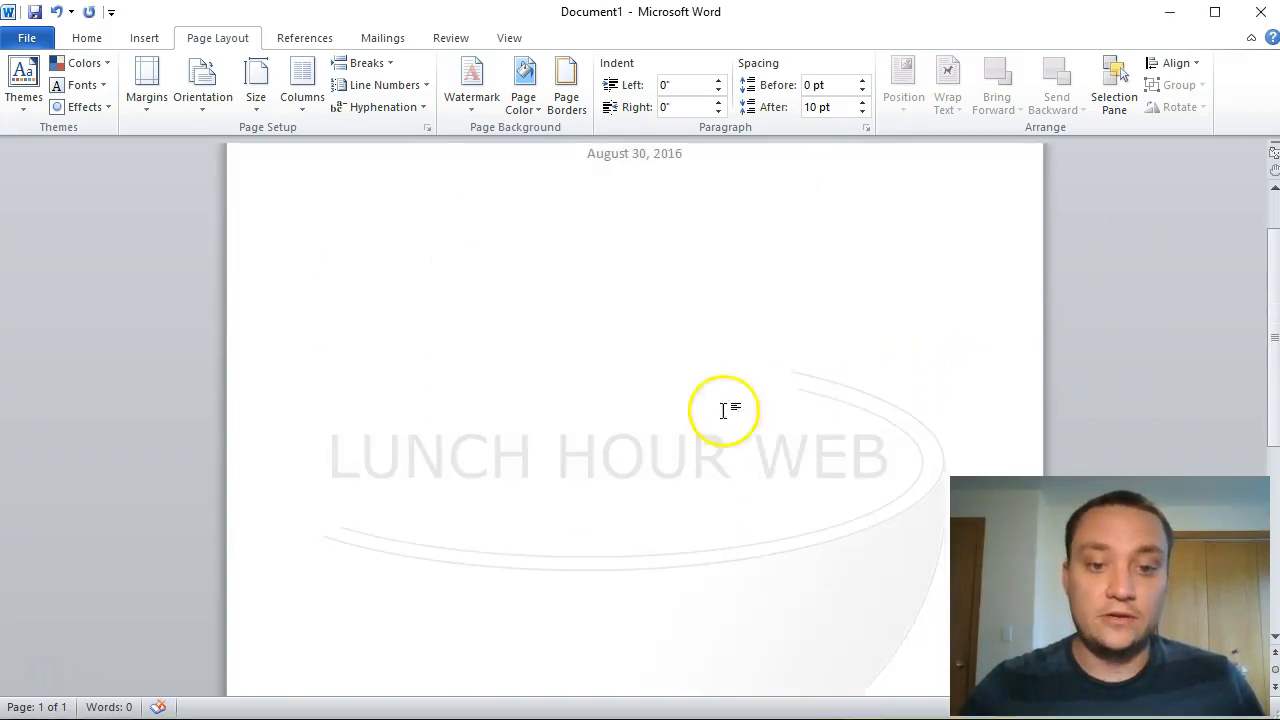
scroll("down", 3)
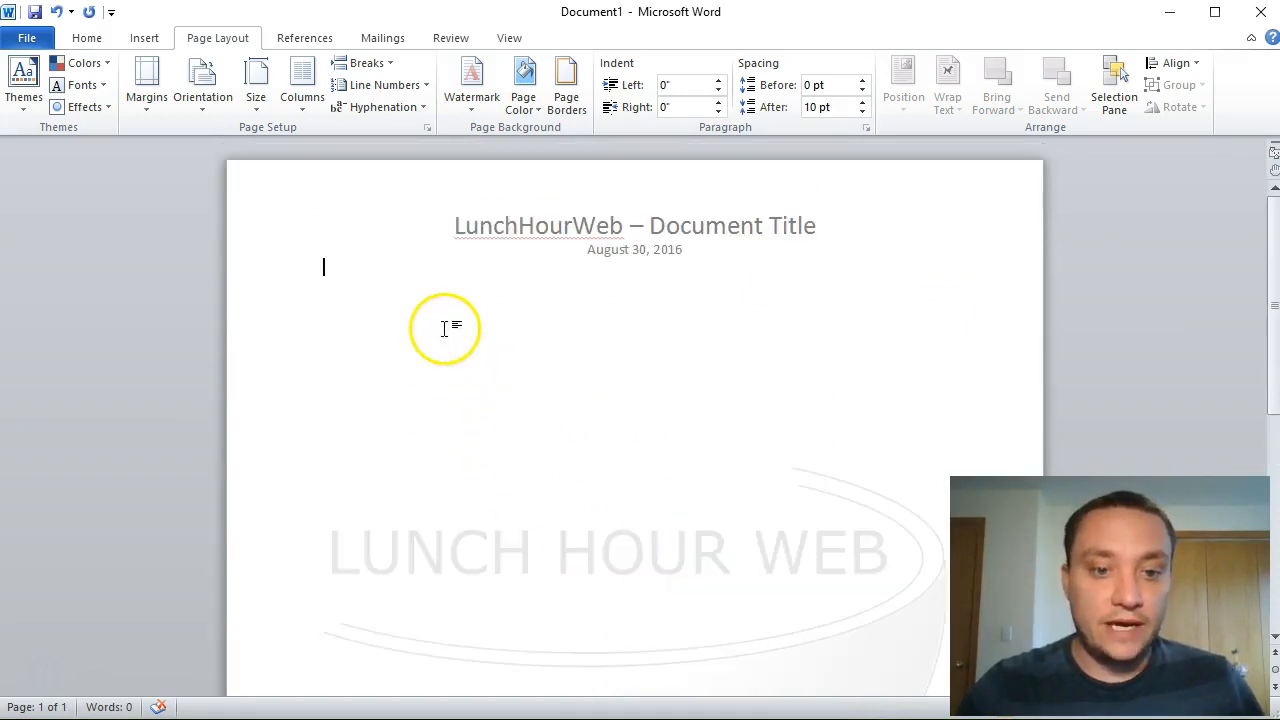
scroll("down", 3)
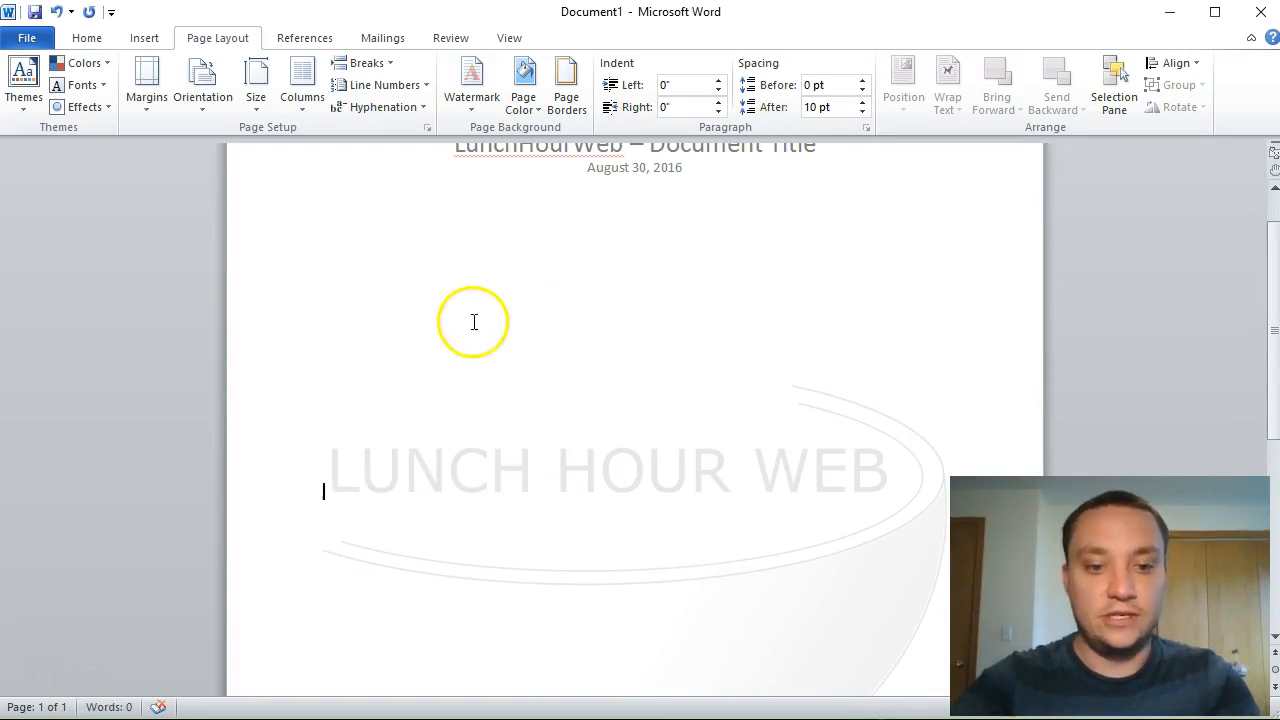
type("I'mt")
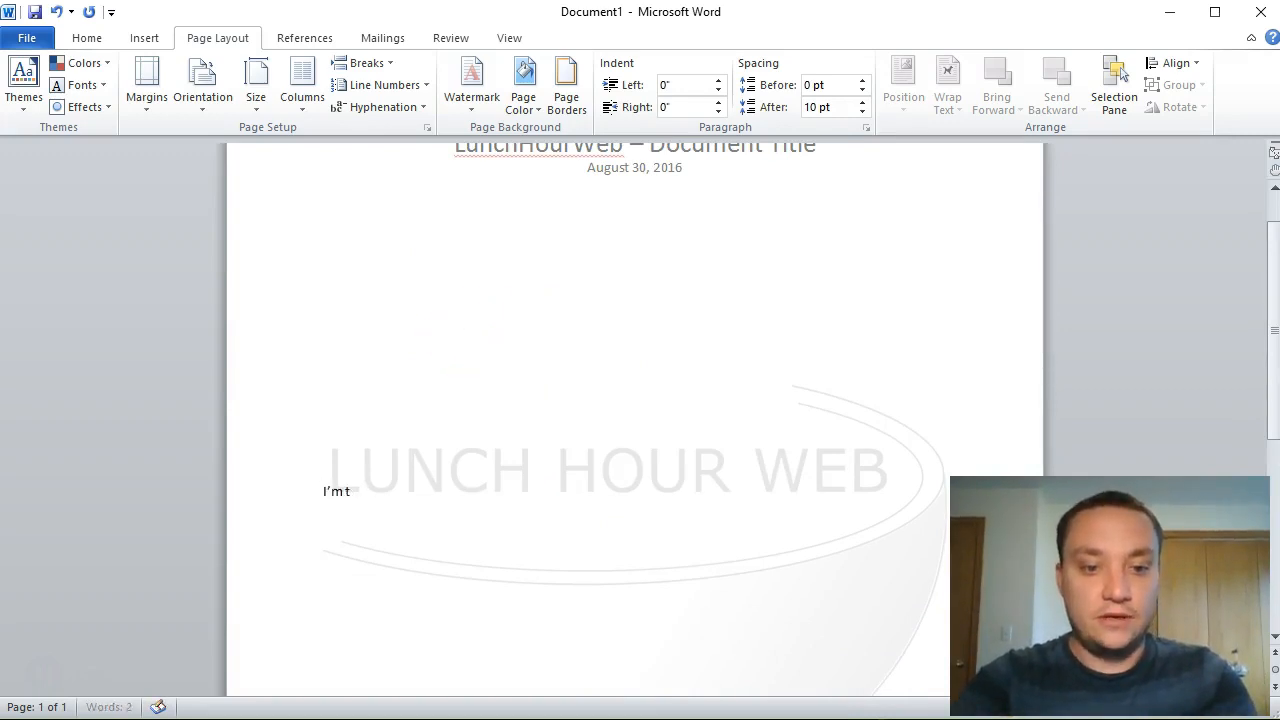
type("typing now about a cert")
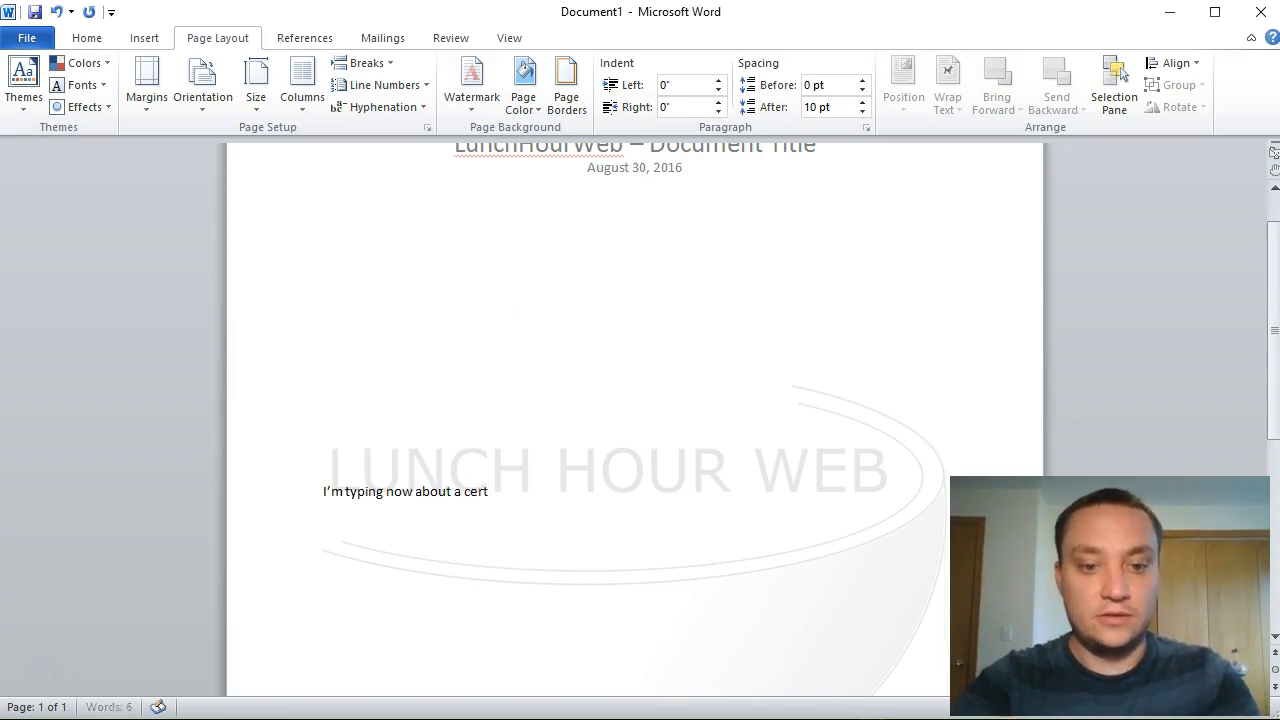
type("ain topic.")
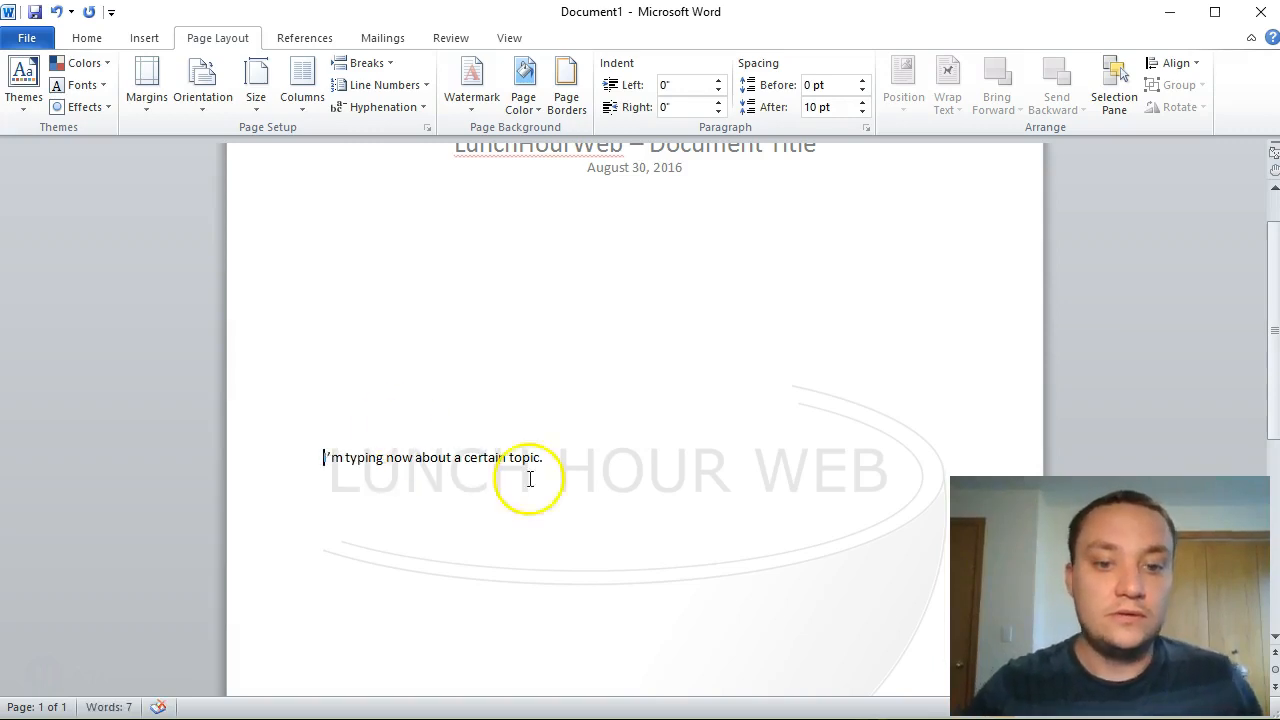
mouse_move(462, 448)
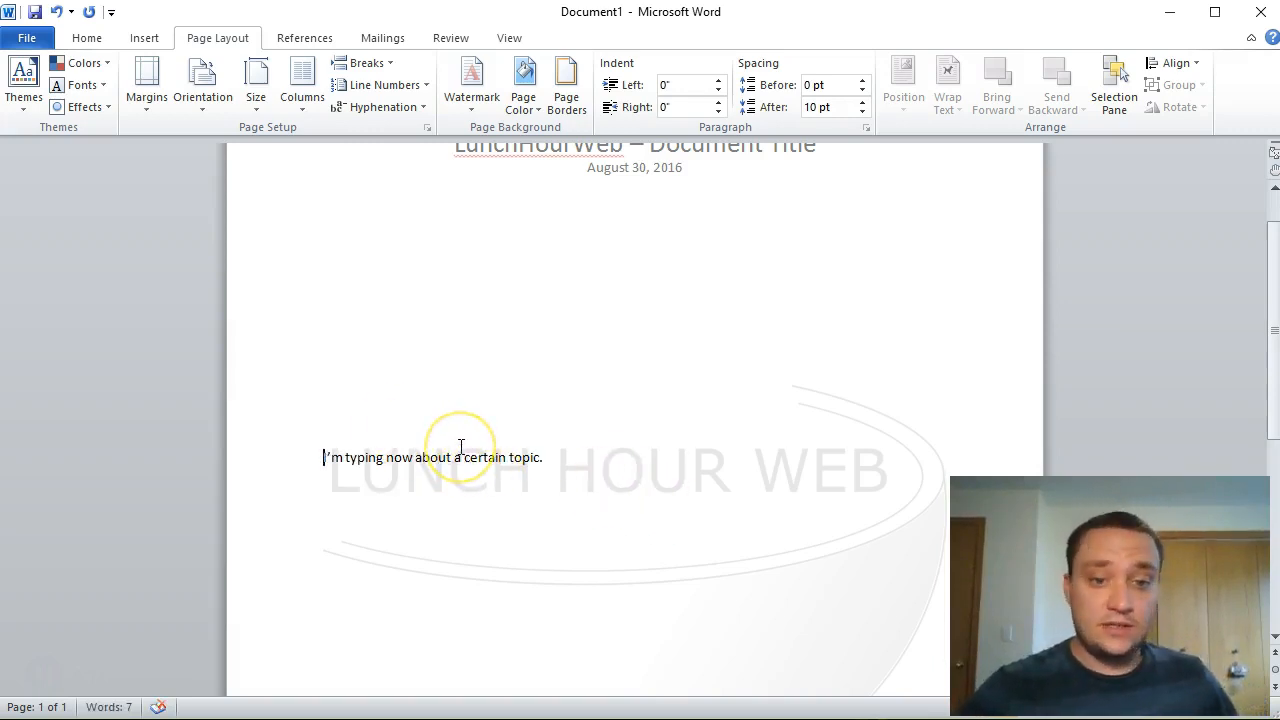
mouse_move(532, 502)
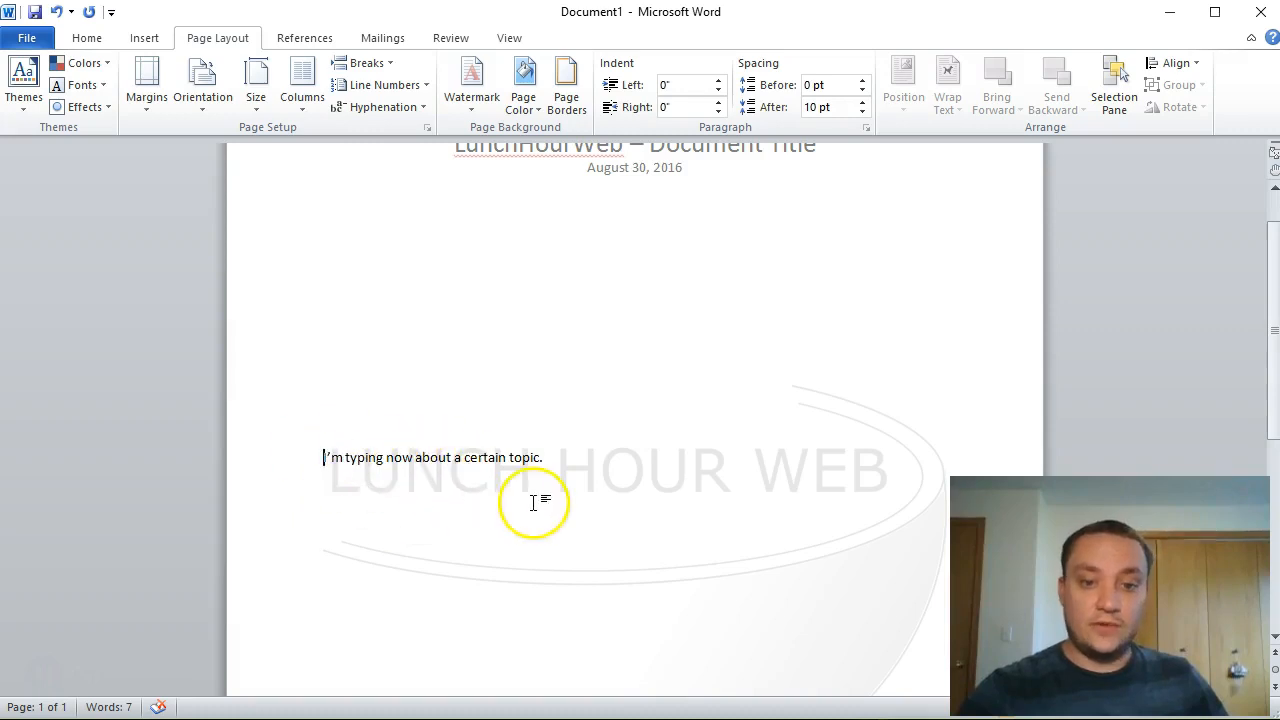
mouse_move(832, 556)
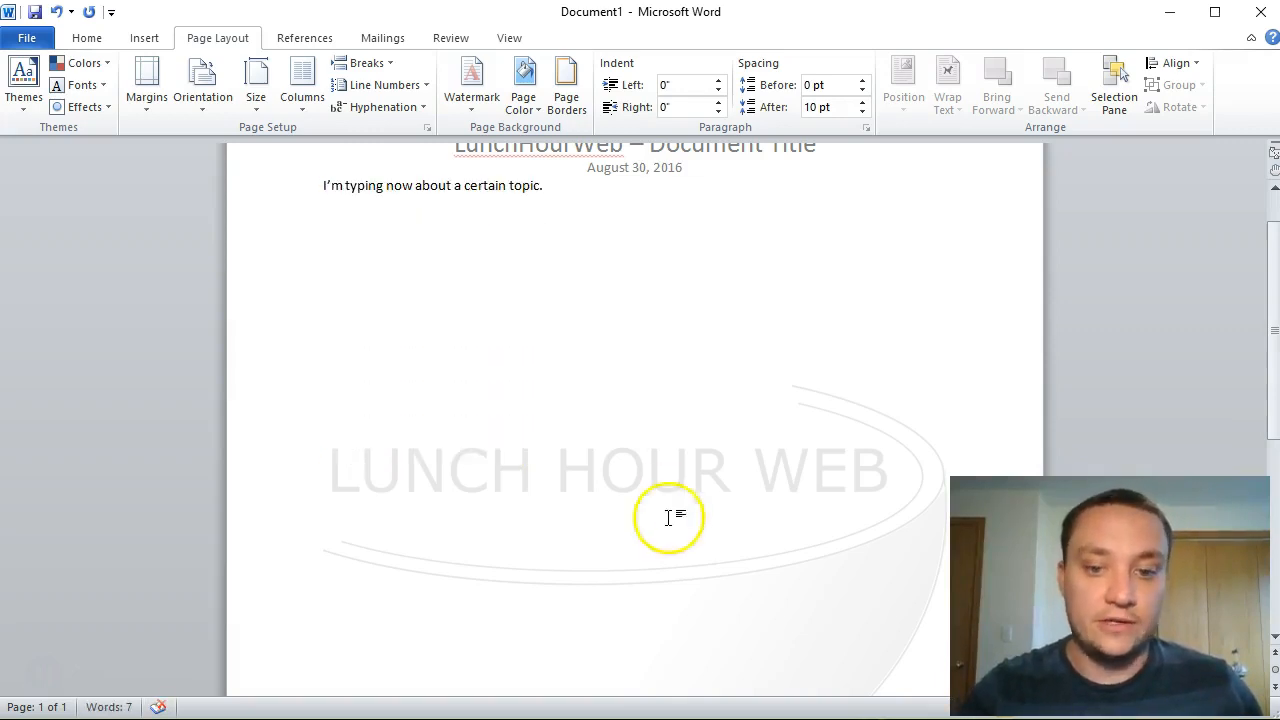
scroll("down", 3)
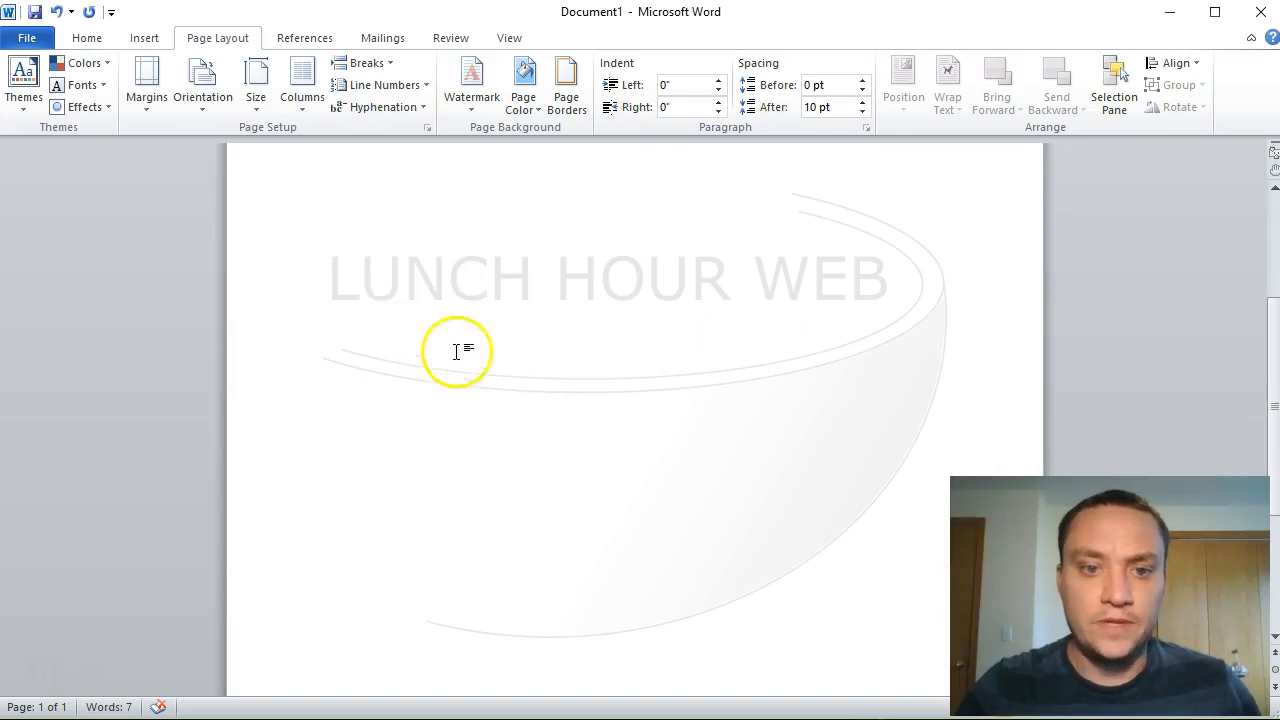
mouse_move(300, 300)
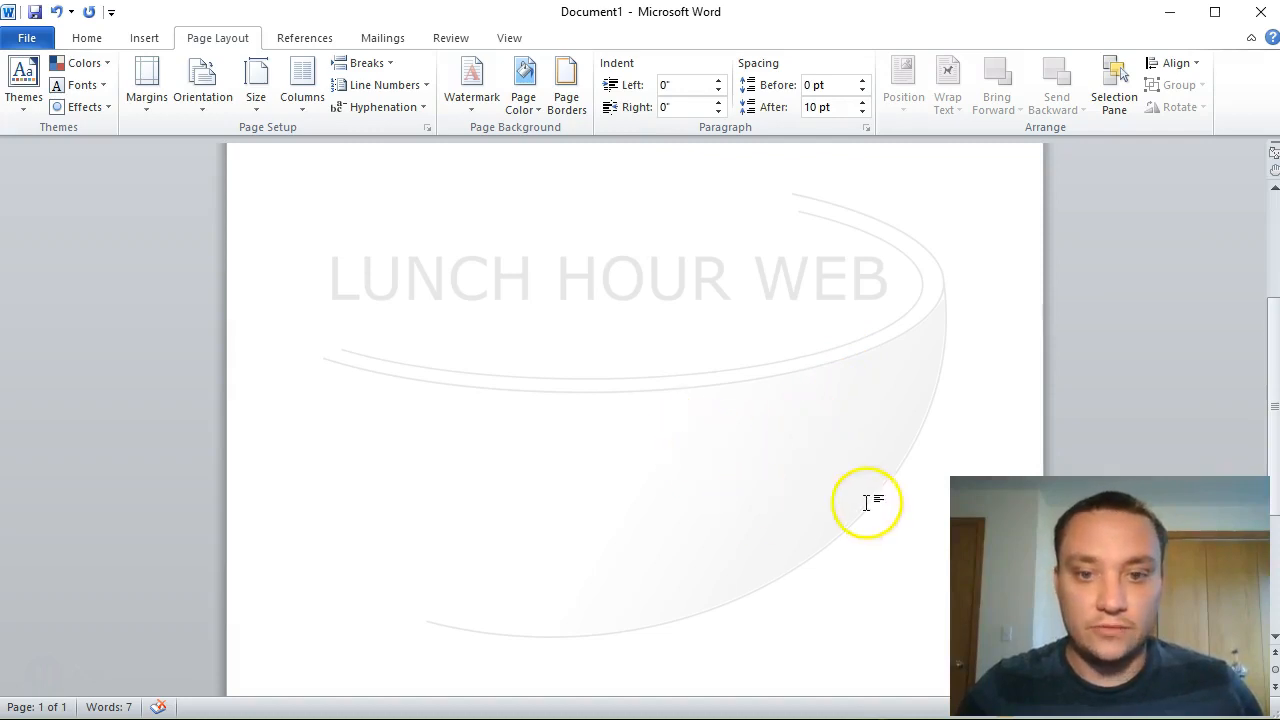
mouse_move(508, 194)
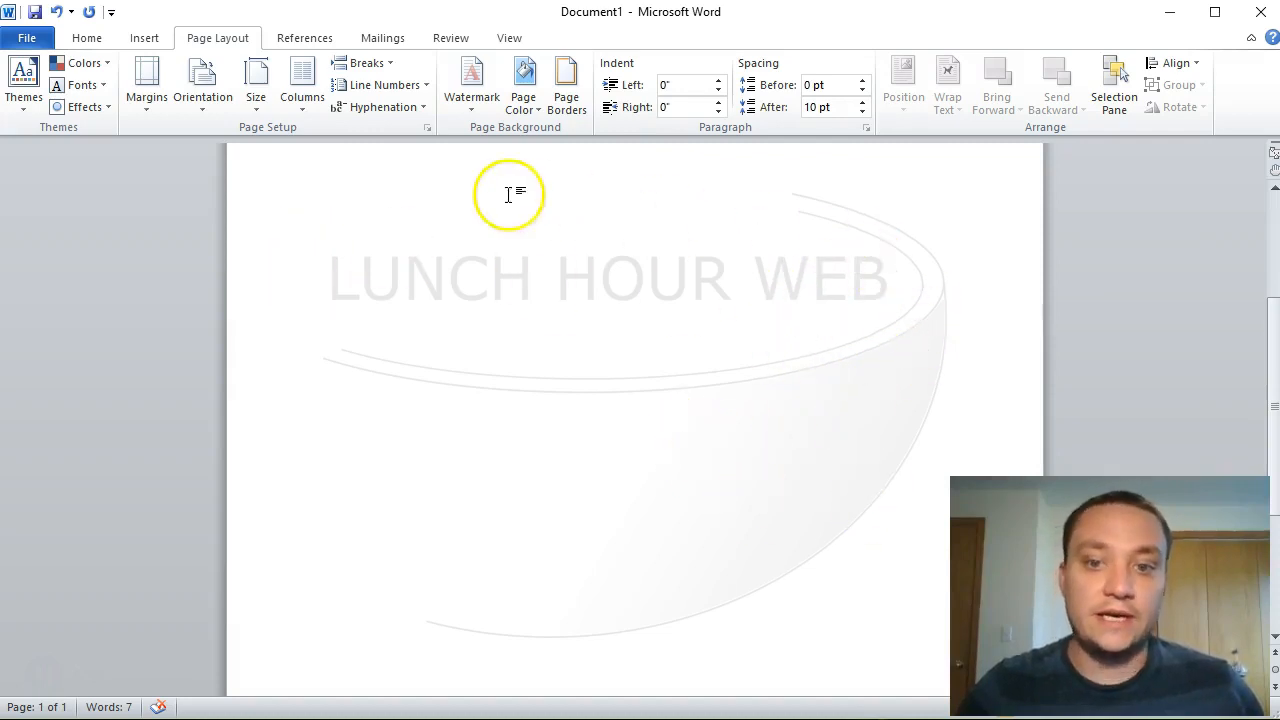
mouse_move(744, 428)
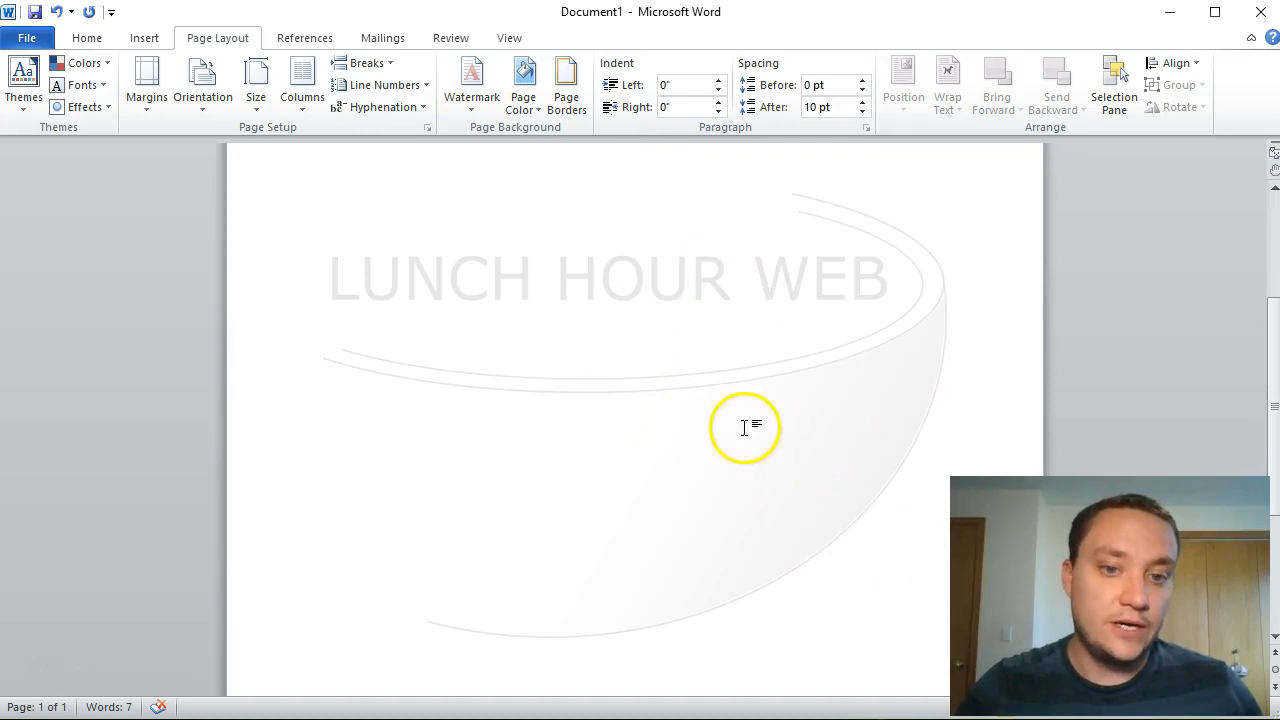
scroll("down", 3)
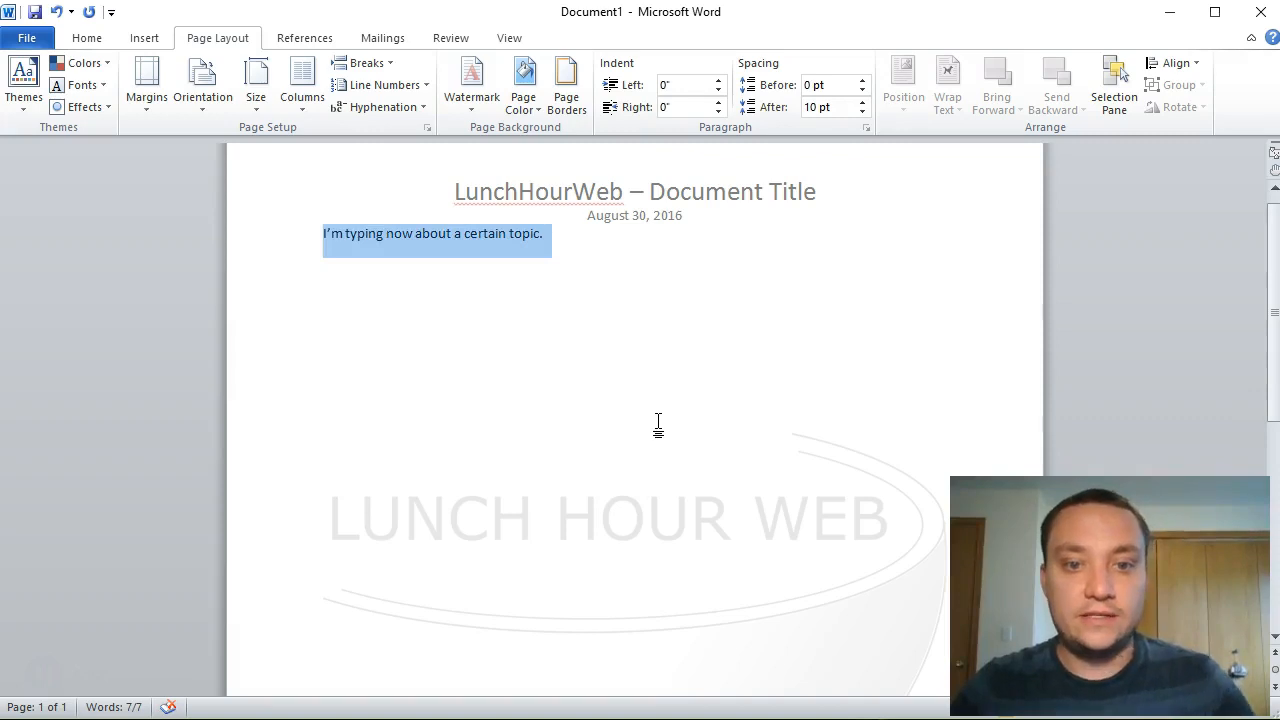
Step: Set paragraphs to single line spacing with no added space between same-style paragraphs
left_click(88, 36)
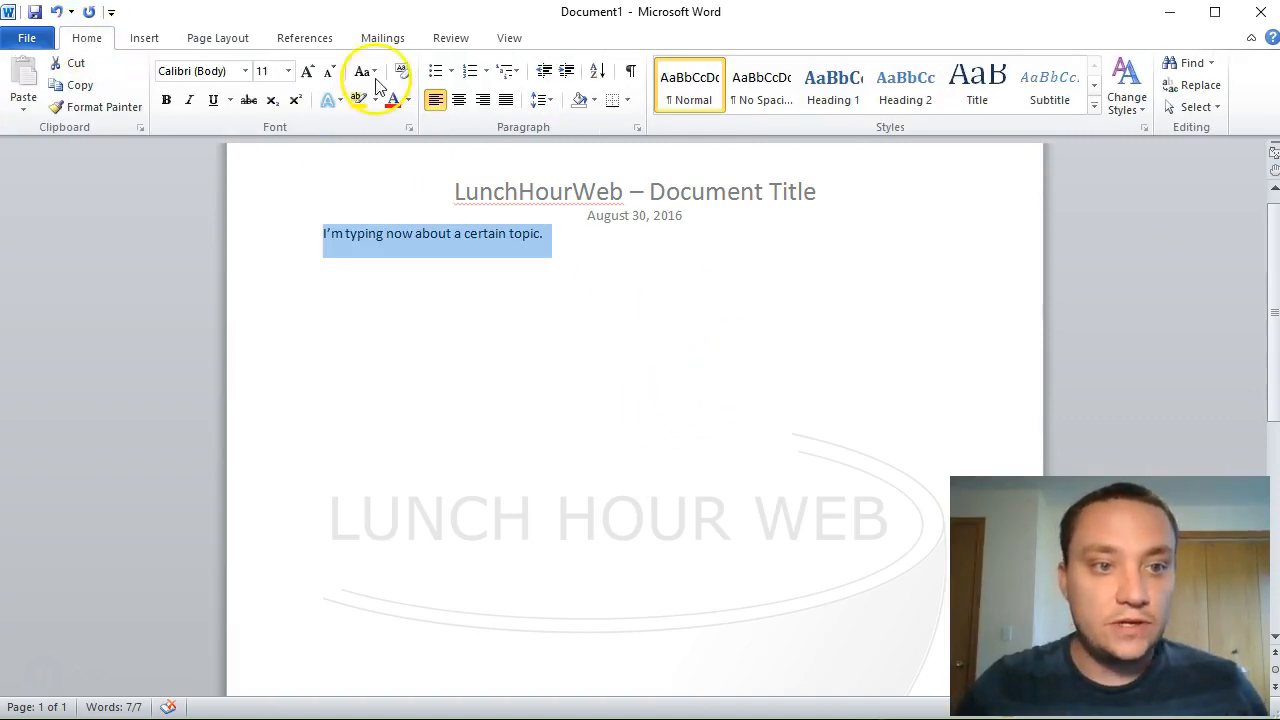
left_click(636, 126)
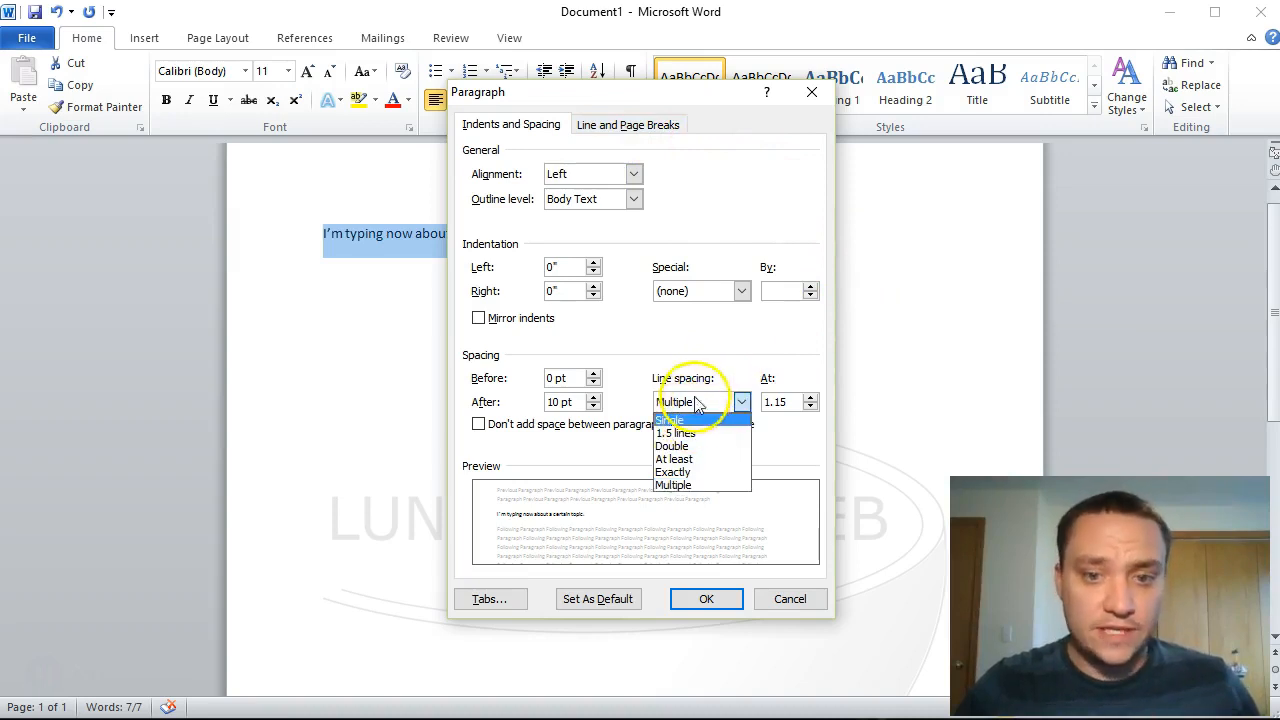
left_click(670, 420)
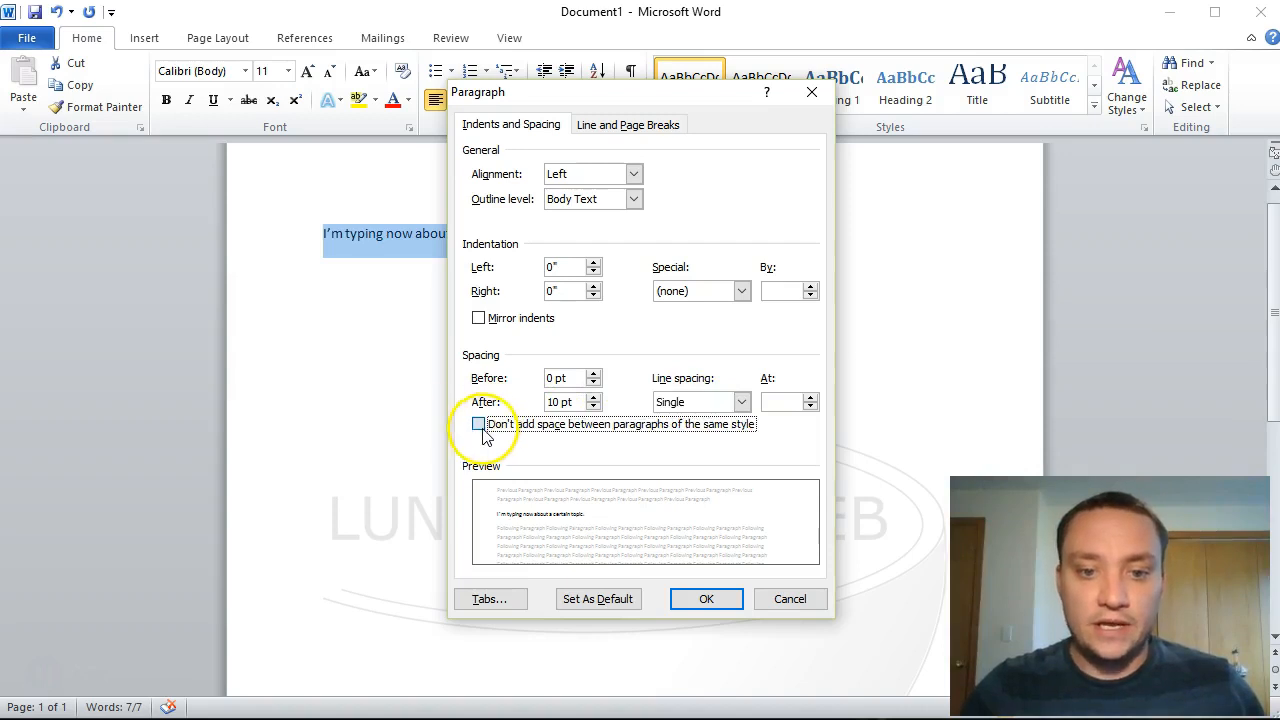
left_click(478, 424)
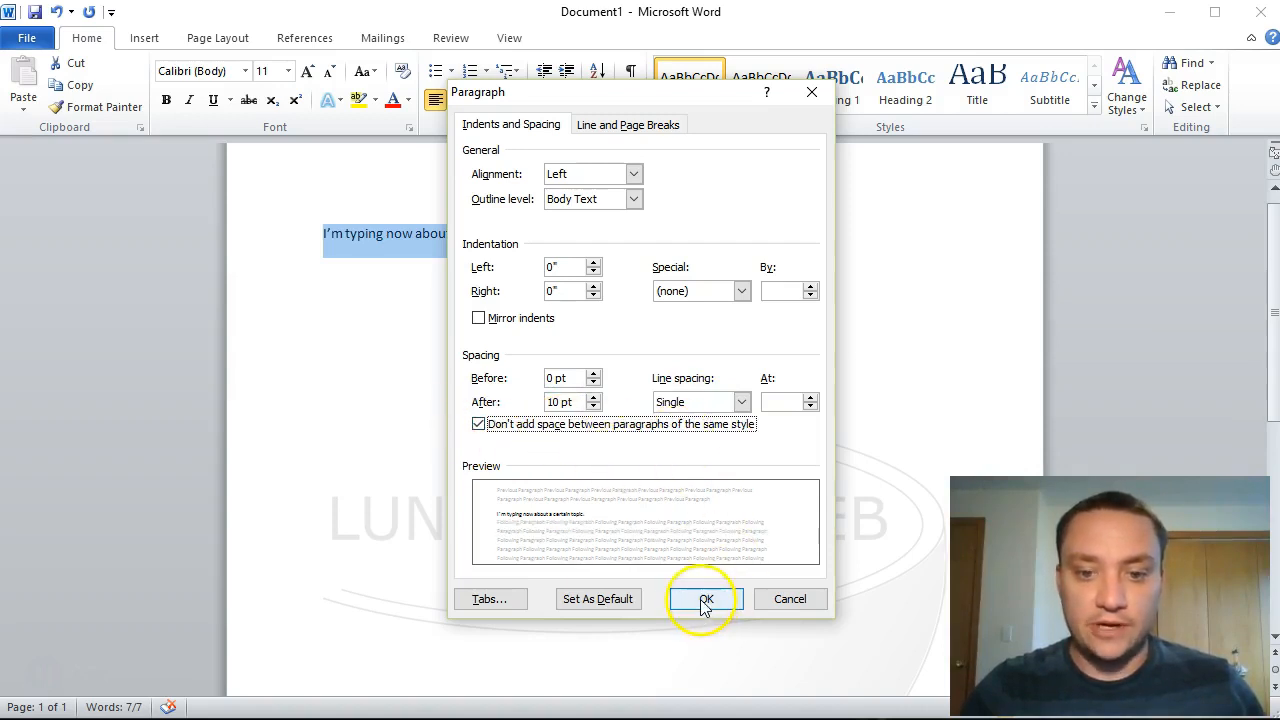
left_click(704, 600)
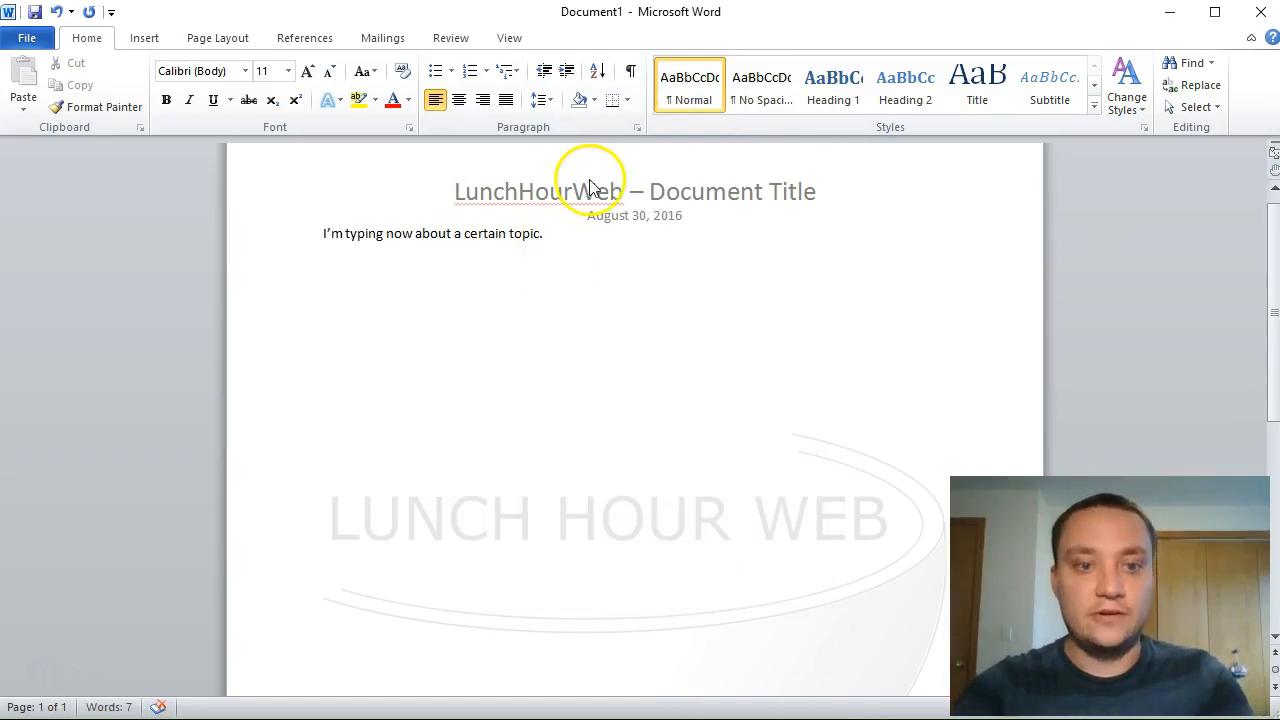
Step: Type test lines 'Right on' and 'Every' to check the spacing, then clear them
type("Right on the line below")
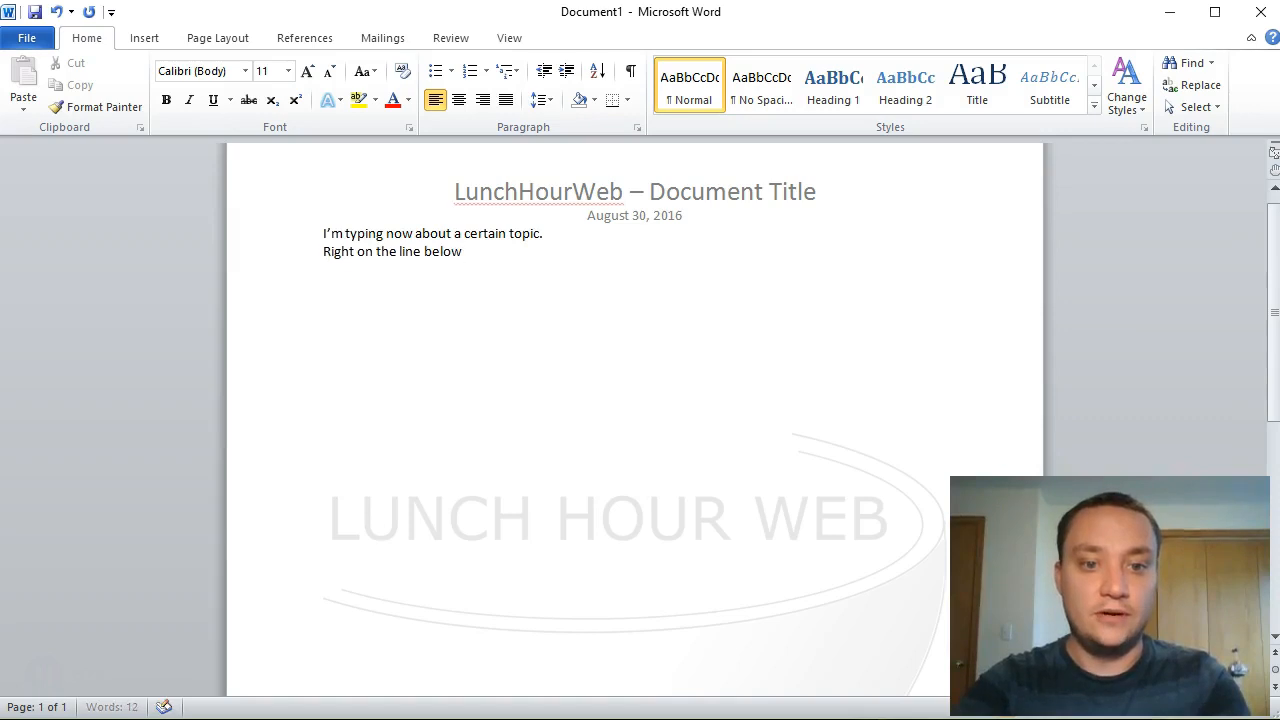
type("Every")
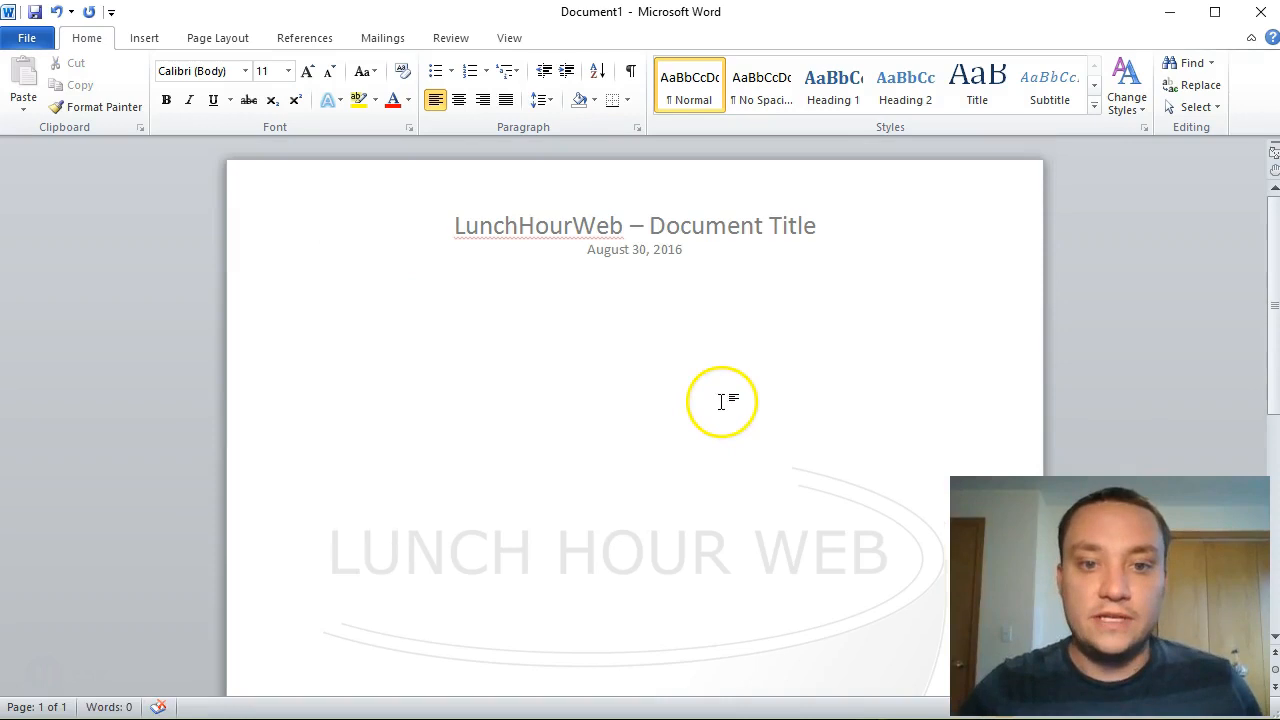
mouse_move(782, 408)
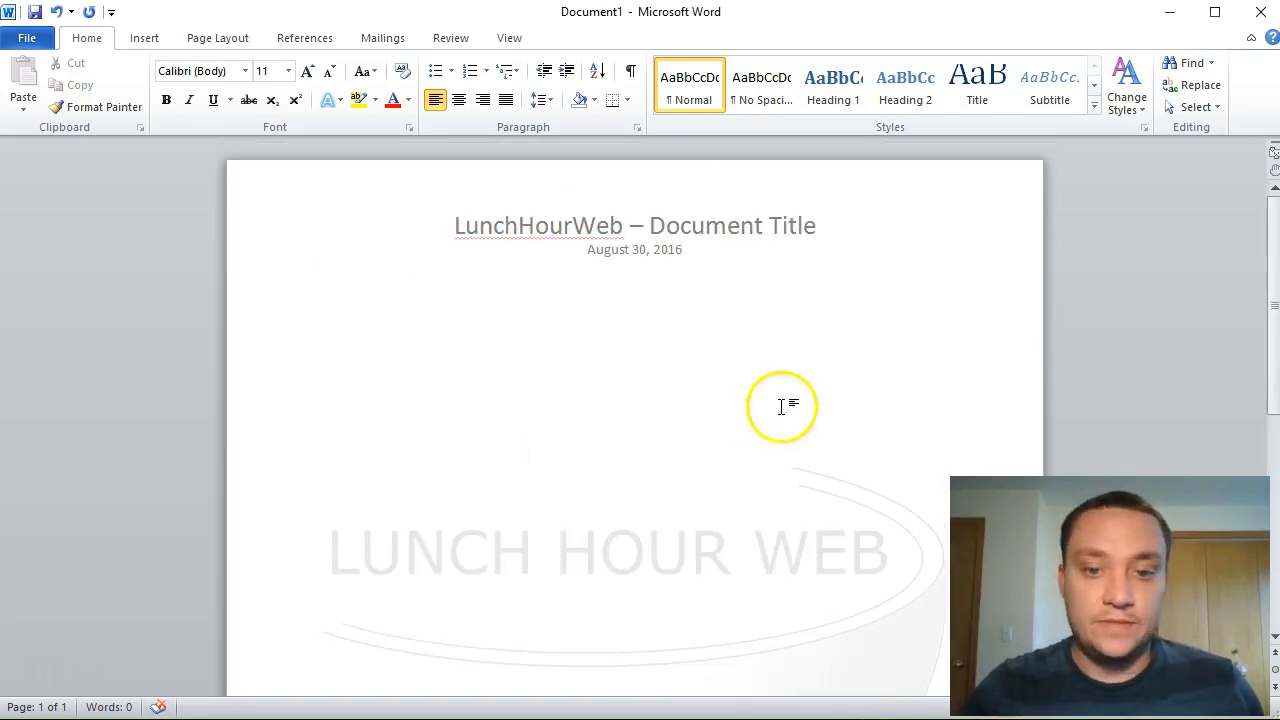
mouse_move(888, 220)
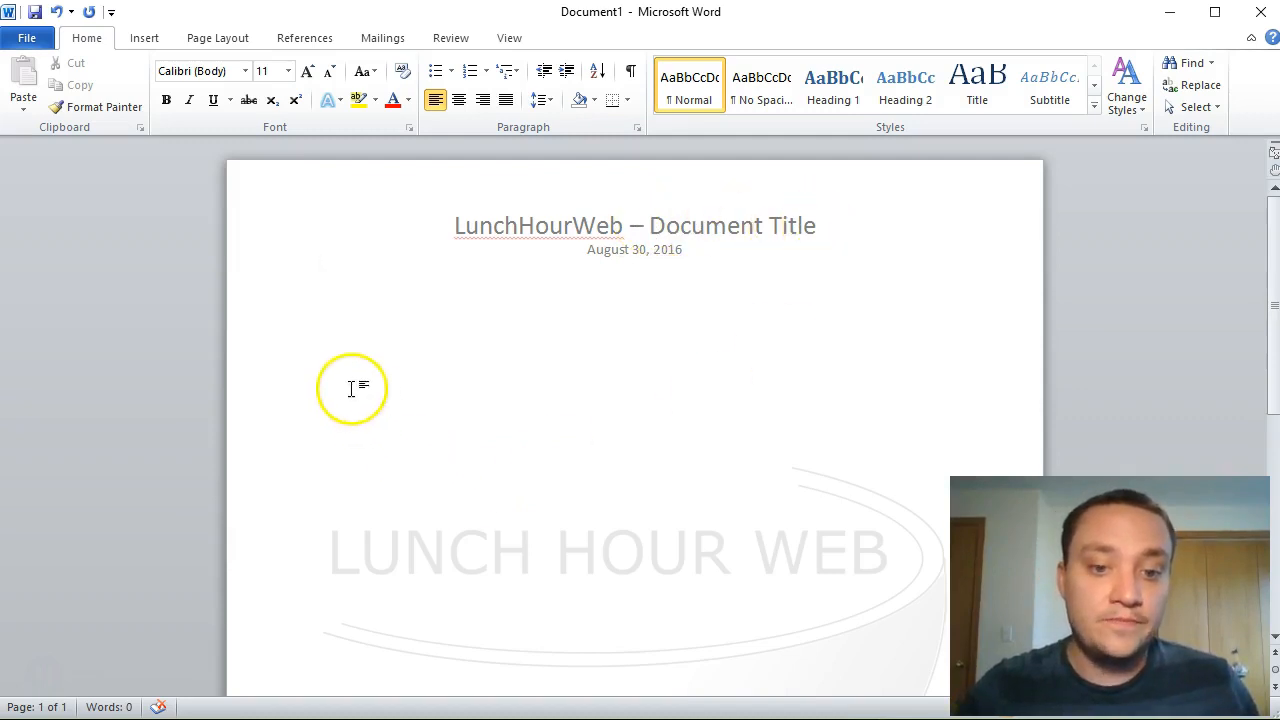
mouse_move(504, 436)
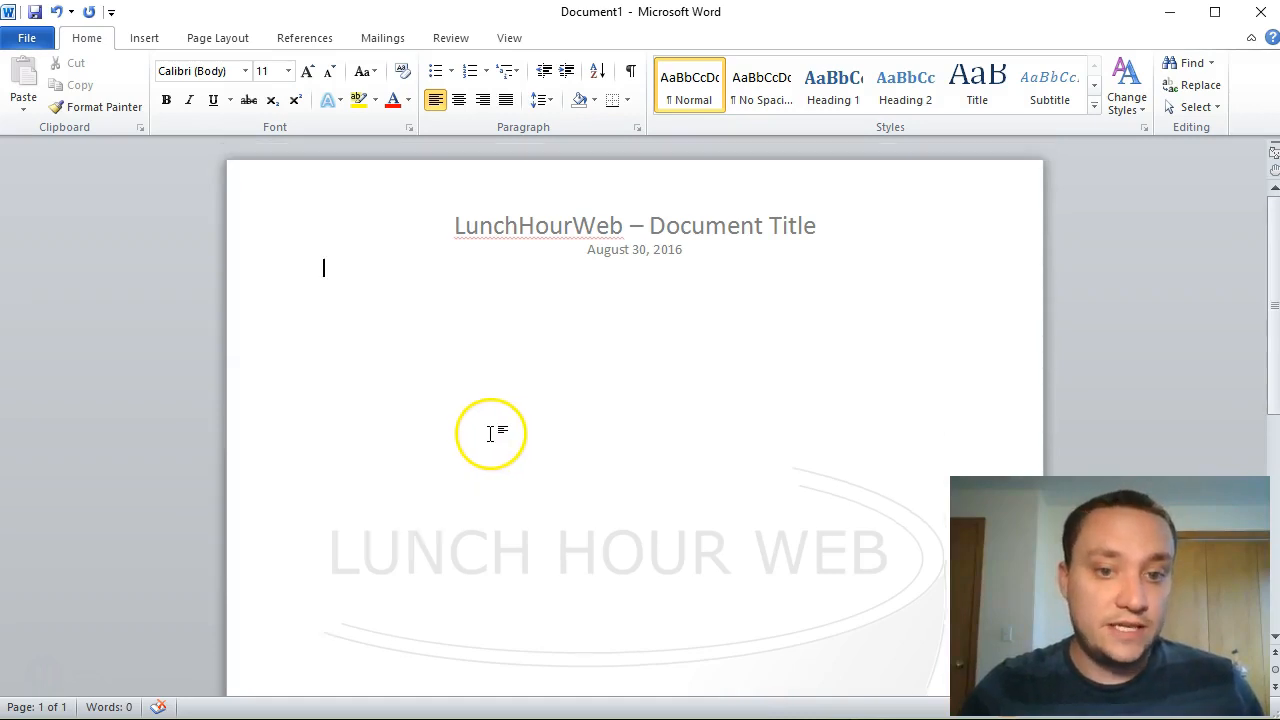
mouse_move(176, 52)
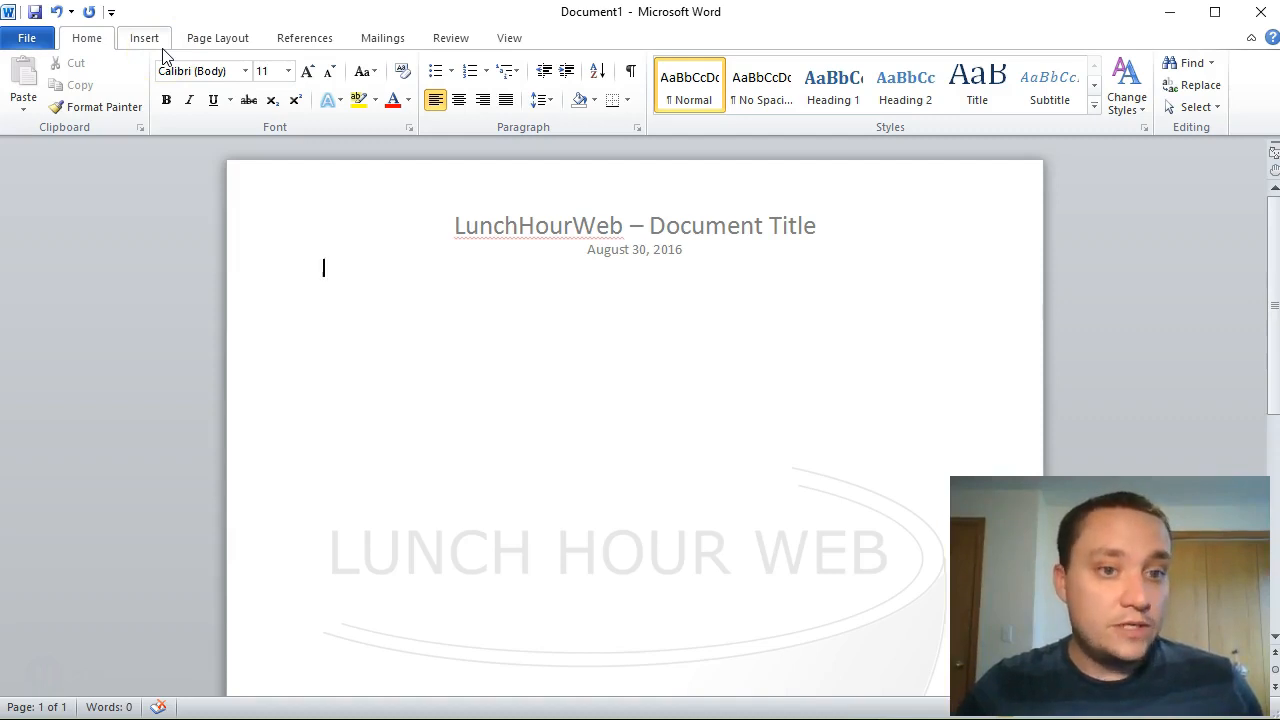
left_click(144, 36)
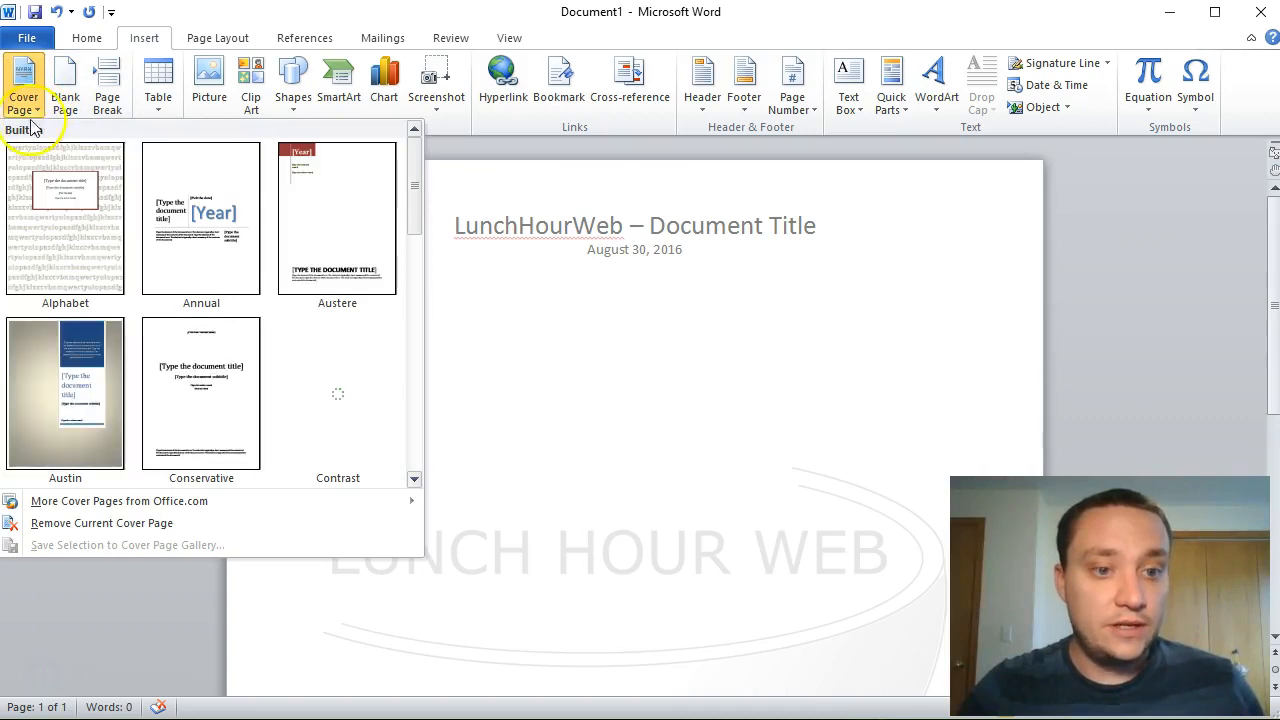
Step: Insert the blue built-in cover page design
scroll("down", 3)
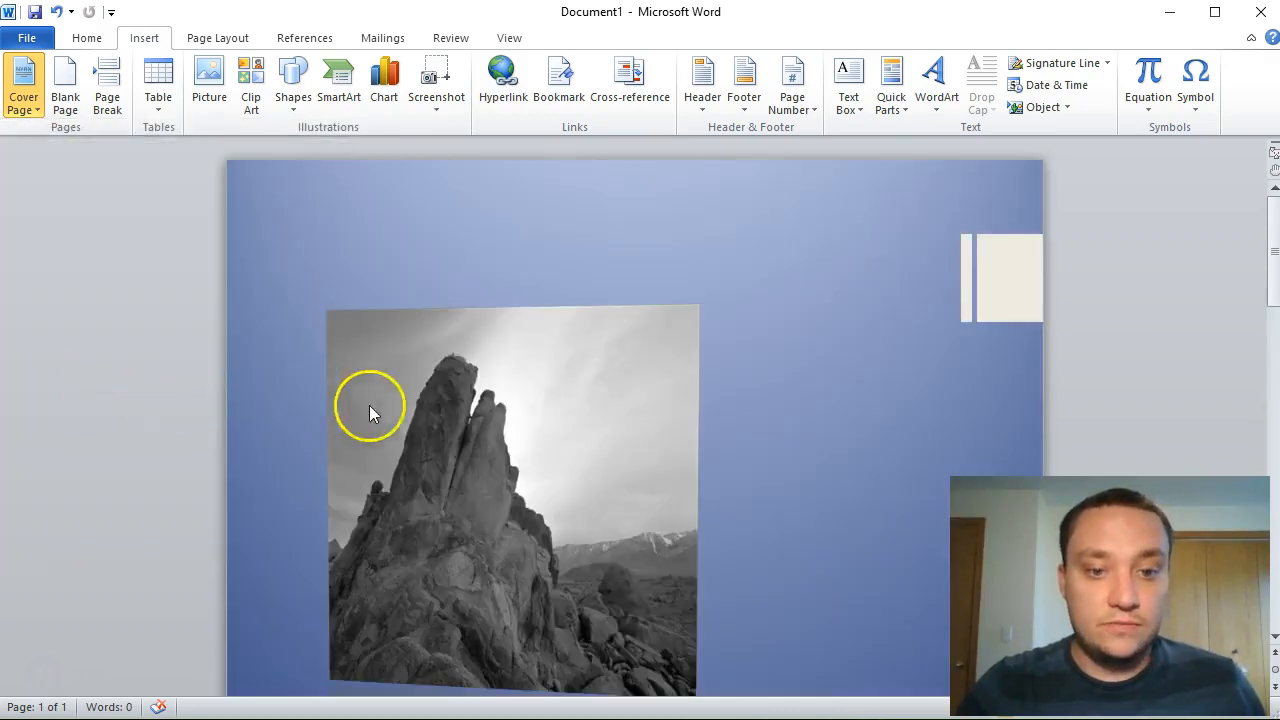
left_click(22, 84)
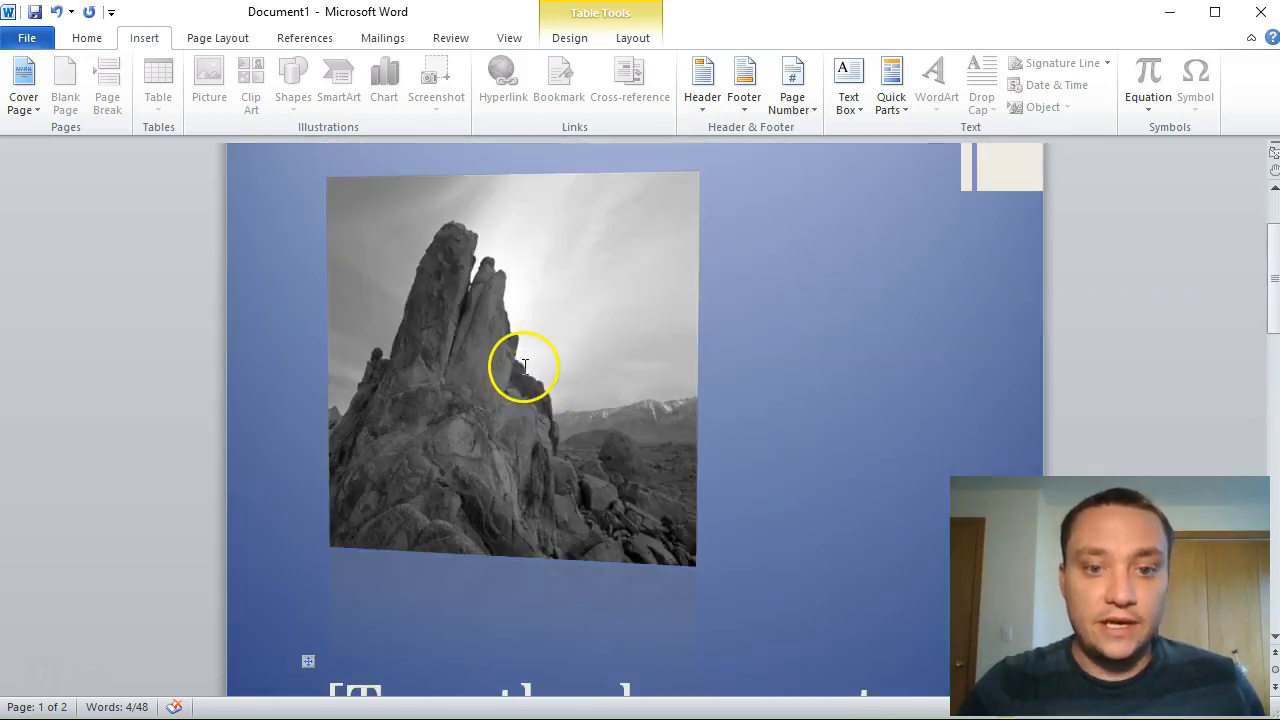
Step: Replace the cover page's rock photo with the Lunch Hour Web bowl logo from Images\Logos
left_click(524, 368)
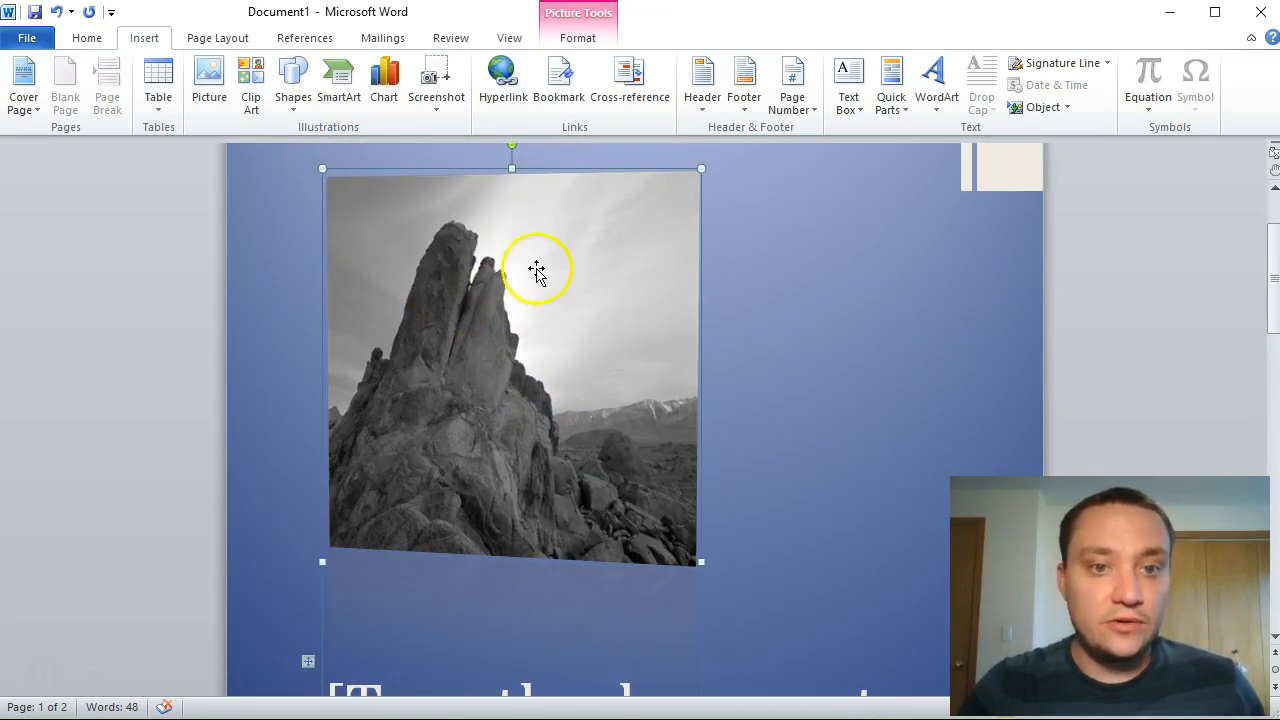
left_click(576, 38)
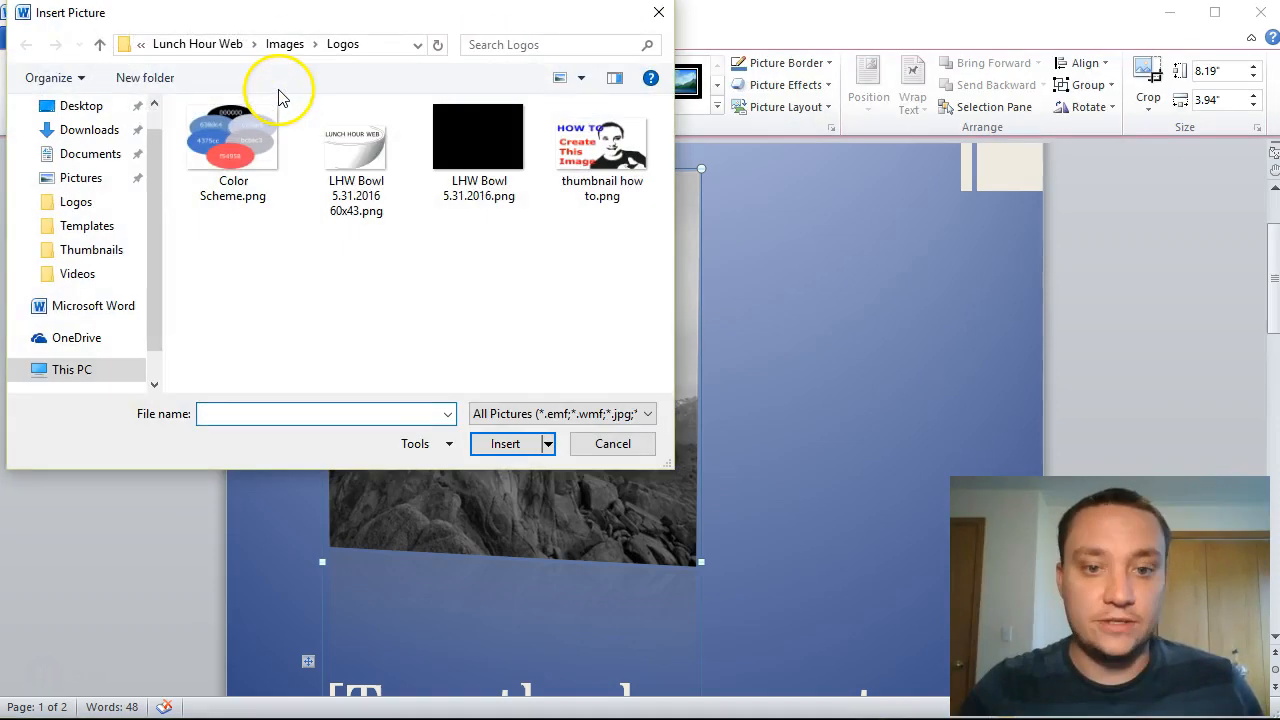
left_click(504, 444)
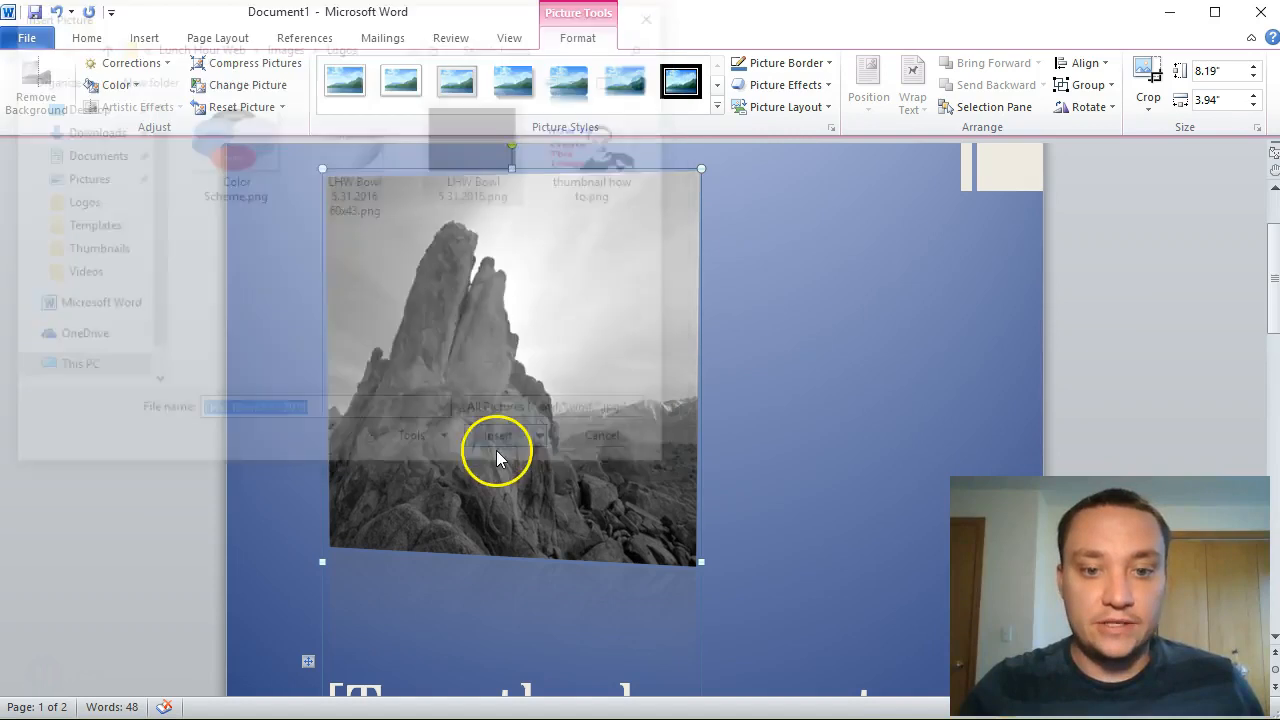
left_click(500, 436)
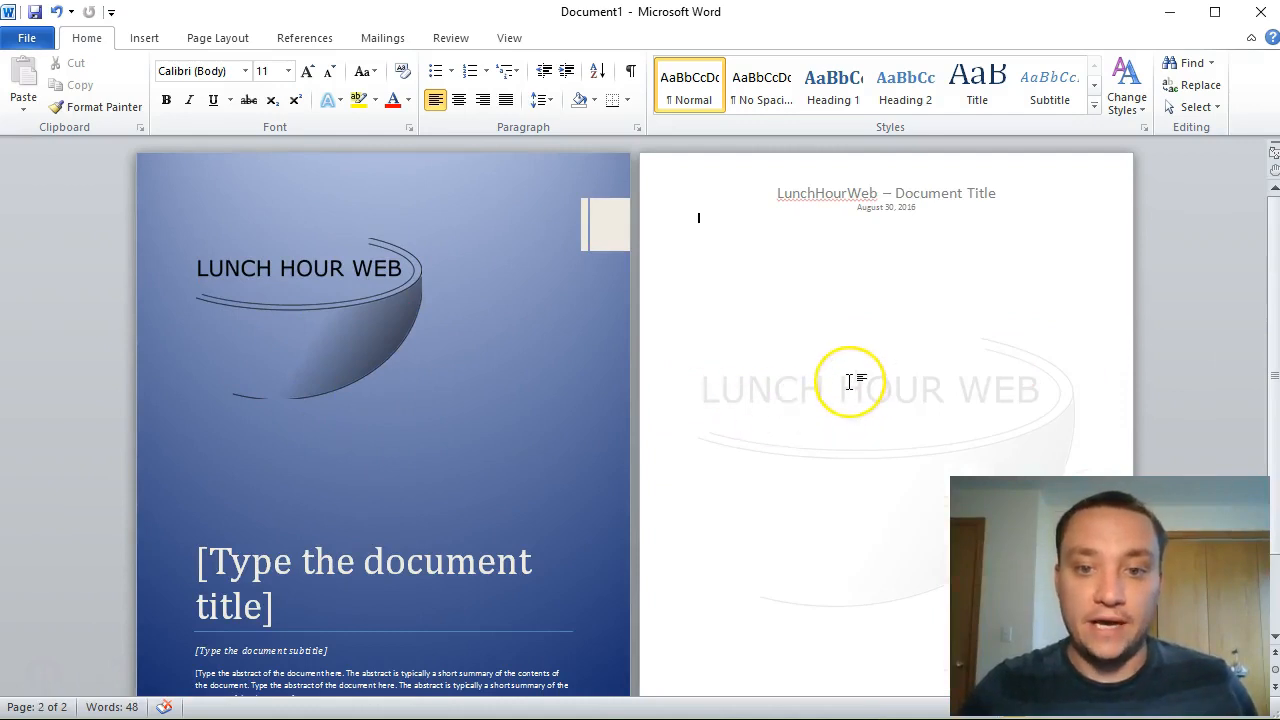
Step: Review the pages and remove the cover page, leaving one page with the header and watermark
scroll("down", 3)
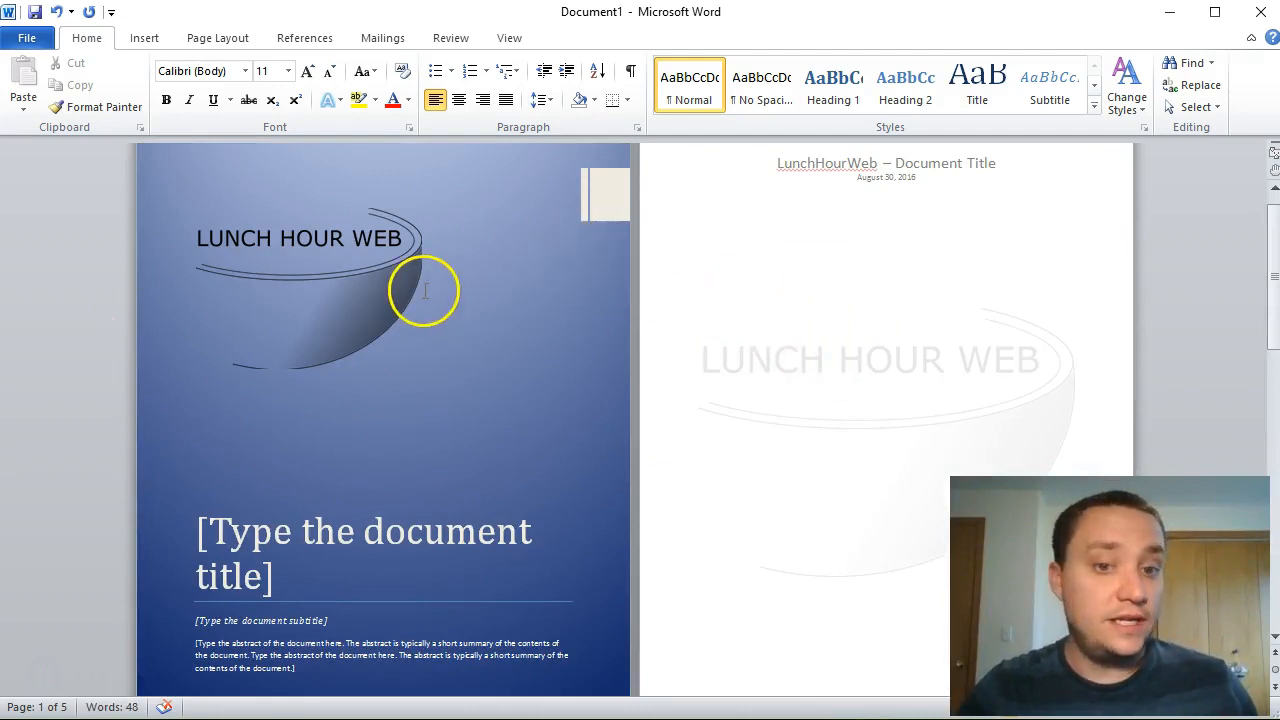
mouse_move(492, 316)
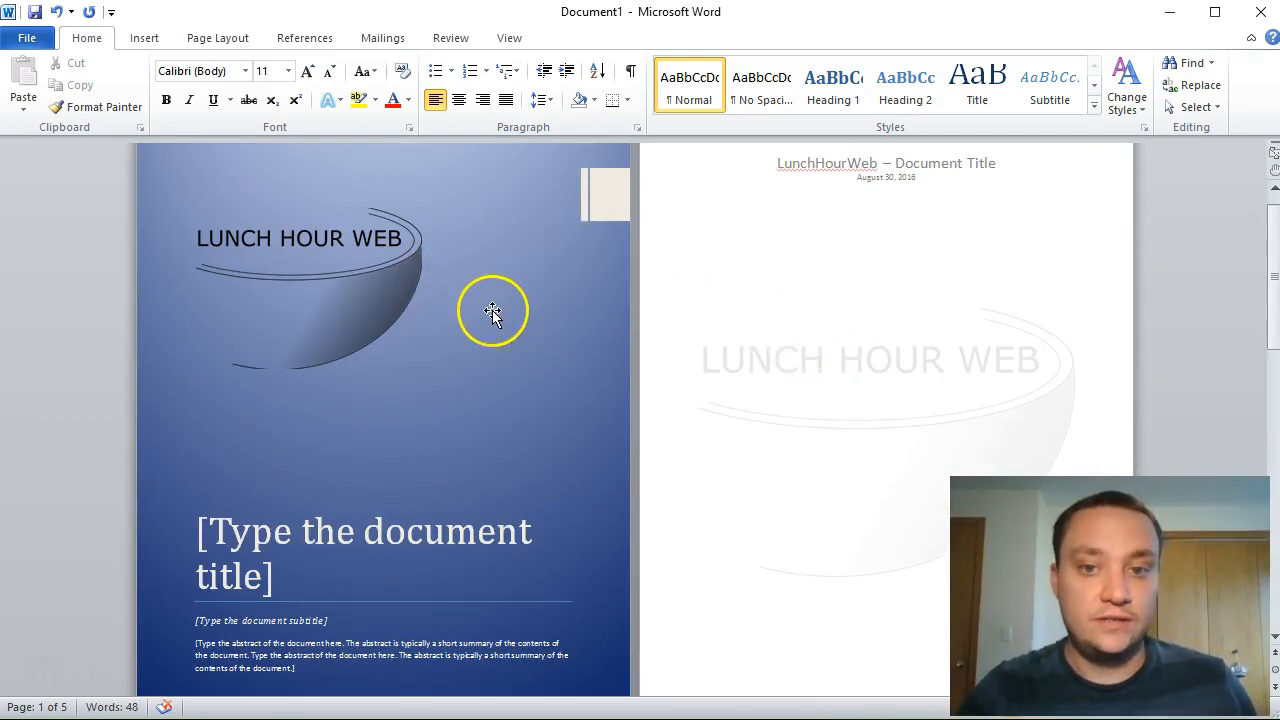
scroll("down", 3)
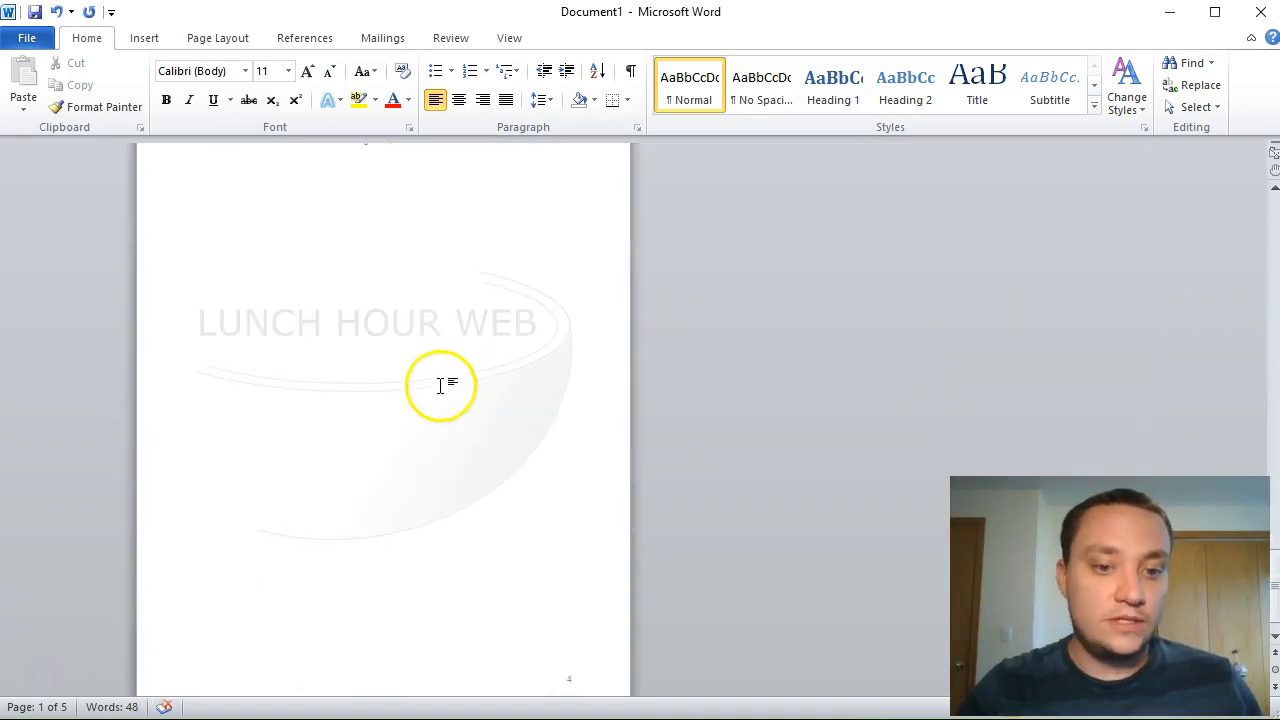
scroll("down", 3)
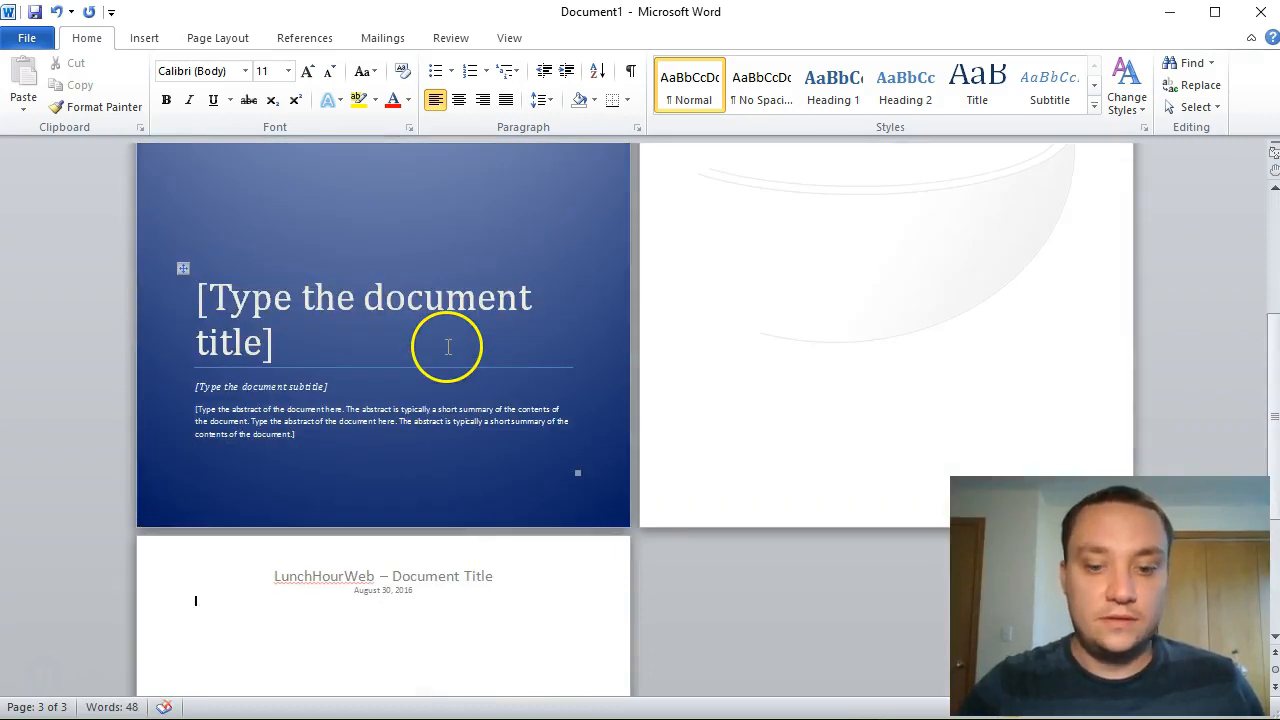
scroll("up", 3)
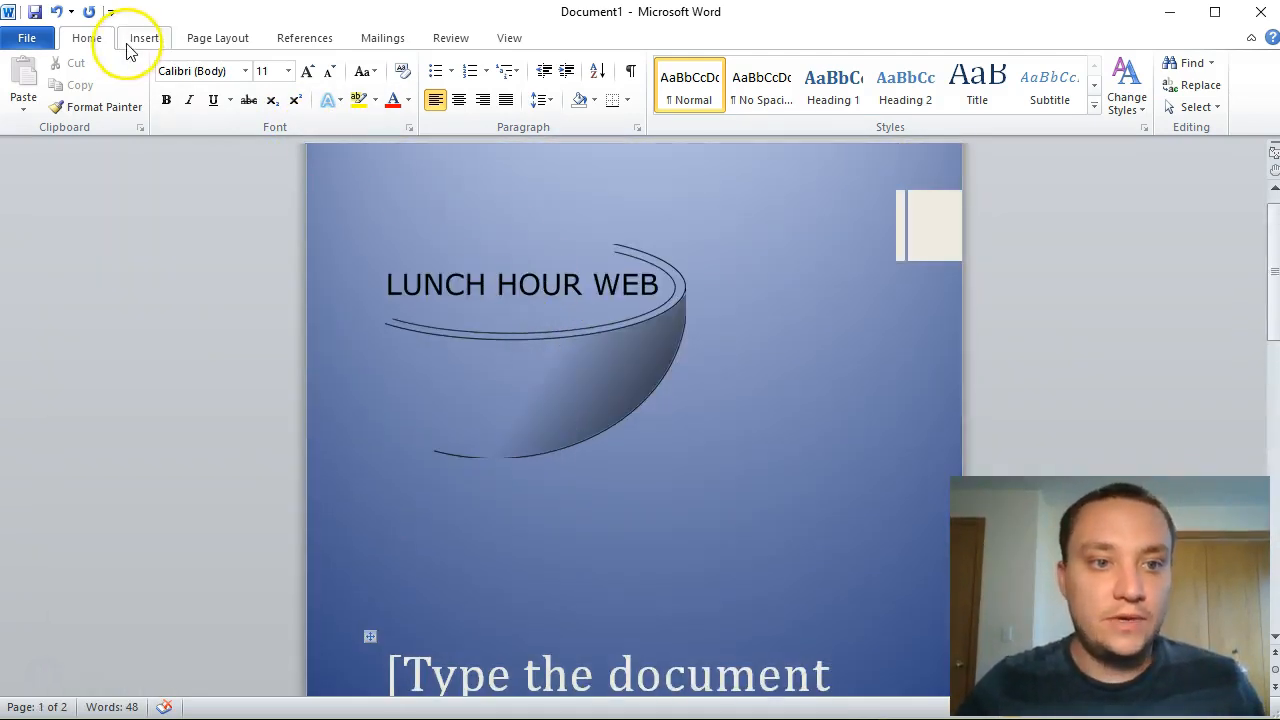
left_click(22, 84)
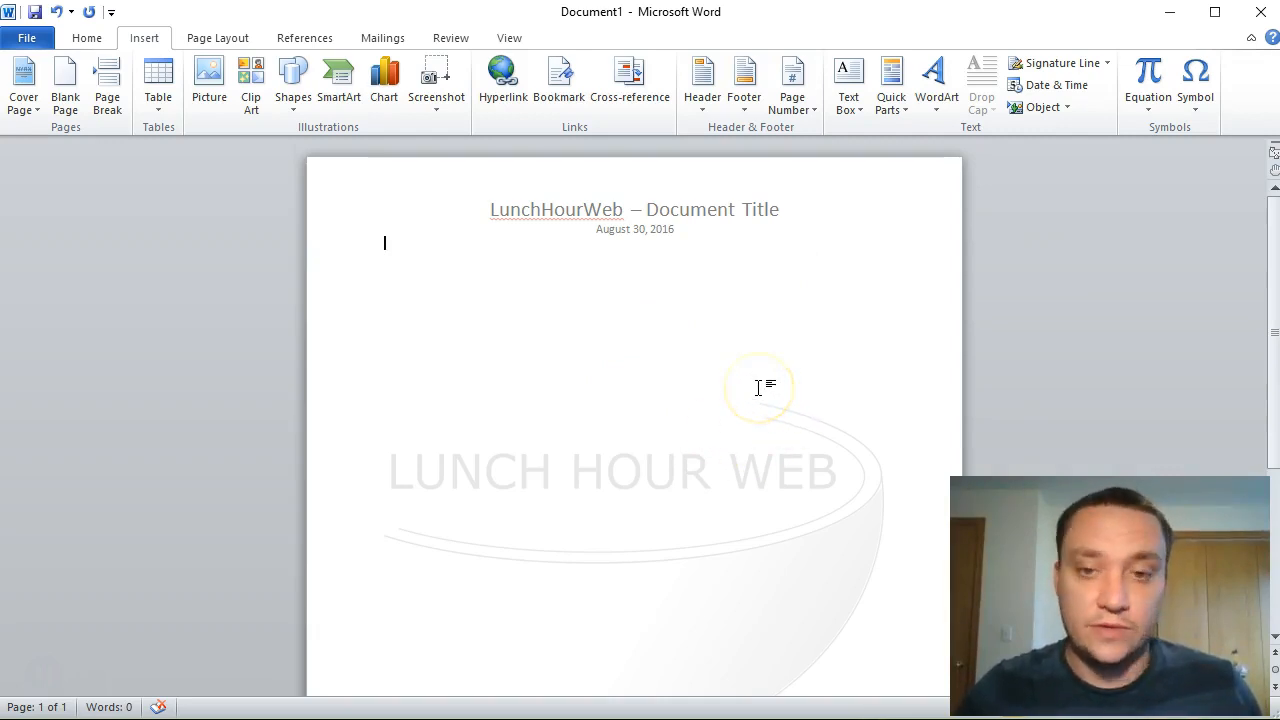
mouse_move(882, 332)
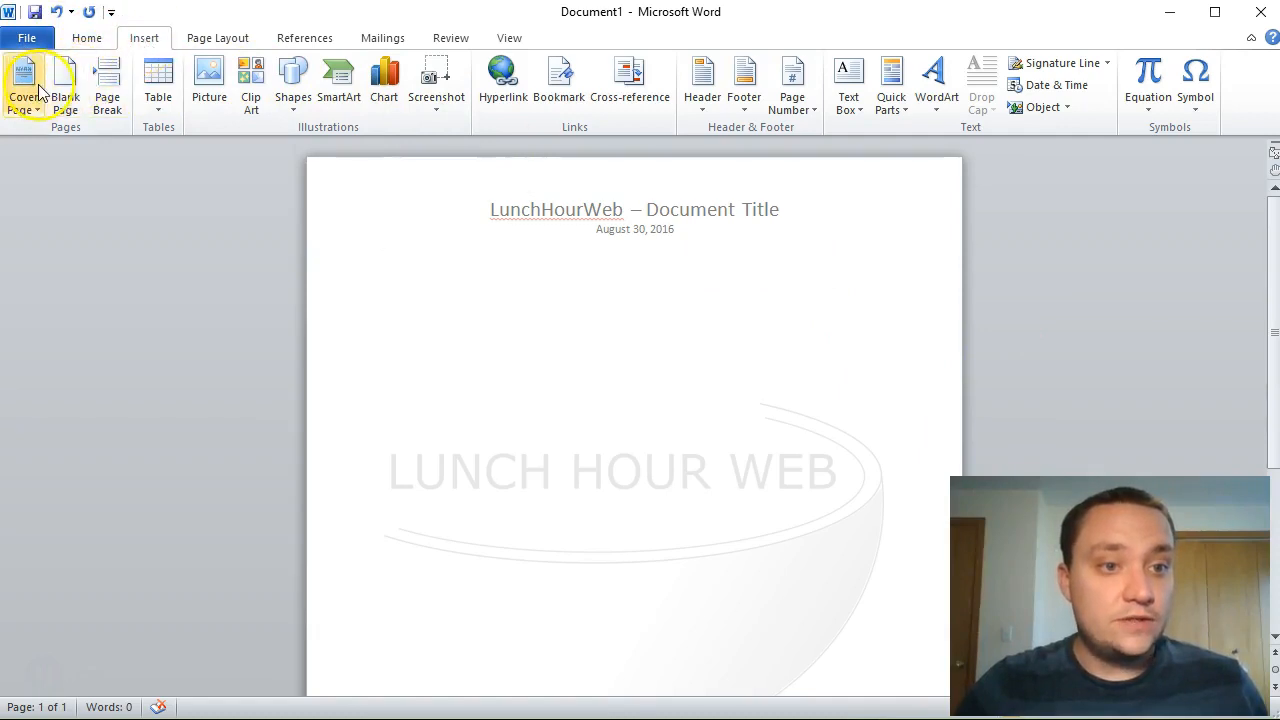
Step: Begin Save As with type Word Template (*.dotx) and the name LunchHourWeb Template
left_click(28, 38)
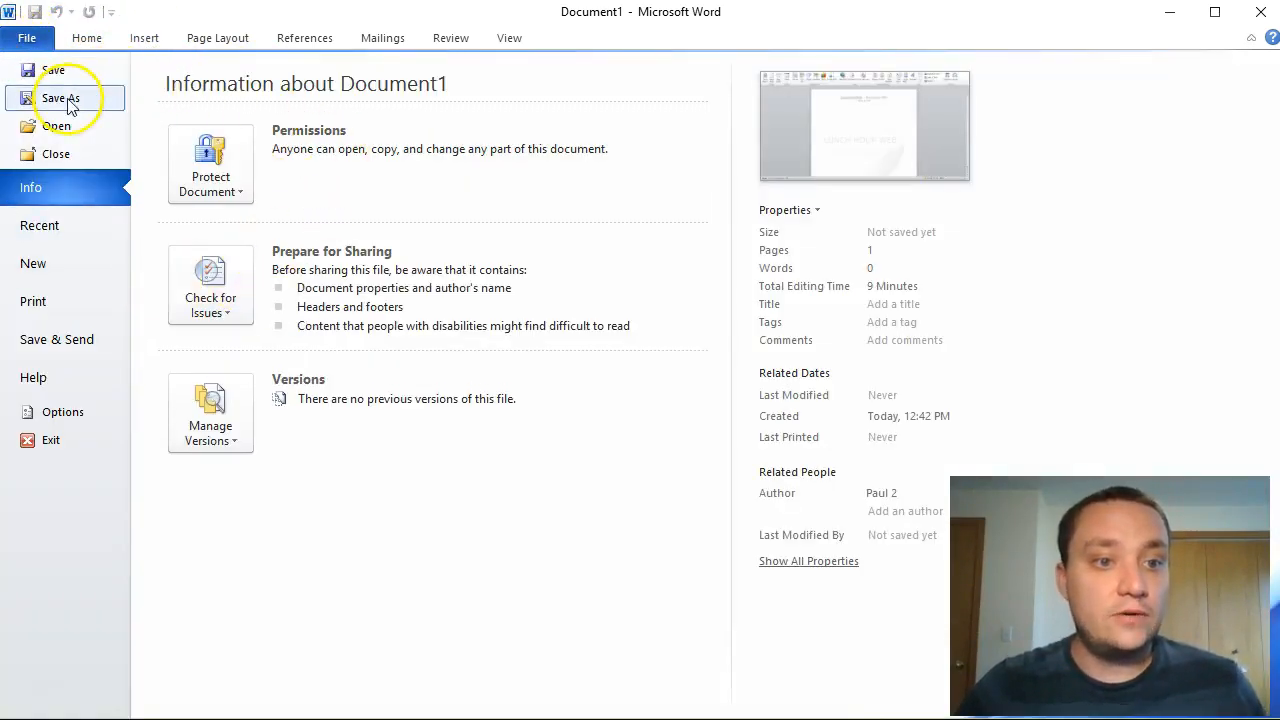
left_click(64, 96)
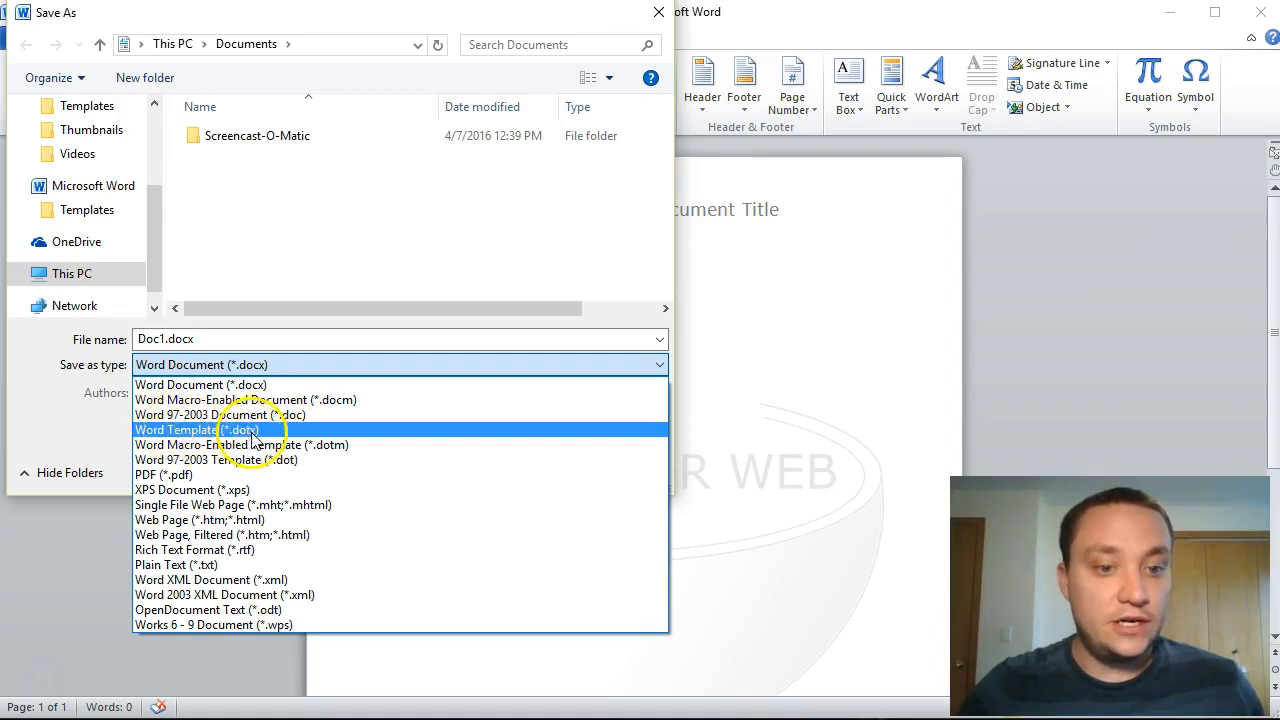
left_click(200, 428)
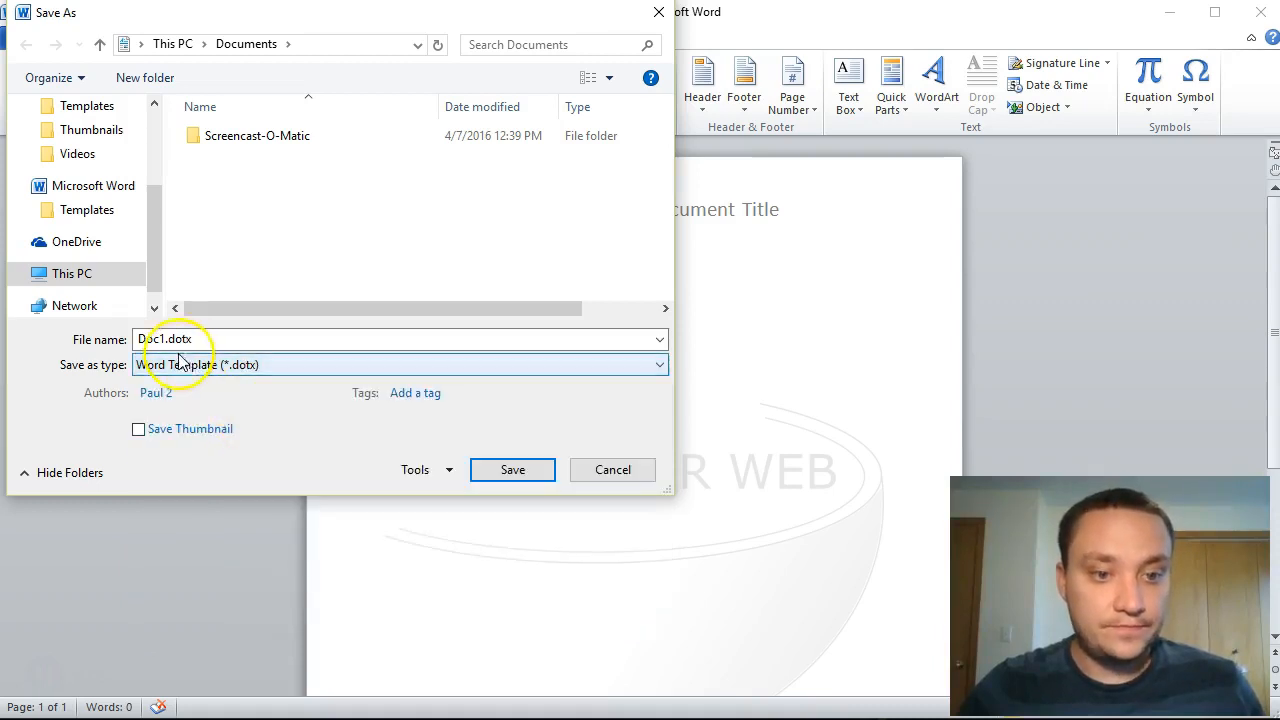
double_click(166, 338)
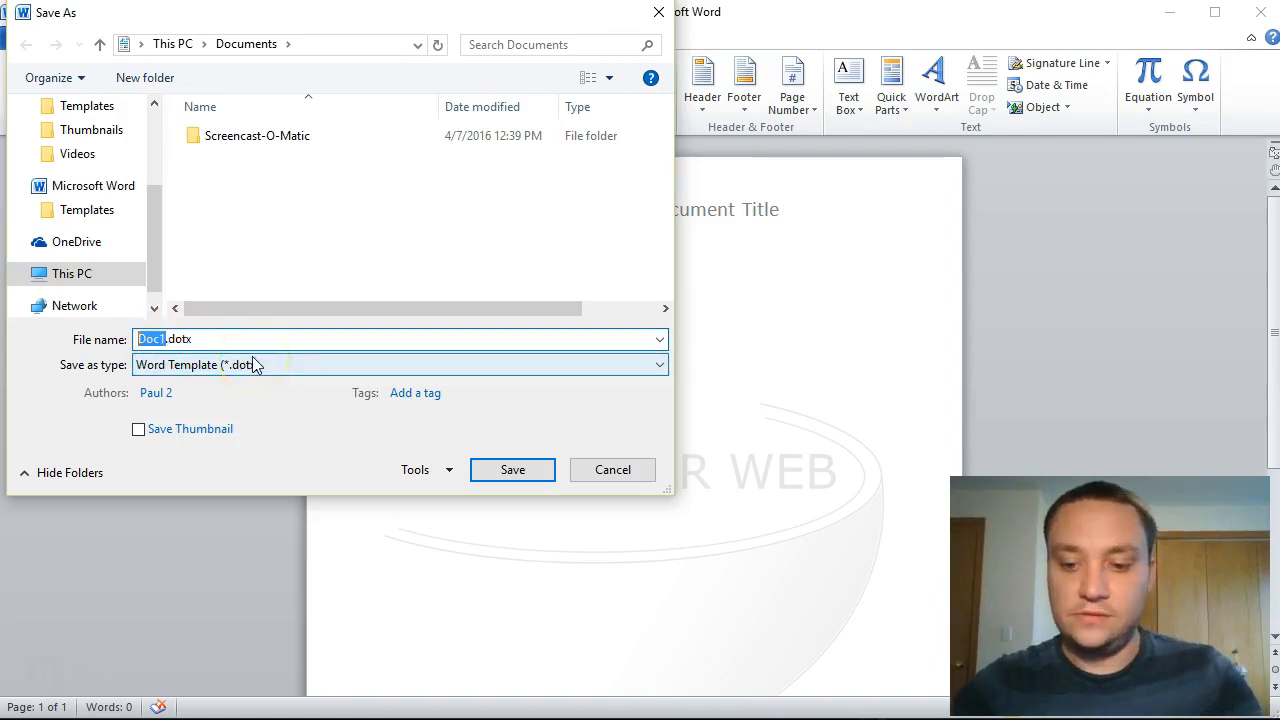
type("LunchHourWeb Template")
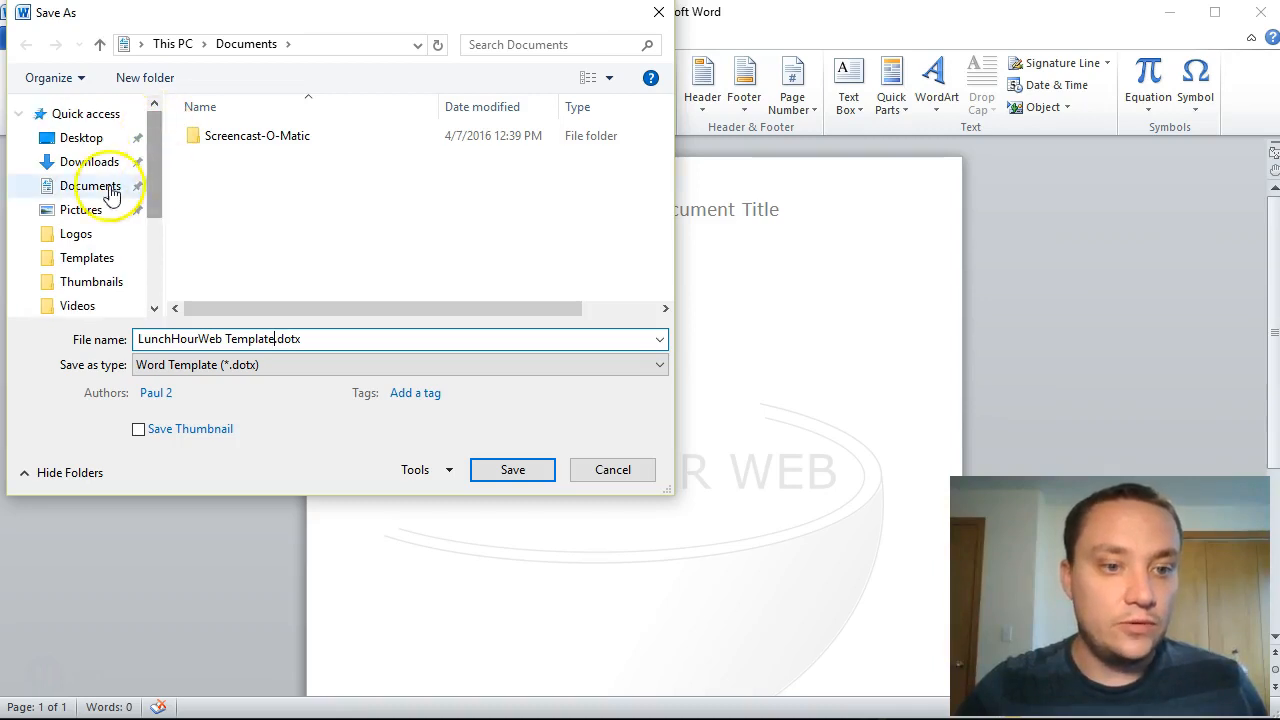
Step: Save the template into a new Documents folder inside Desktop\Lunch Hour Web
left_click(80, 136)
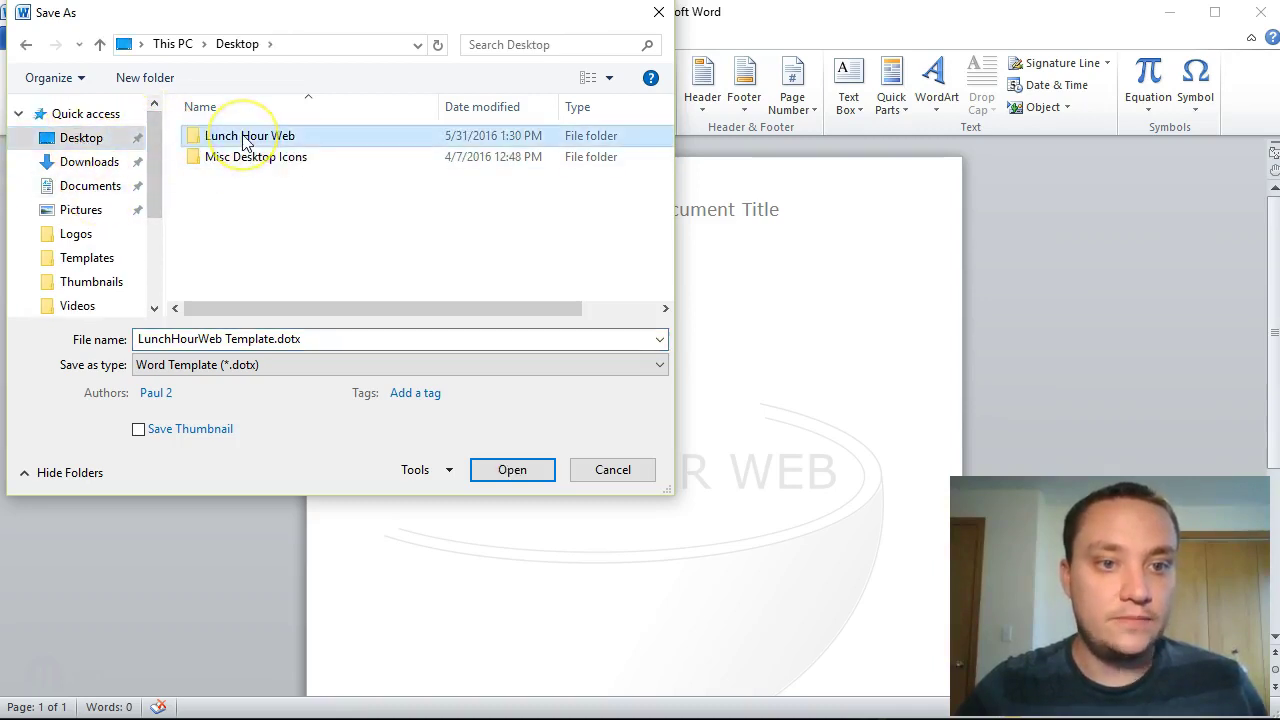
double_click(248, 136)
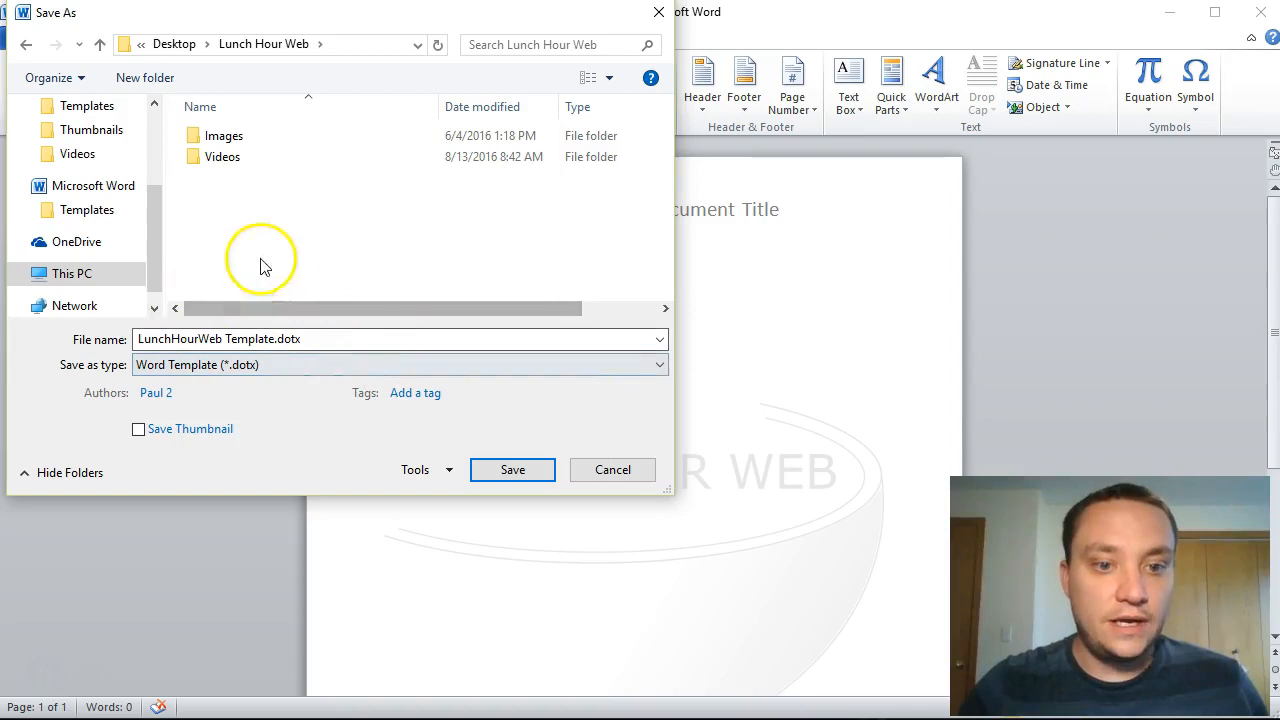
mouse_move(320, 222)
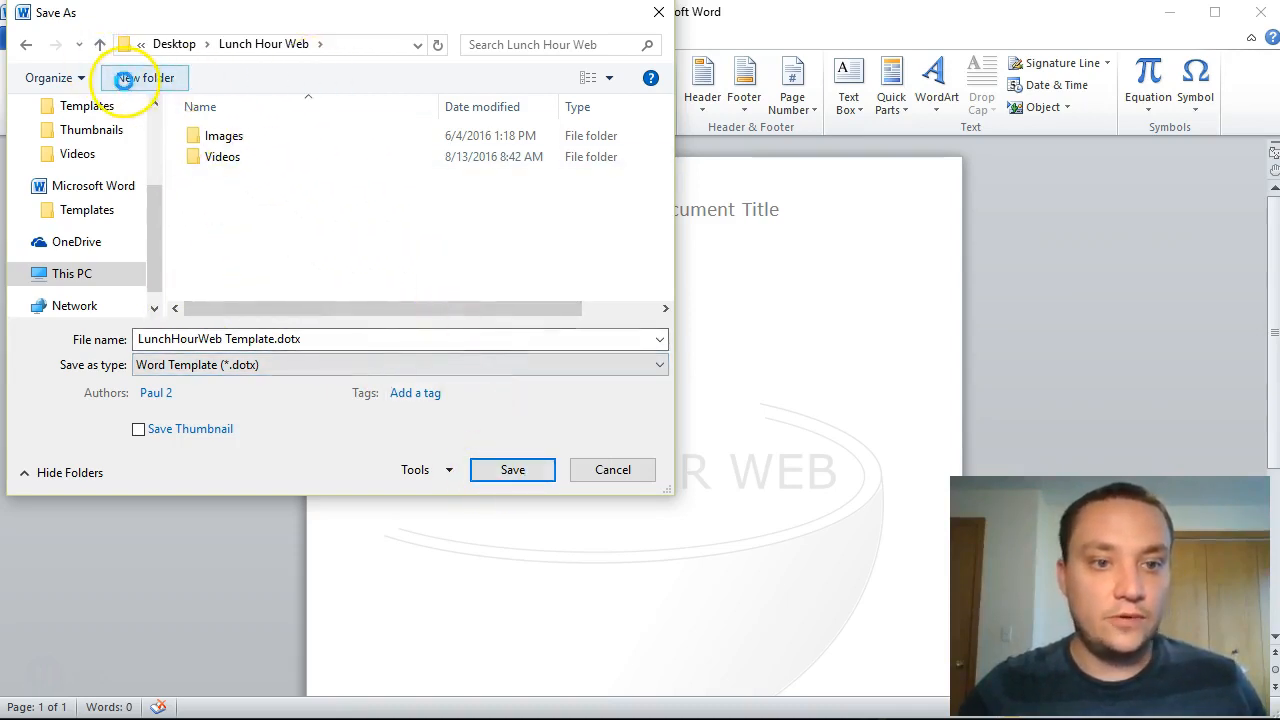
left_click(128, 78)
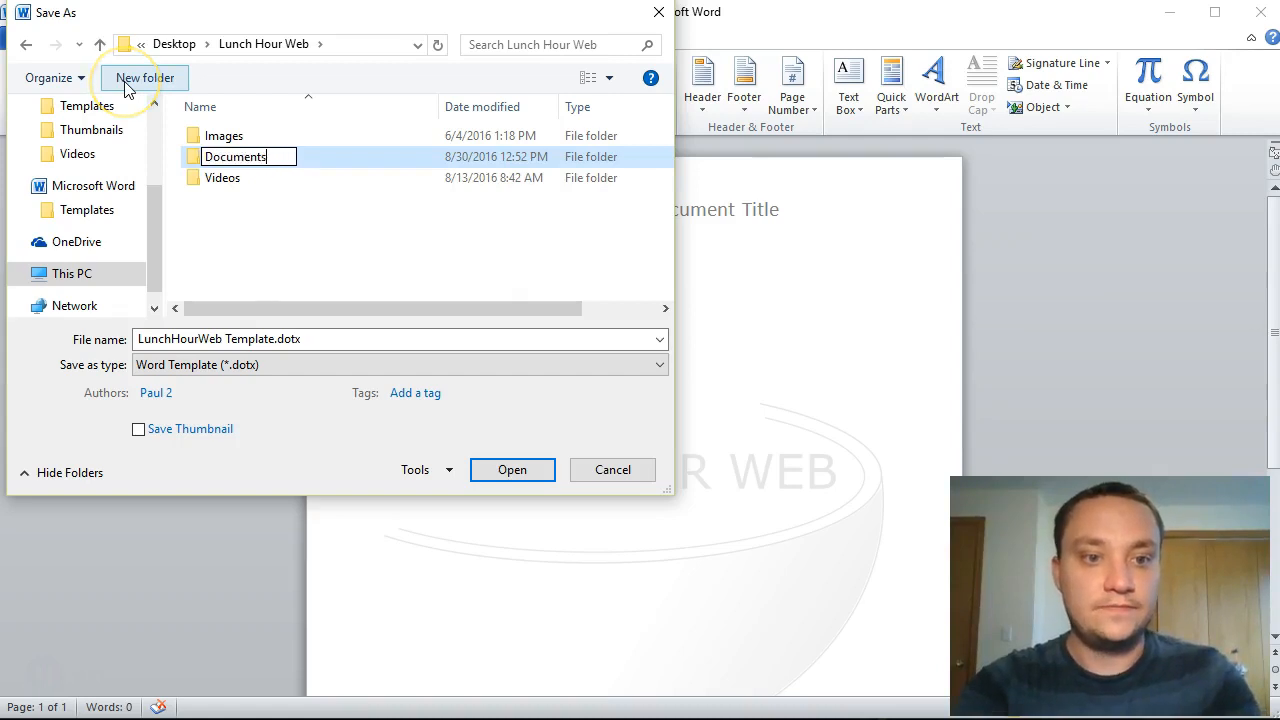
double_click(236, 156)
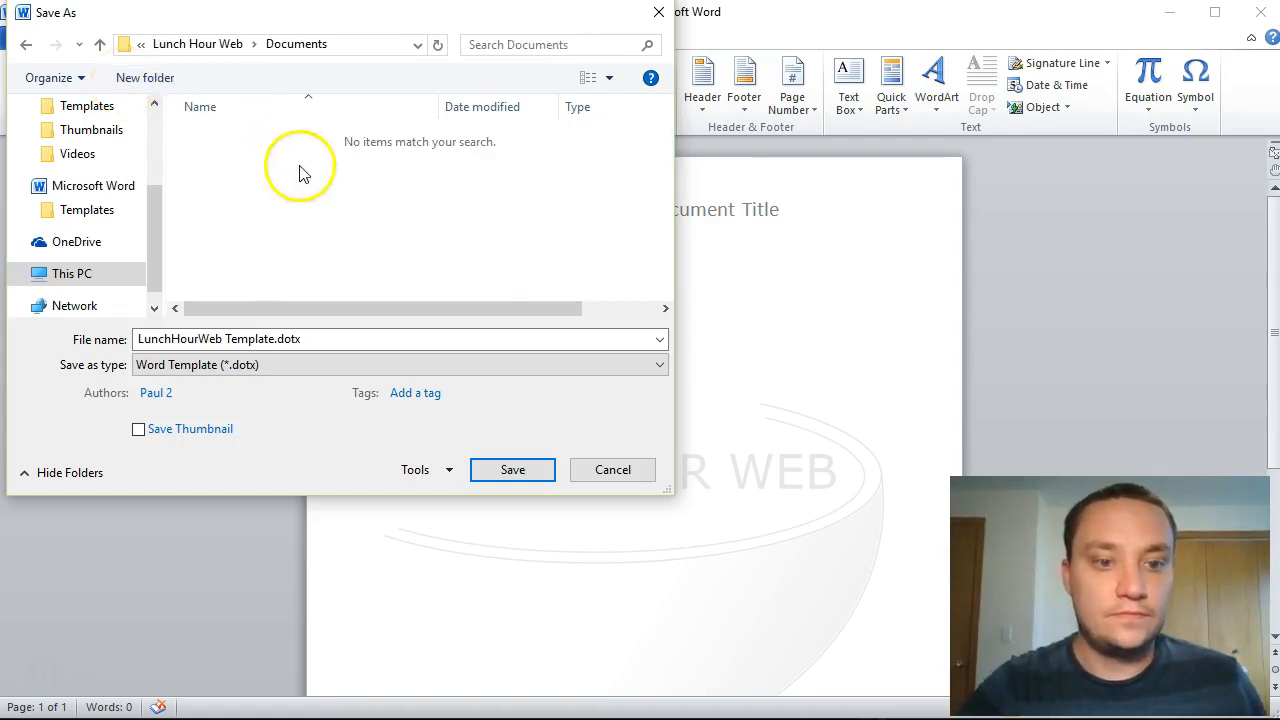
left_click(512, 468)
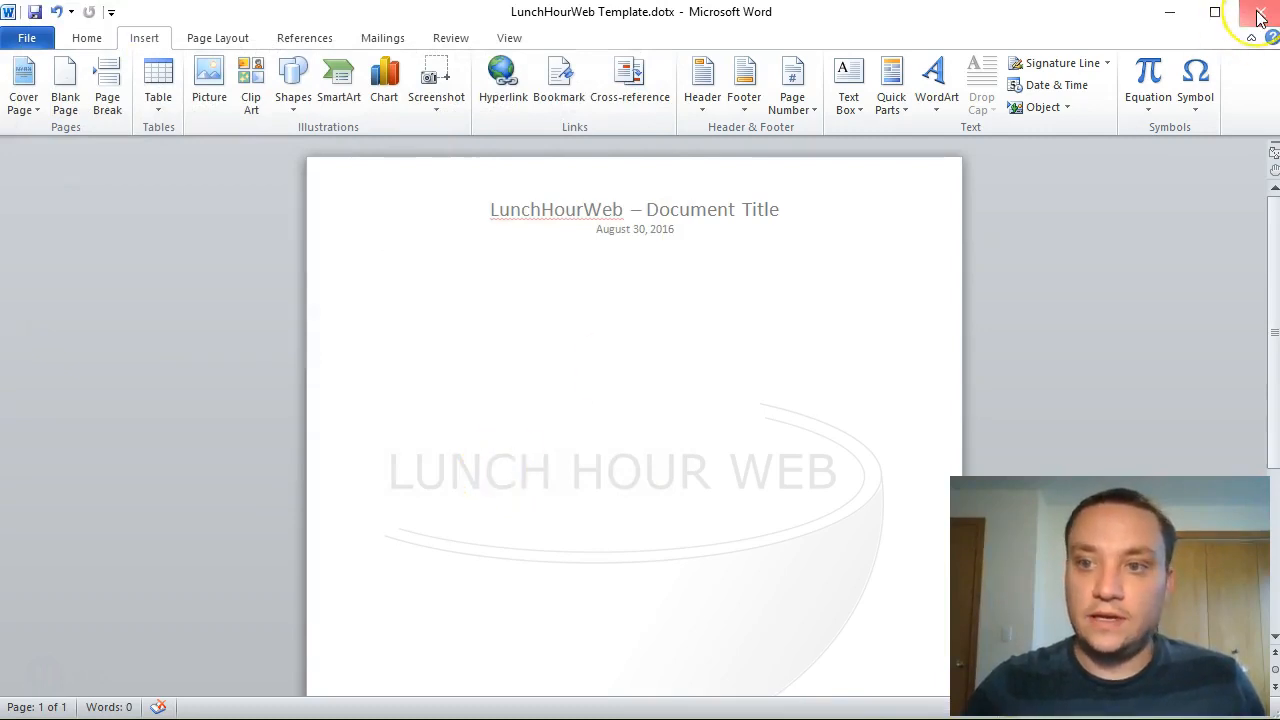
Step: Close the template and start a new document from LunchHourWeb Template.dotx in Lunch Hour Web\Documents
left_click(1262, 16)
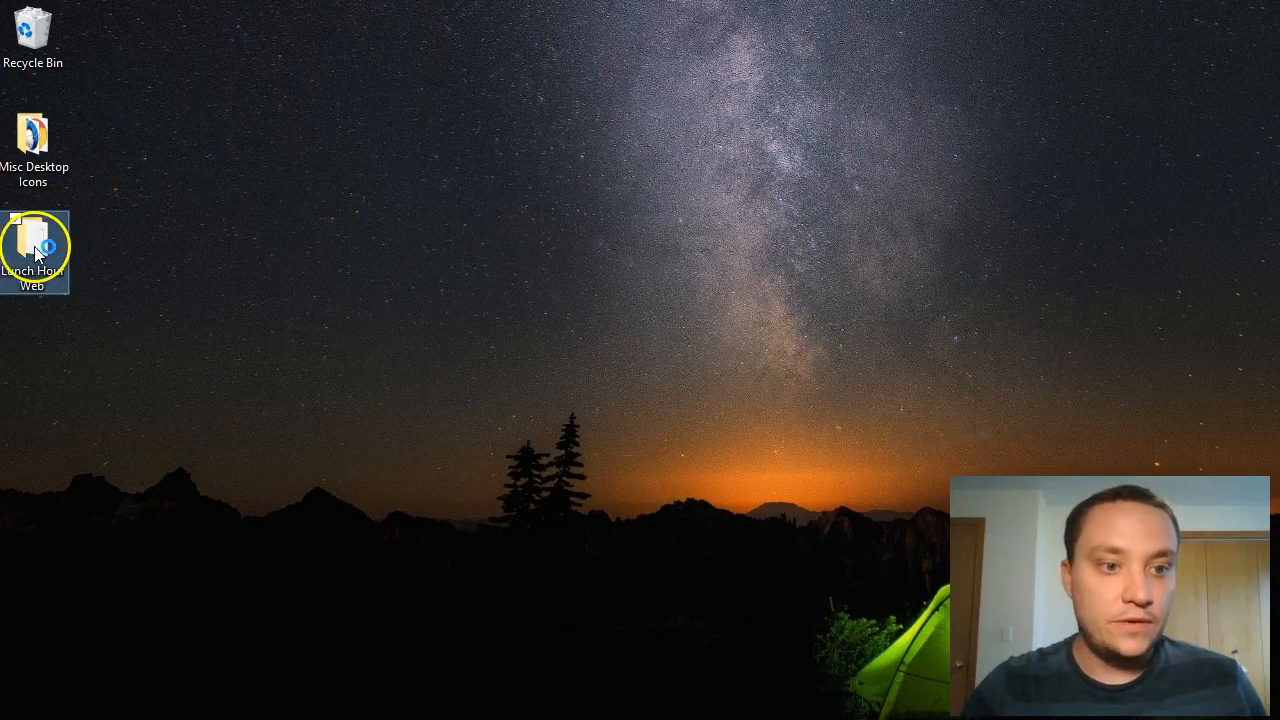
double_click(32, 244)
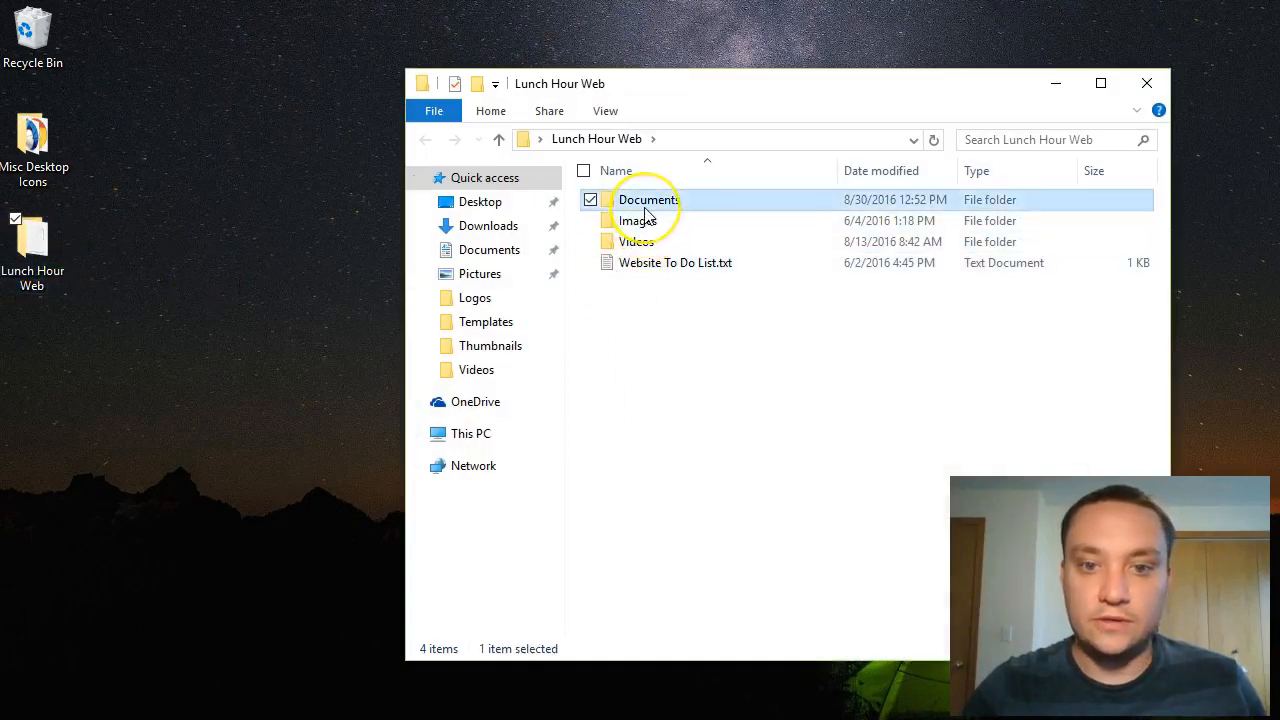
double_click(644, 200)
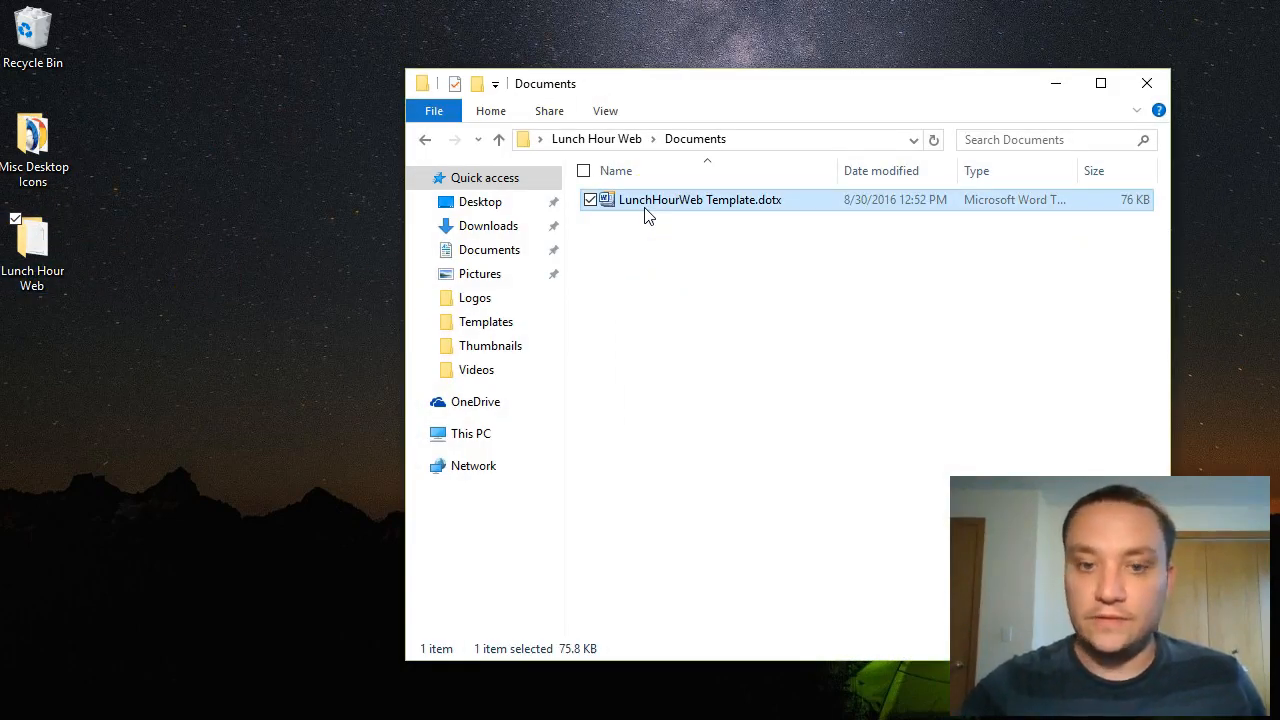
double_click(700, 200)
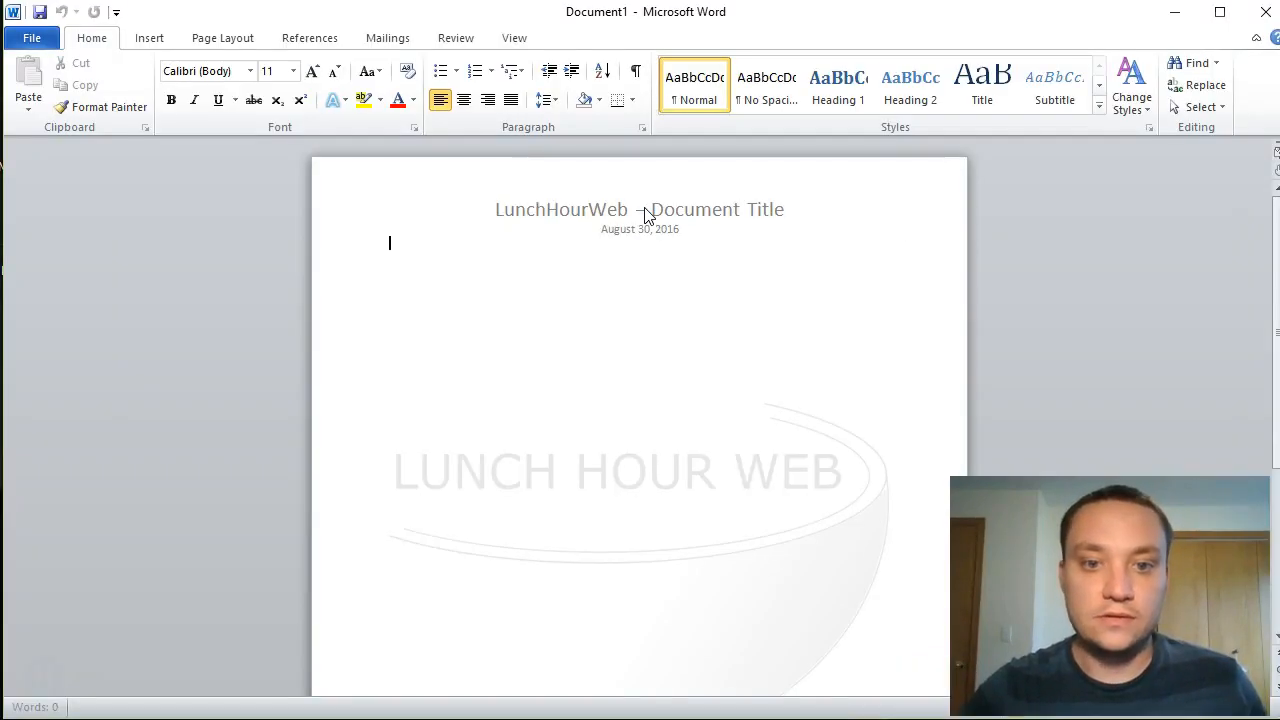
Step: Replace the header's Document Title placeholder with 'Domain Tips'
double_click(716, 210)
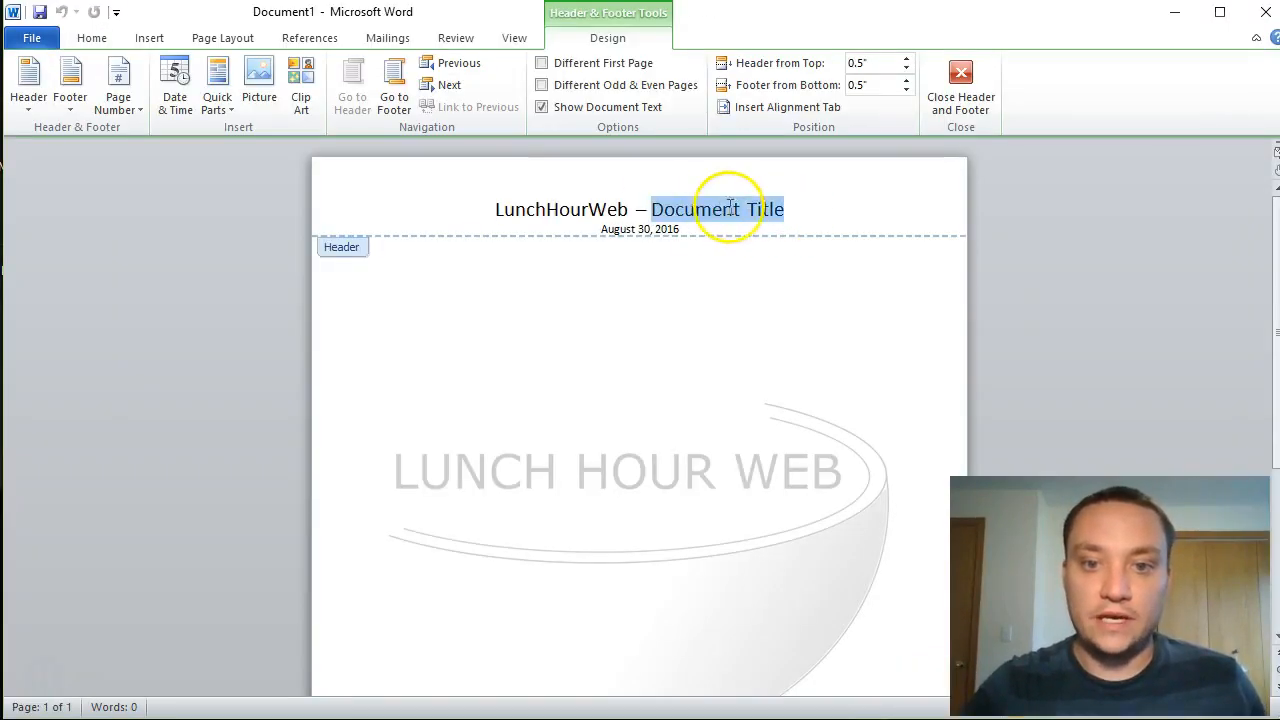
left_click(730, 210)
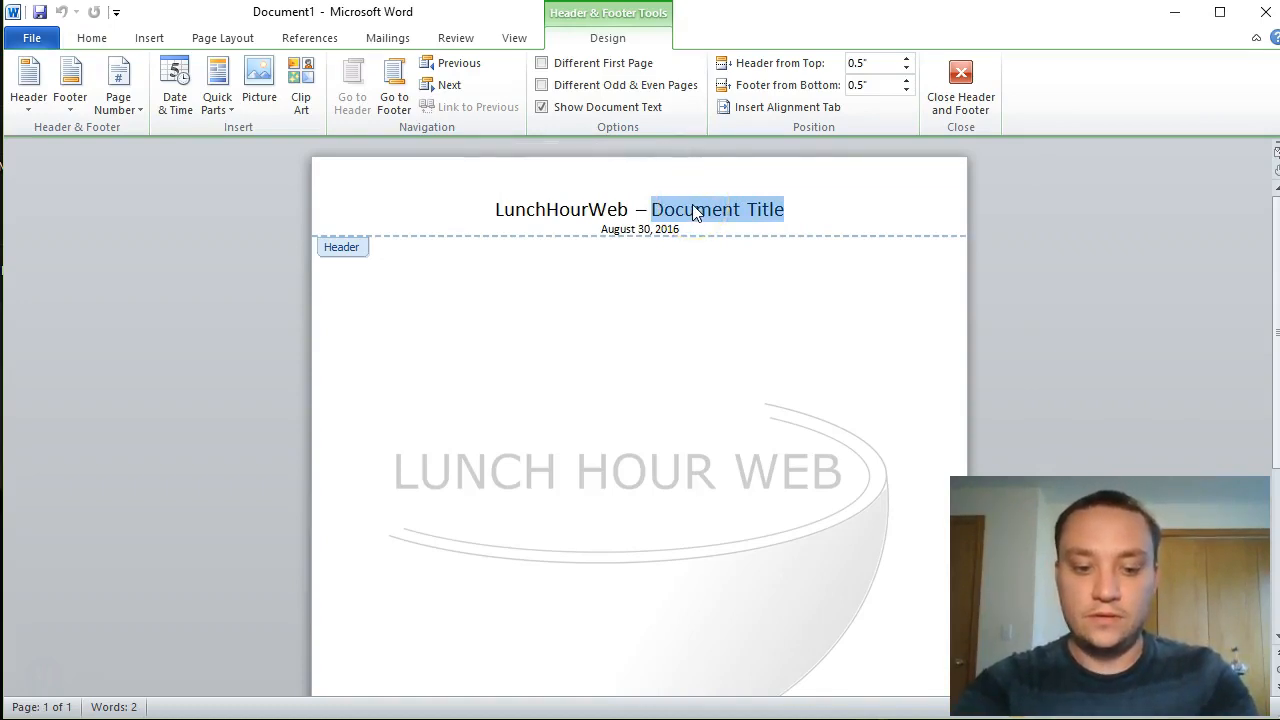
type("Domain Tip")
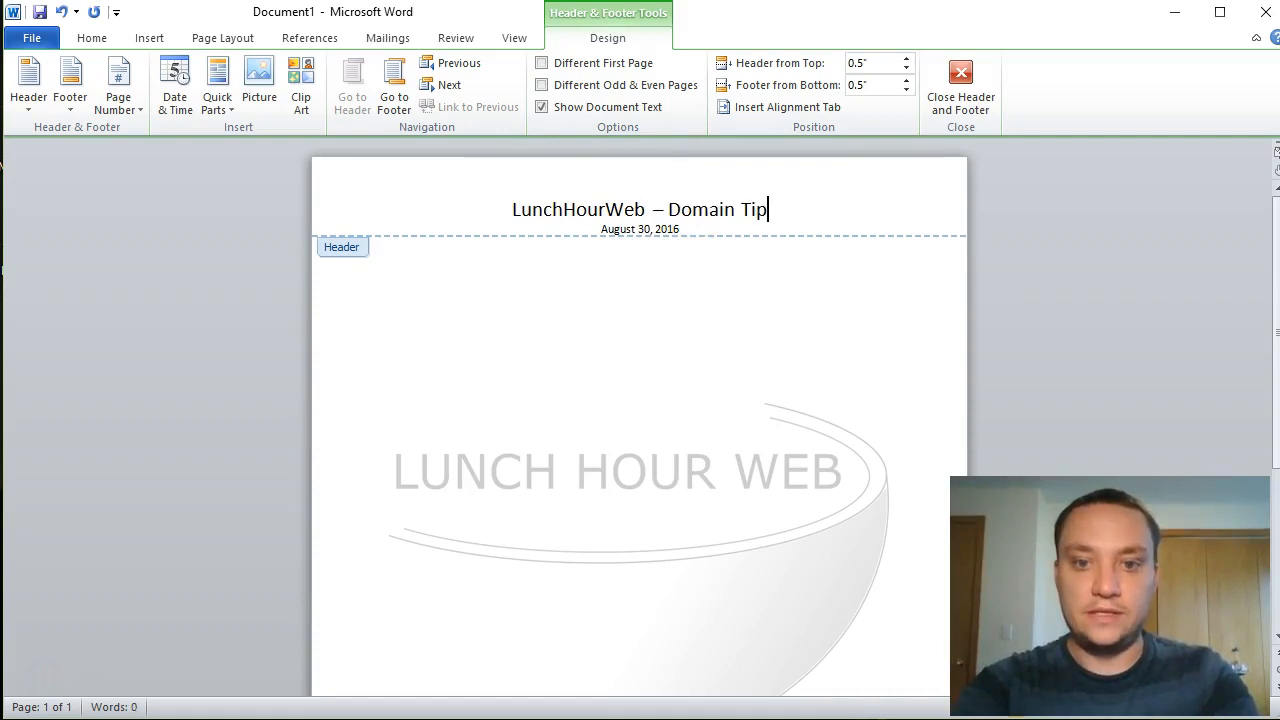
type("s")
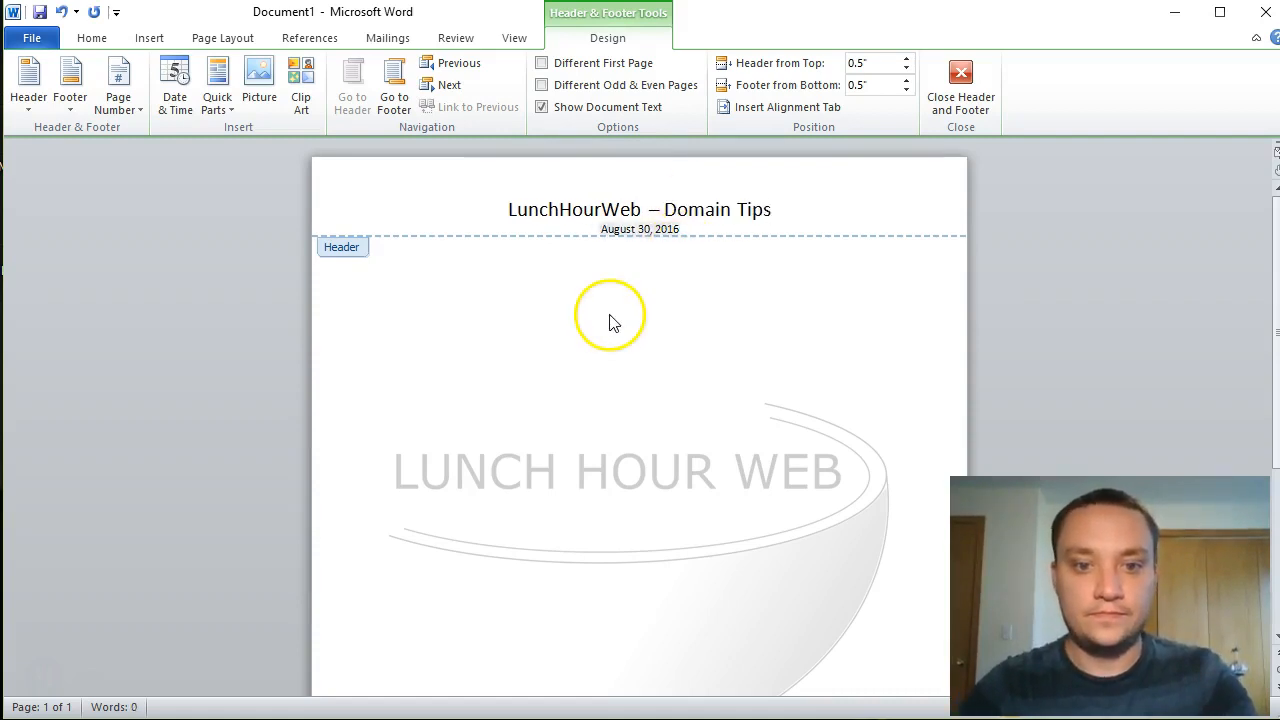
left_click(960, 72)
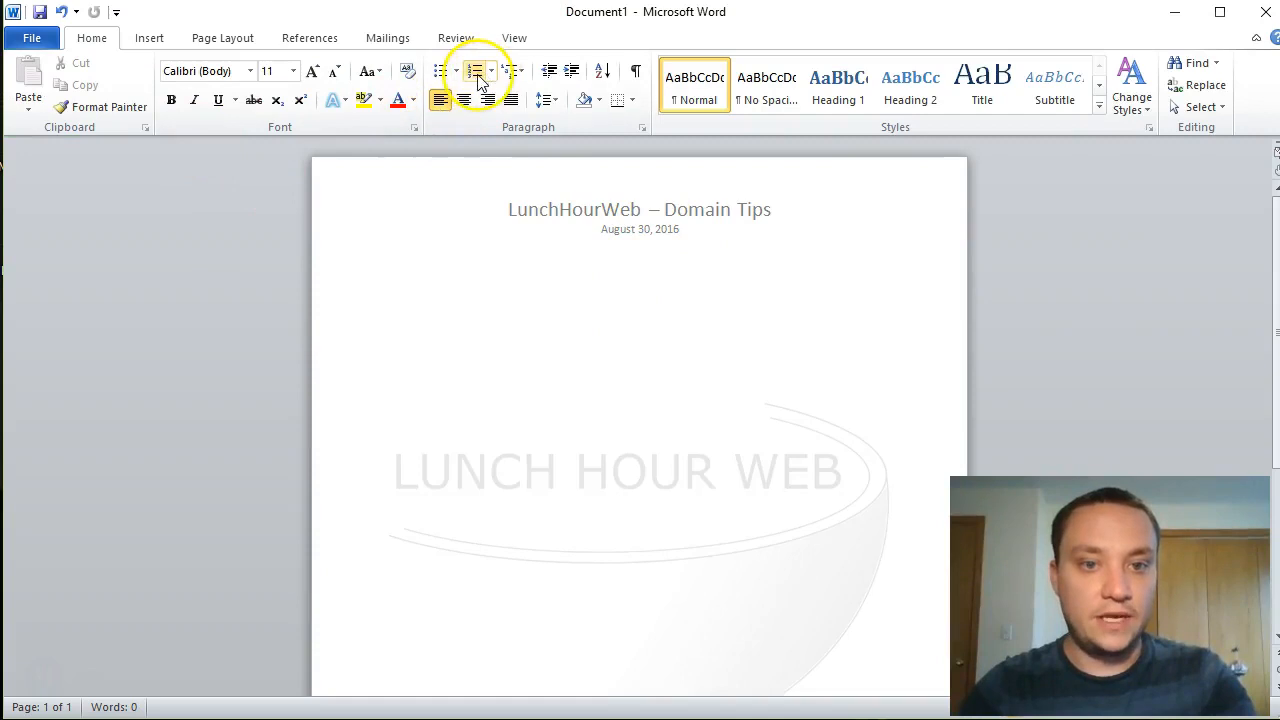
Step: Add a numbered list of tips 'Choose .com always!' and 'Avoid using numbers' in the body
left_click(476, 72)
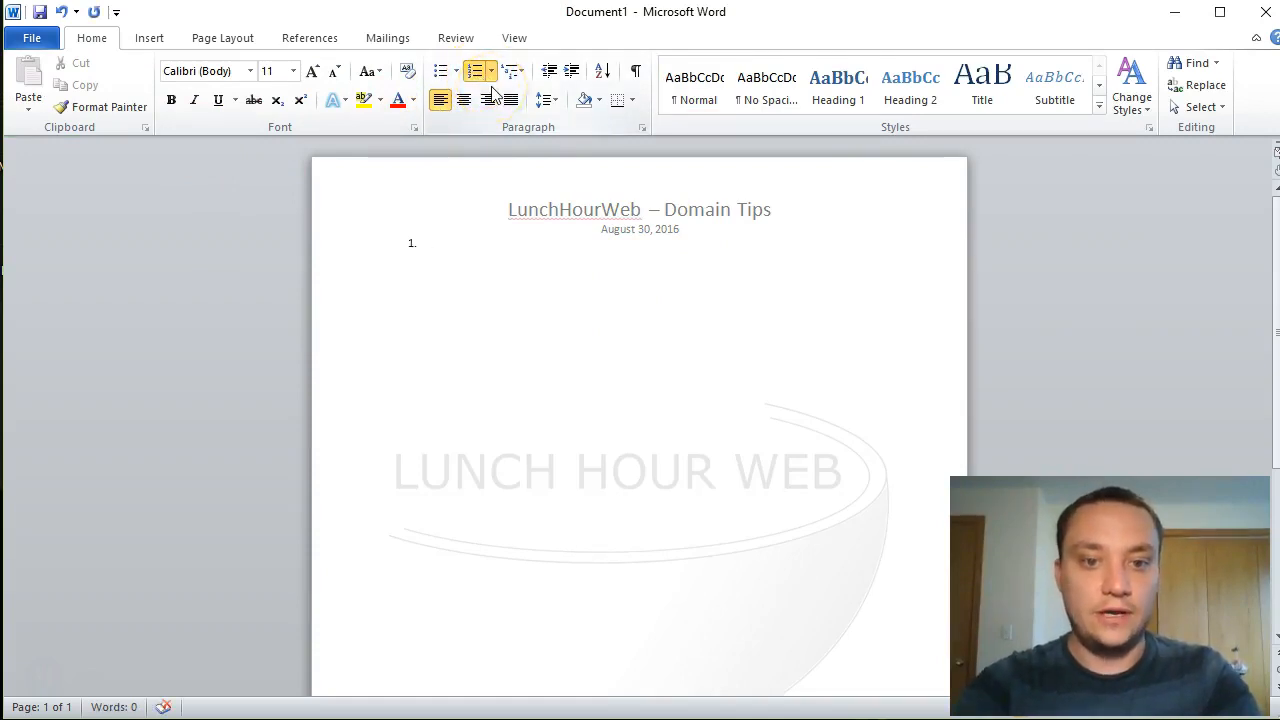
type("Go")
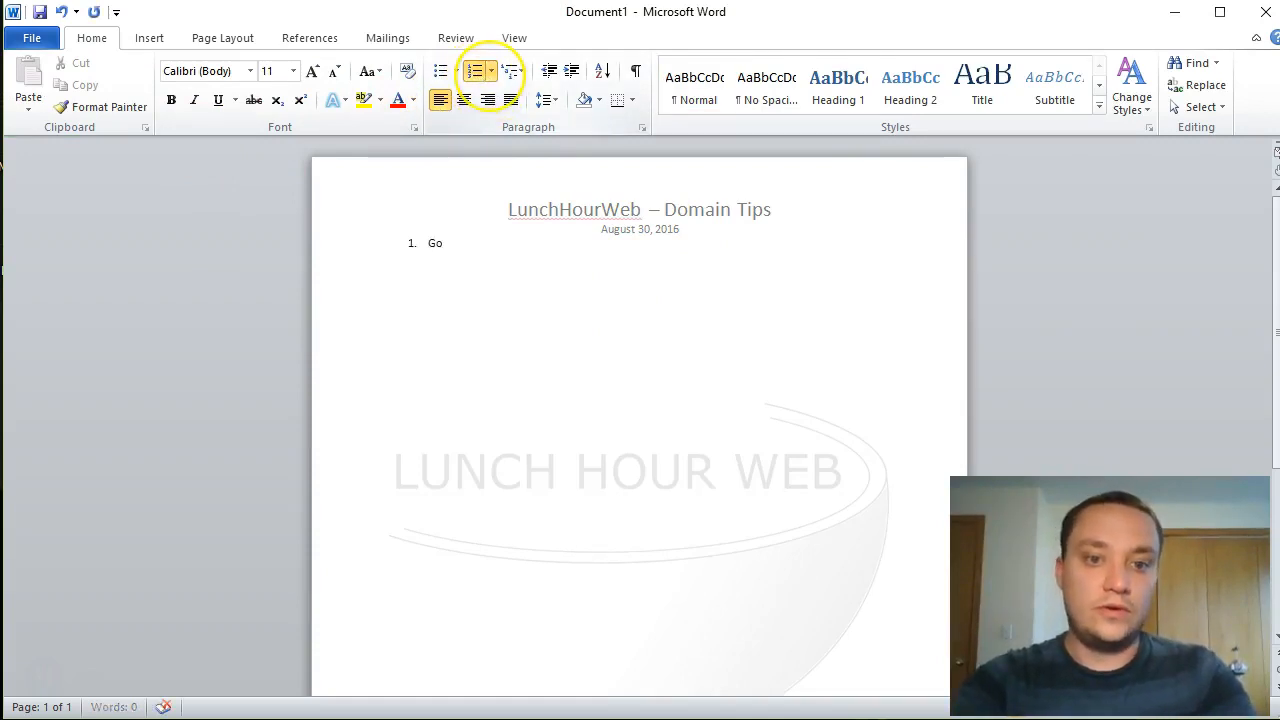
type("Choose .com always!")
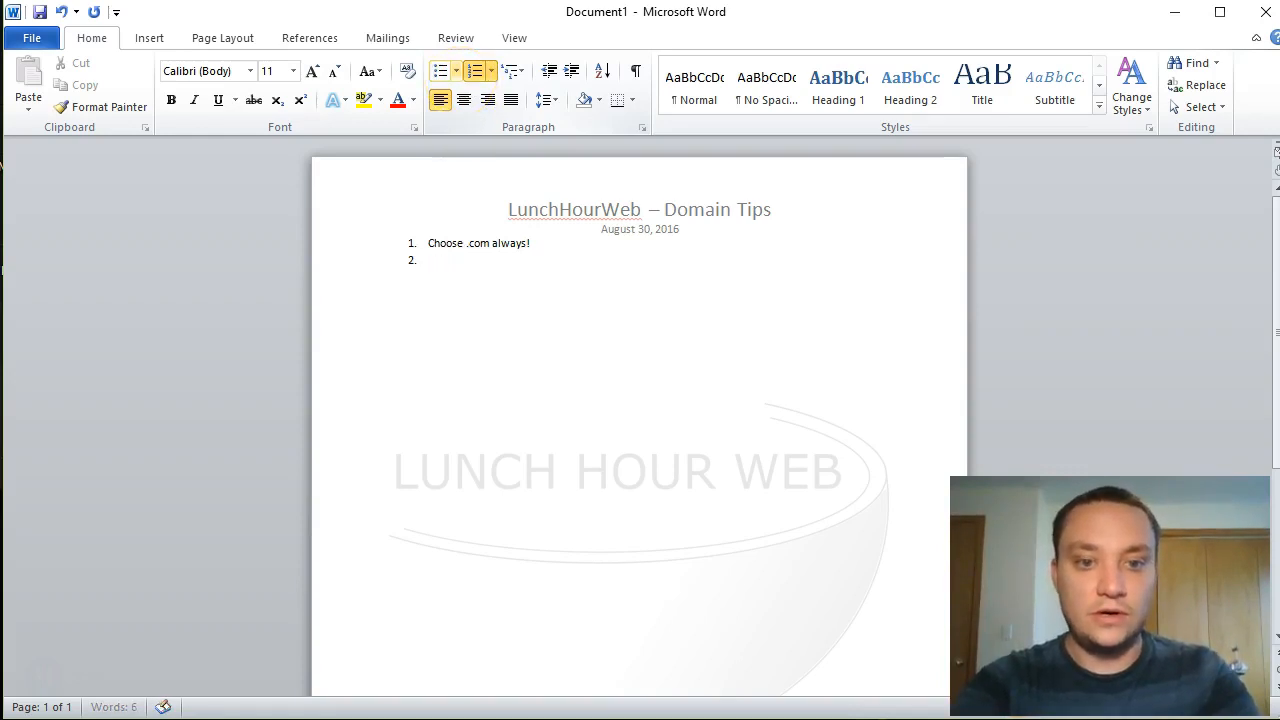
type("Avoid using")
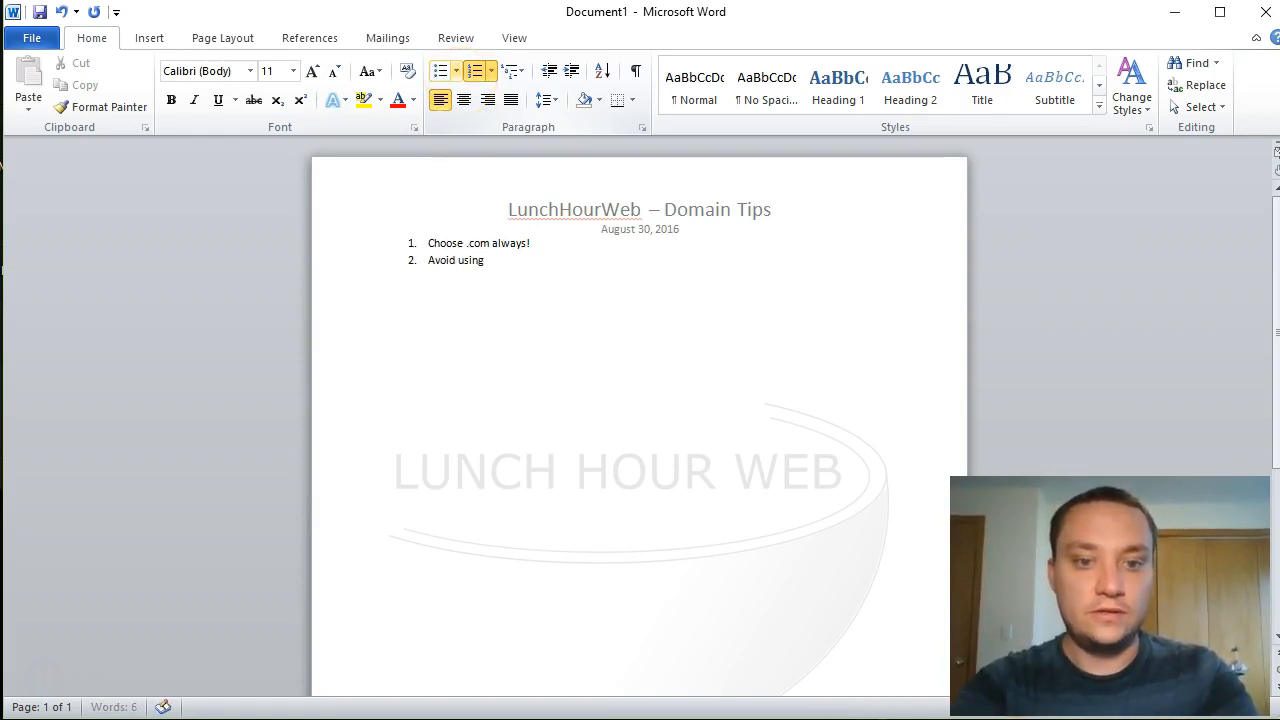
type("num")
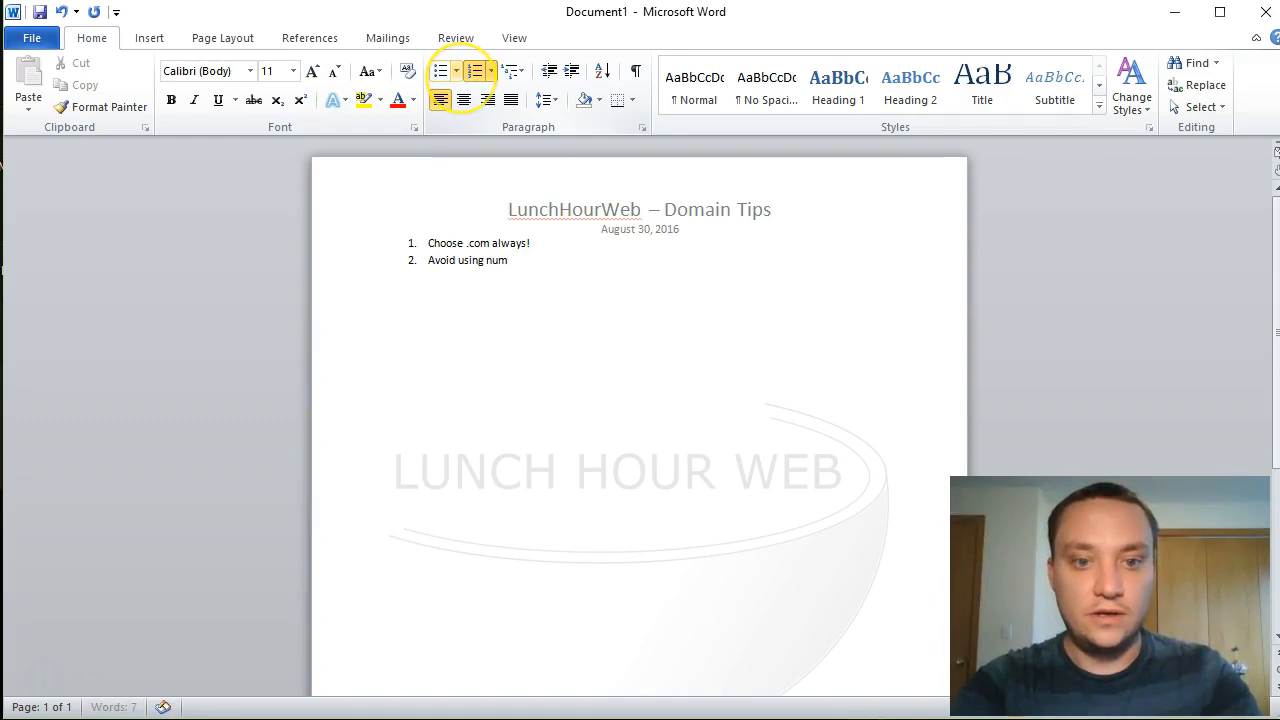
type("bers")
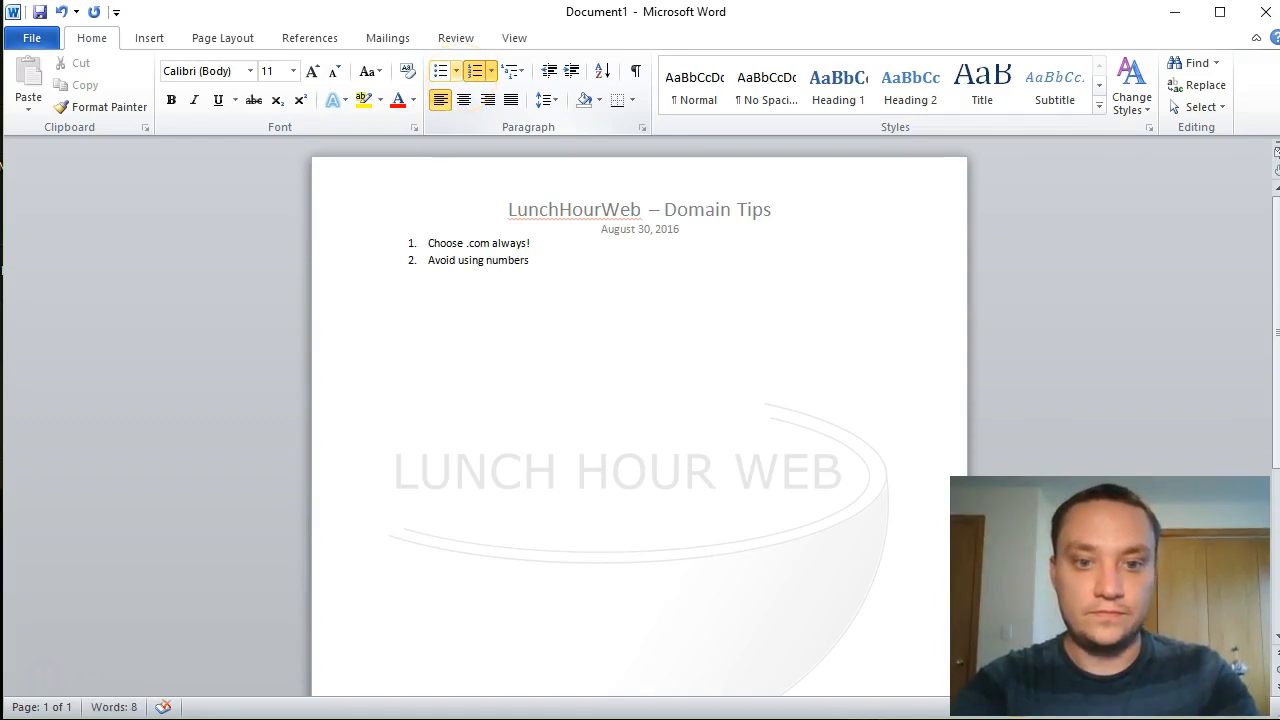
left_click(532, 260)
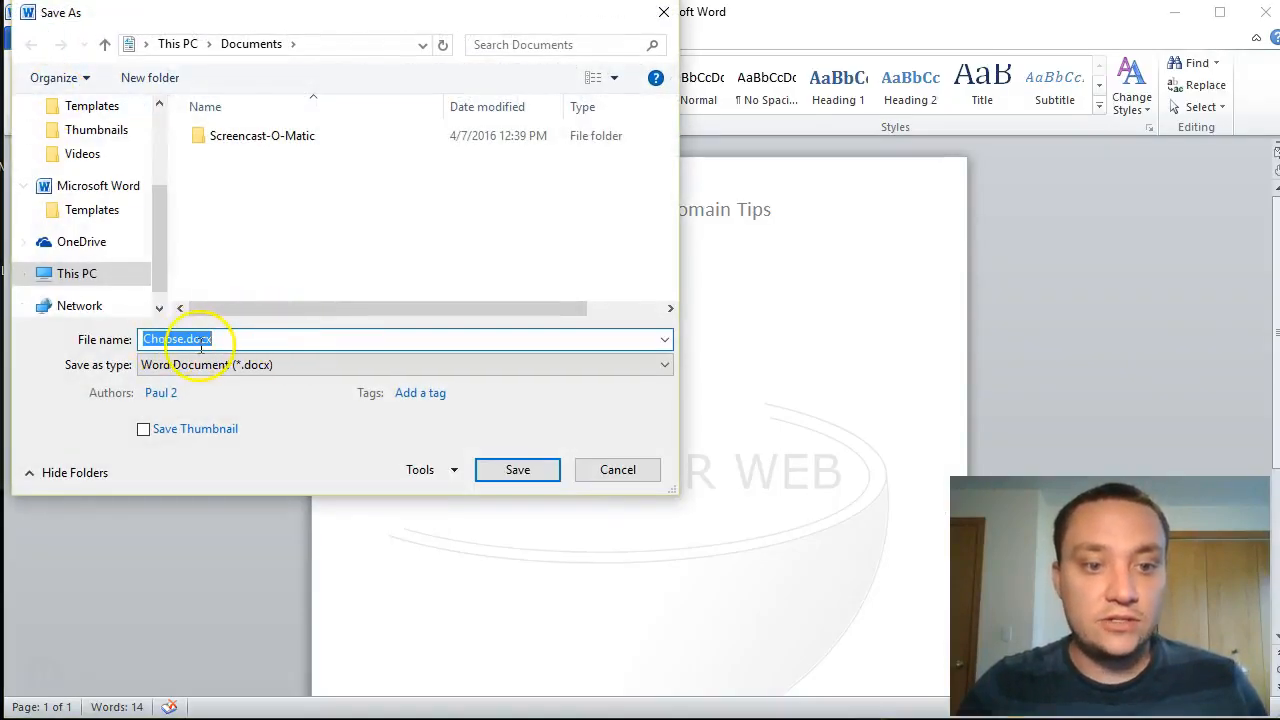
Step: Save the document as 'Domain Name Tips.docx' in Documents
left_click(184, 338)
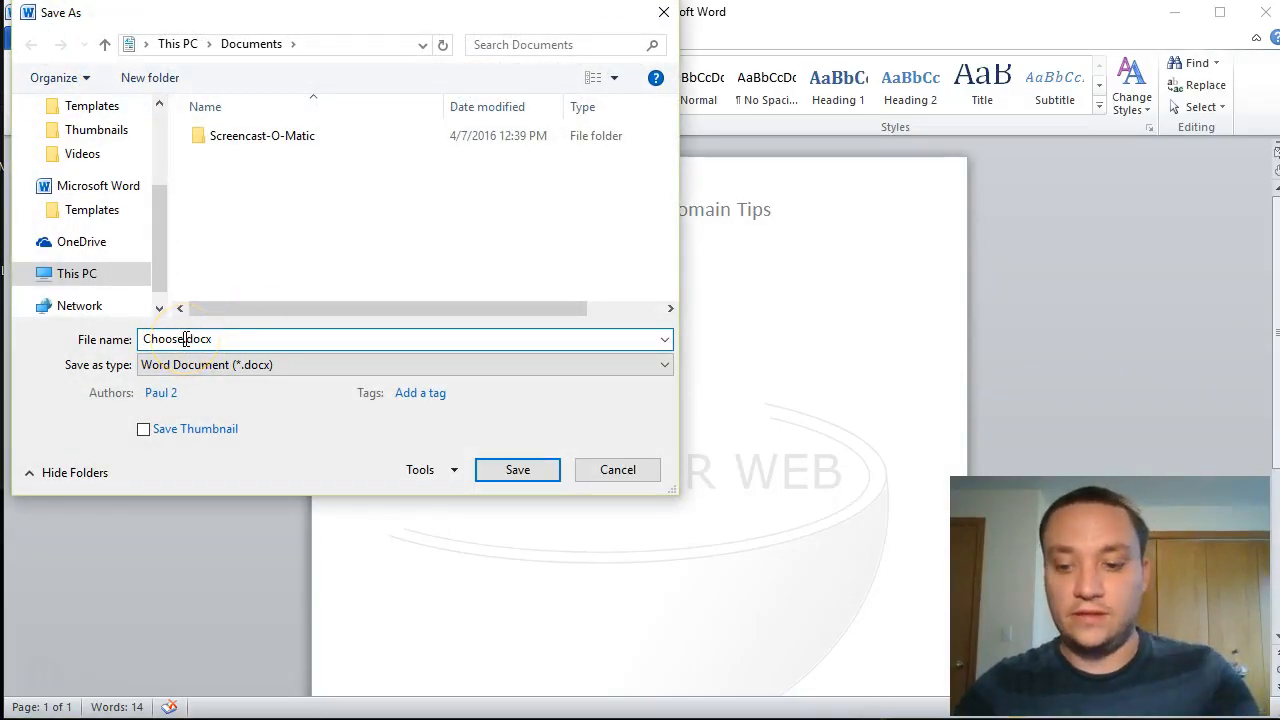
type("Domain Name Tip")
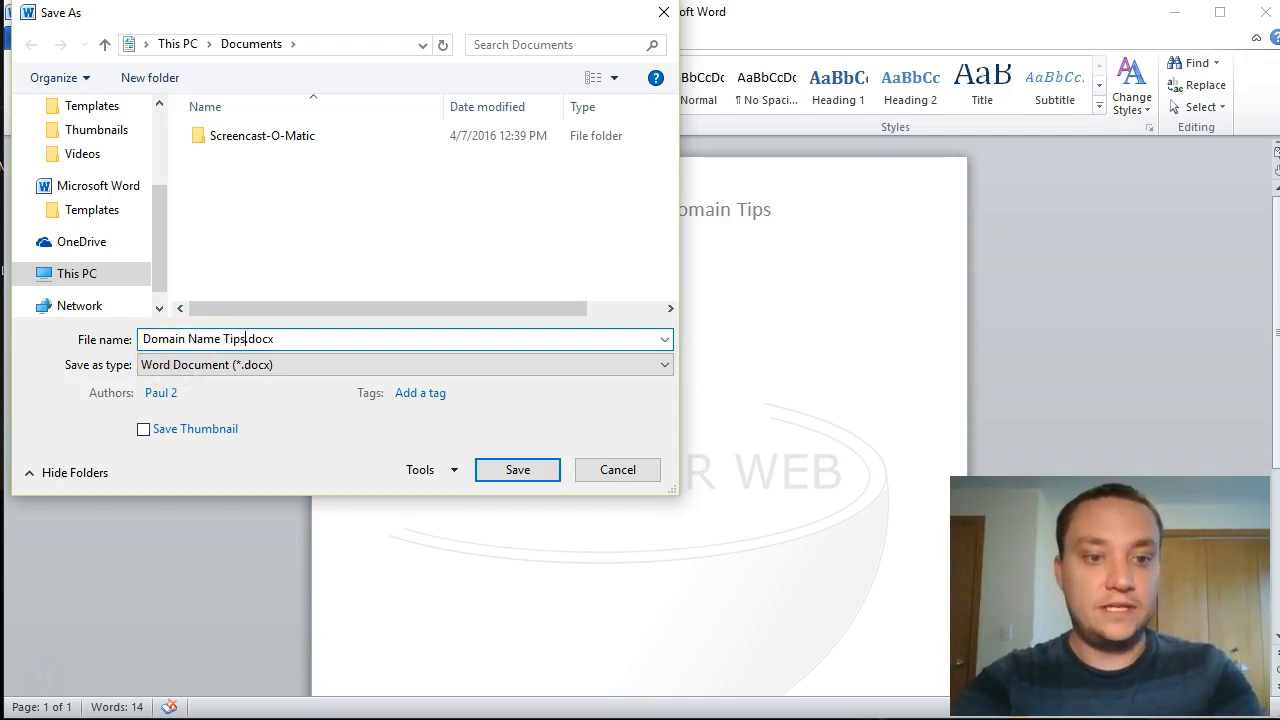
left_click(516, 468)
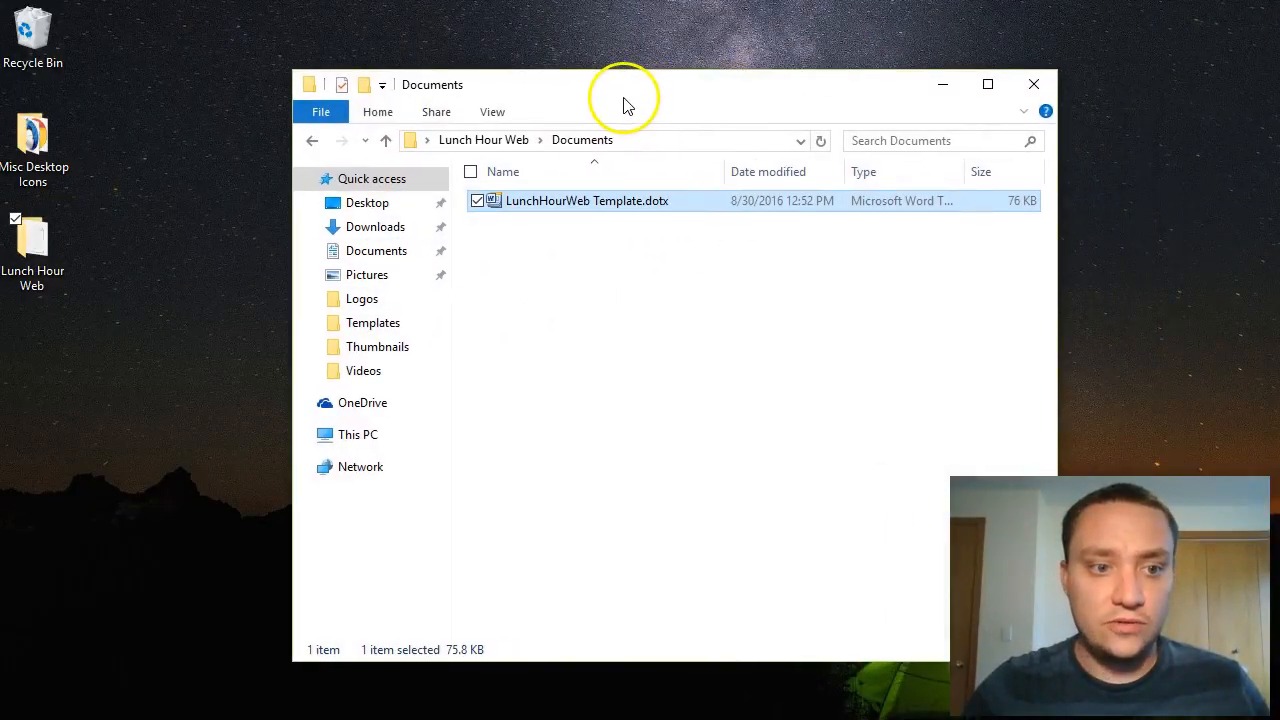
mouse_move(168, 290)
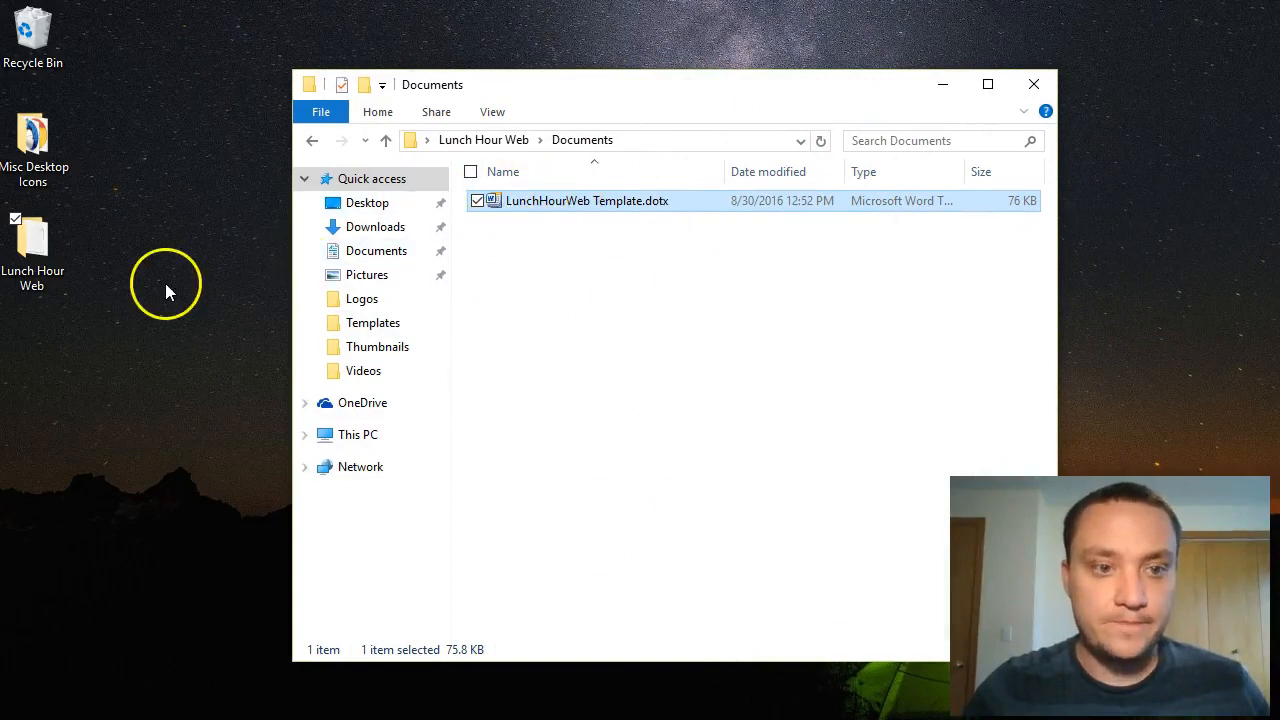
Step: Open the Lunch Hour Web desktop folder and its Documents subfolder in File Explorer
left_click(34, 242)
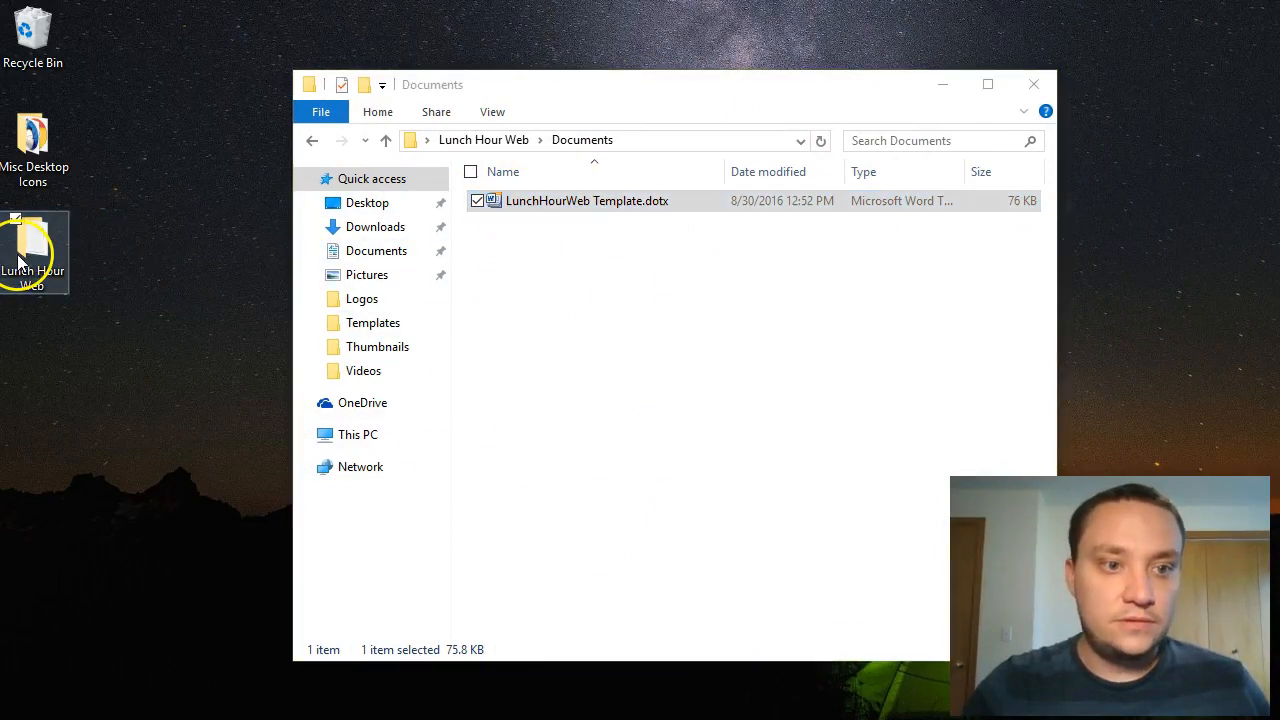
double_click(32, 238)
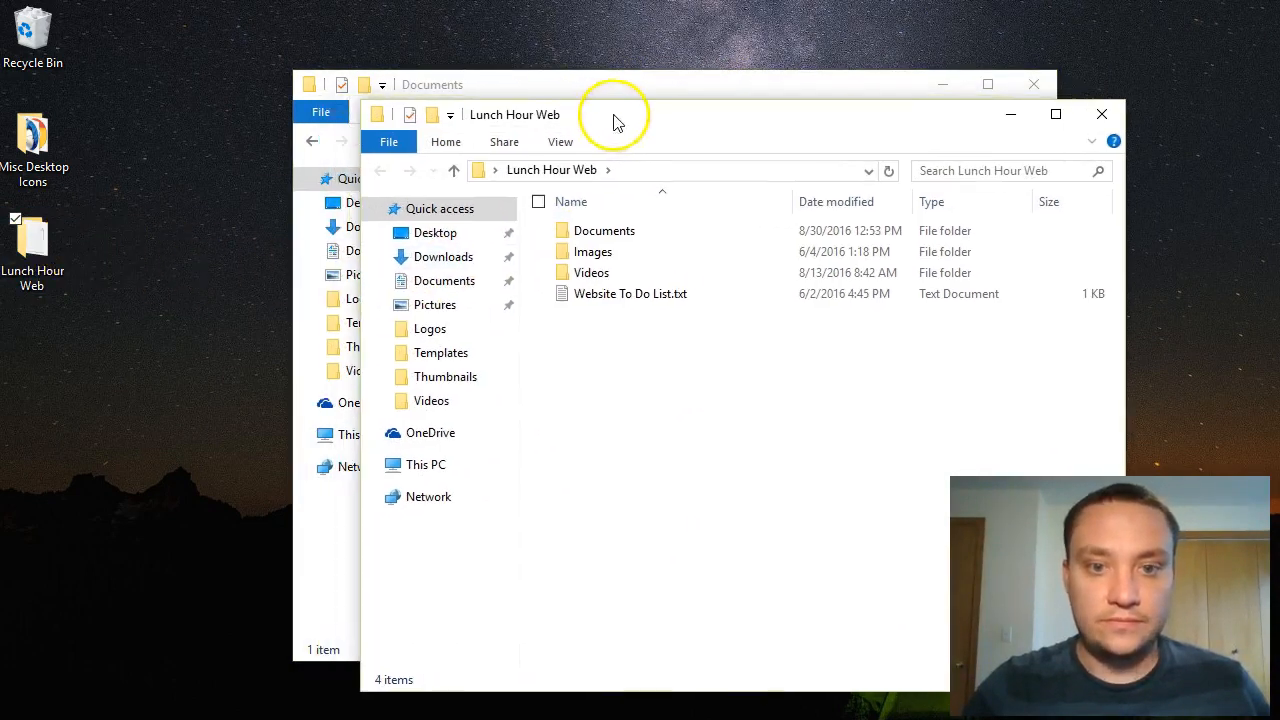
double_click(596, 230)
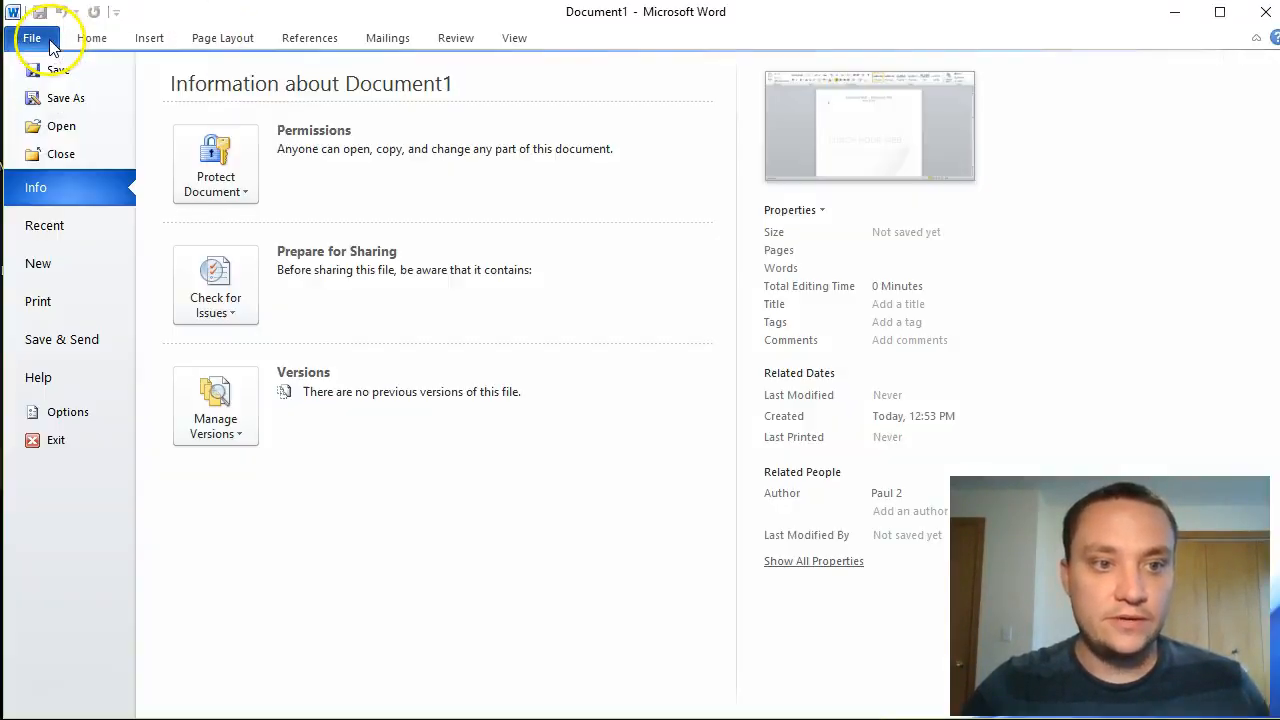
Step: Bring up Save As to confirm Domain Name Tips.docx is listed in Documents
left_click(72, 98)
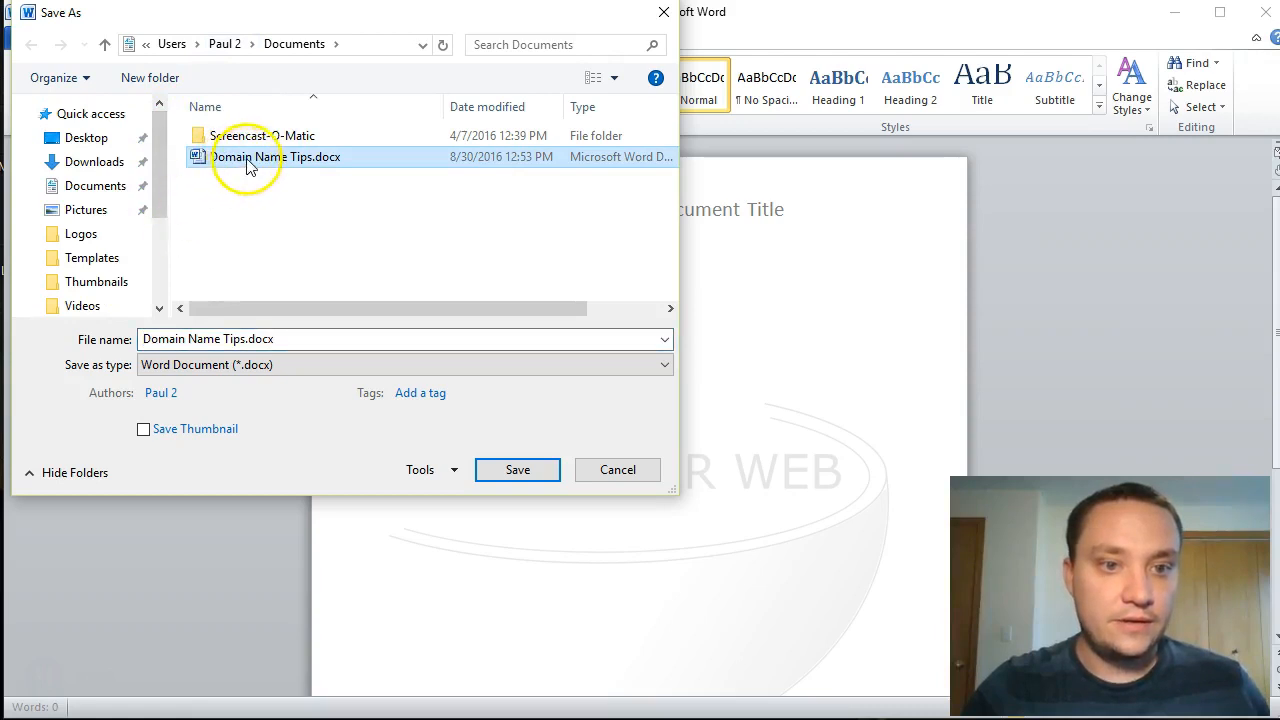
mouse_move(170, 180)
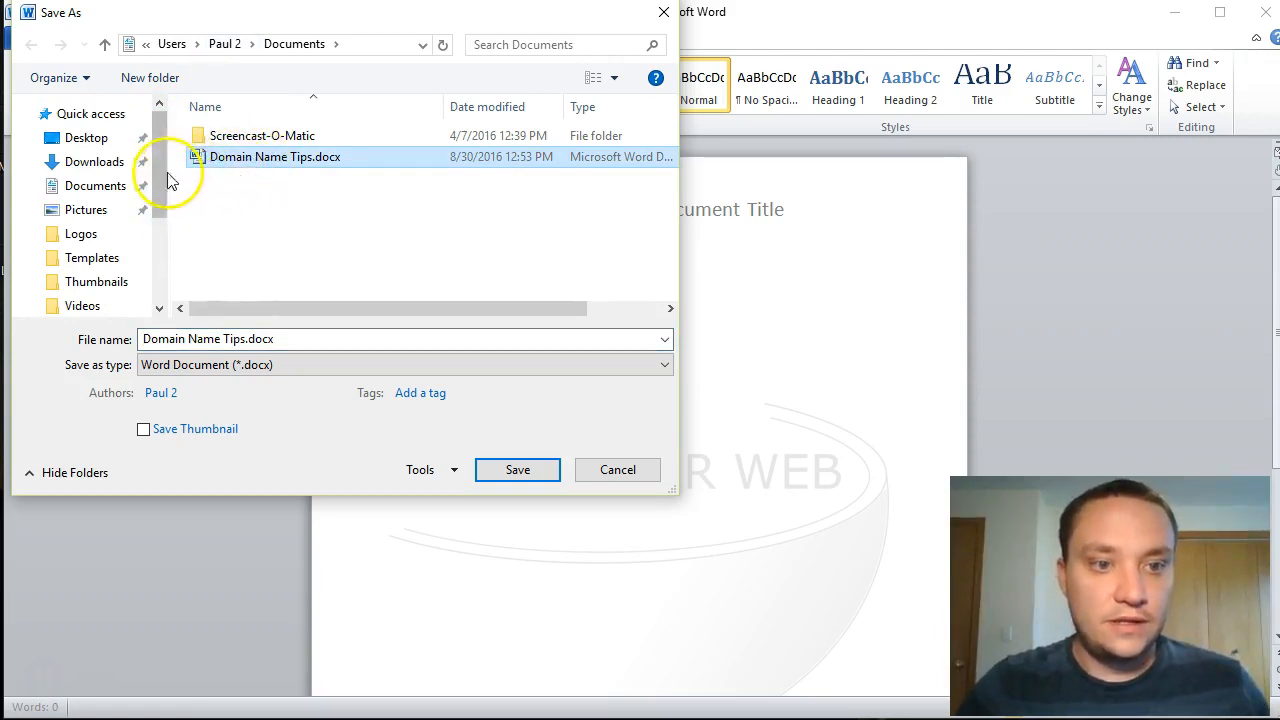
mouse_move(122, 148)
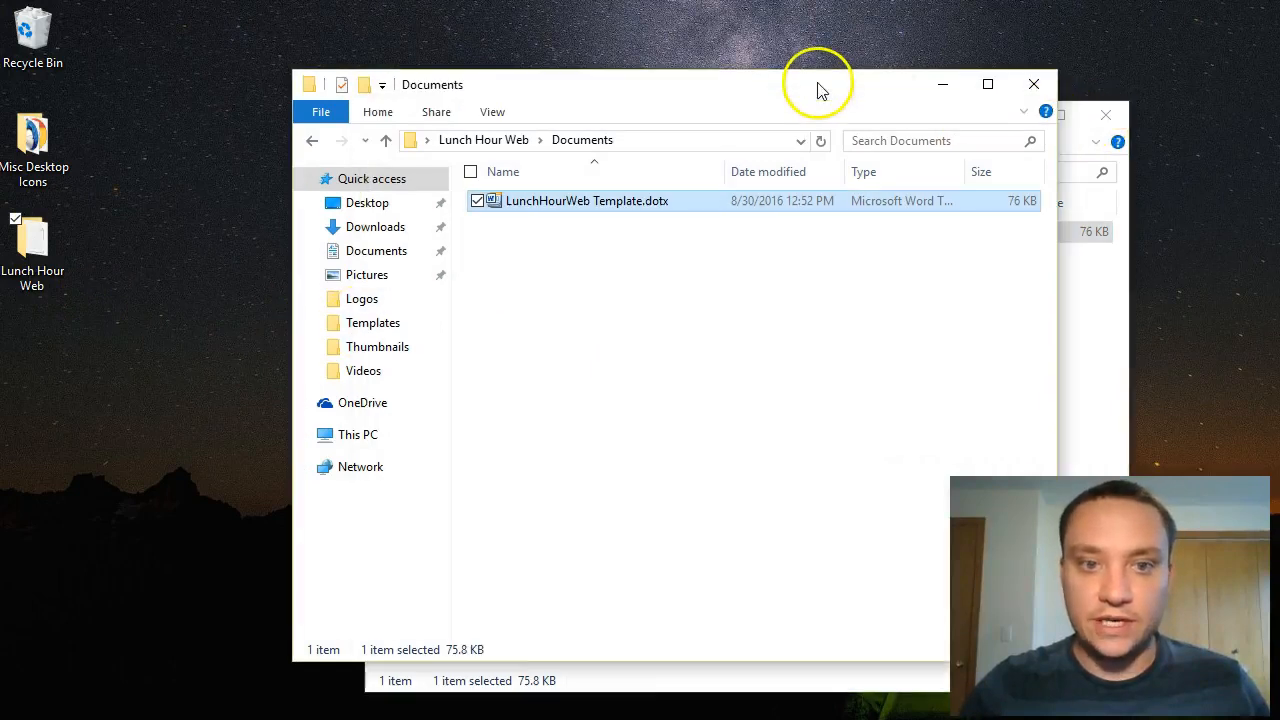
mouse_move(1024, 84)
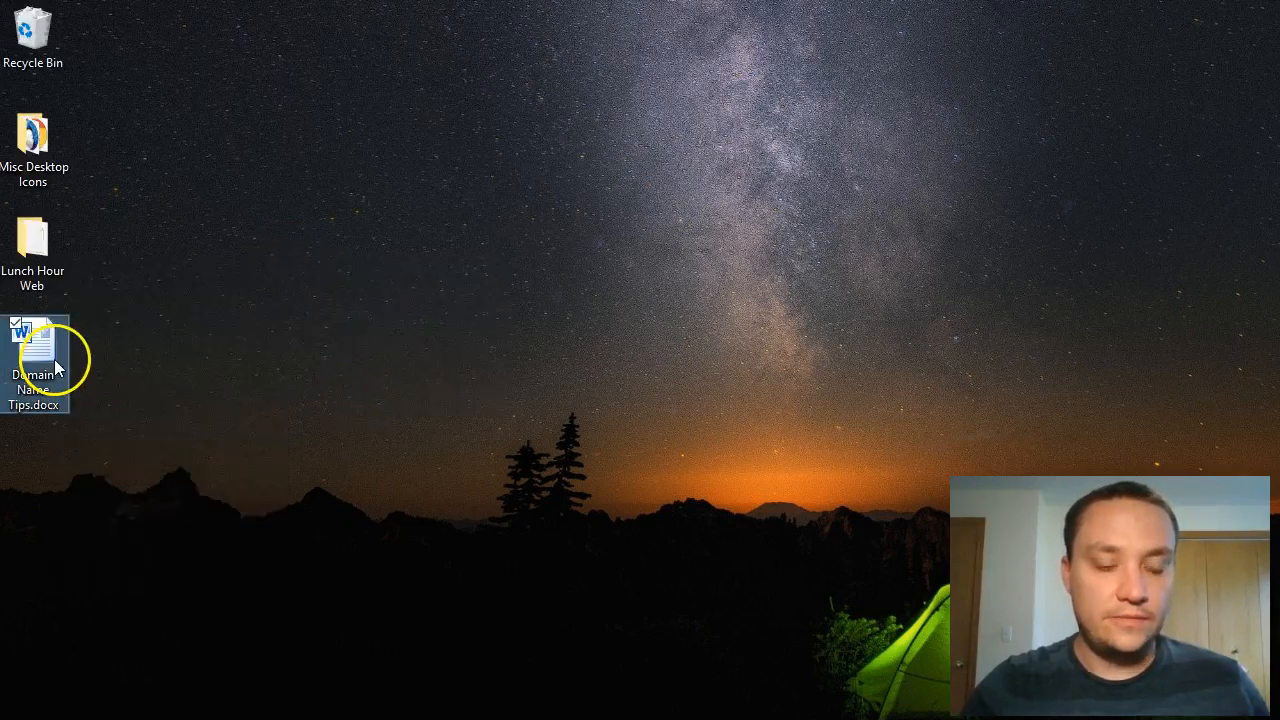
Step: Check Domain Name Tips.docx, close it, and start another document from LunchHourWeb Template.dotx
double_click(32, 350)
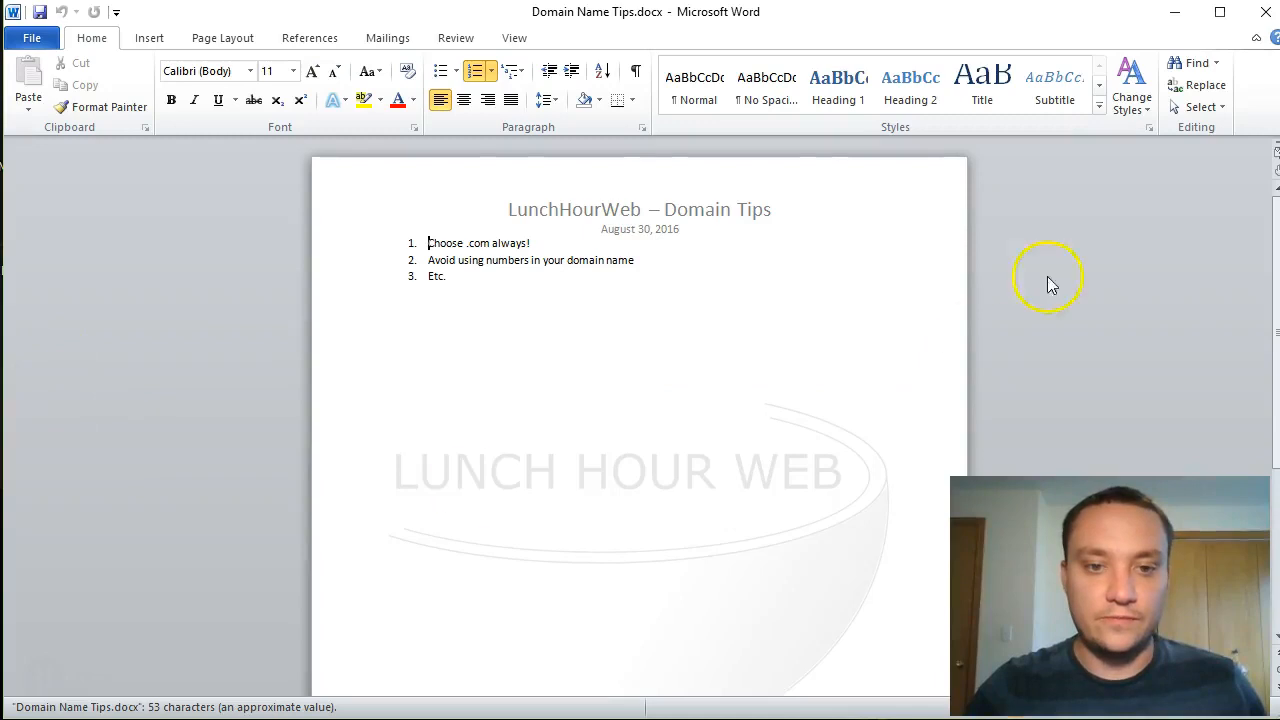
mouse_move(1264, 12)
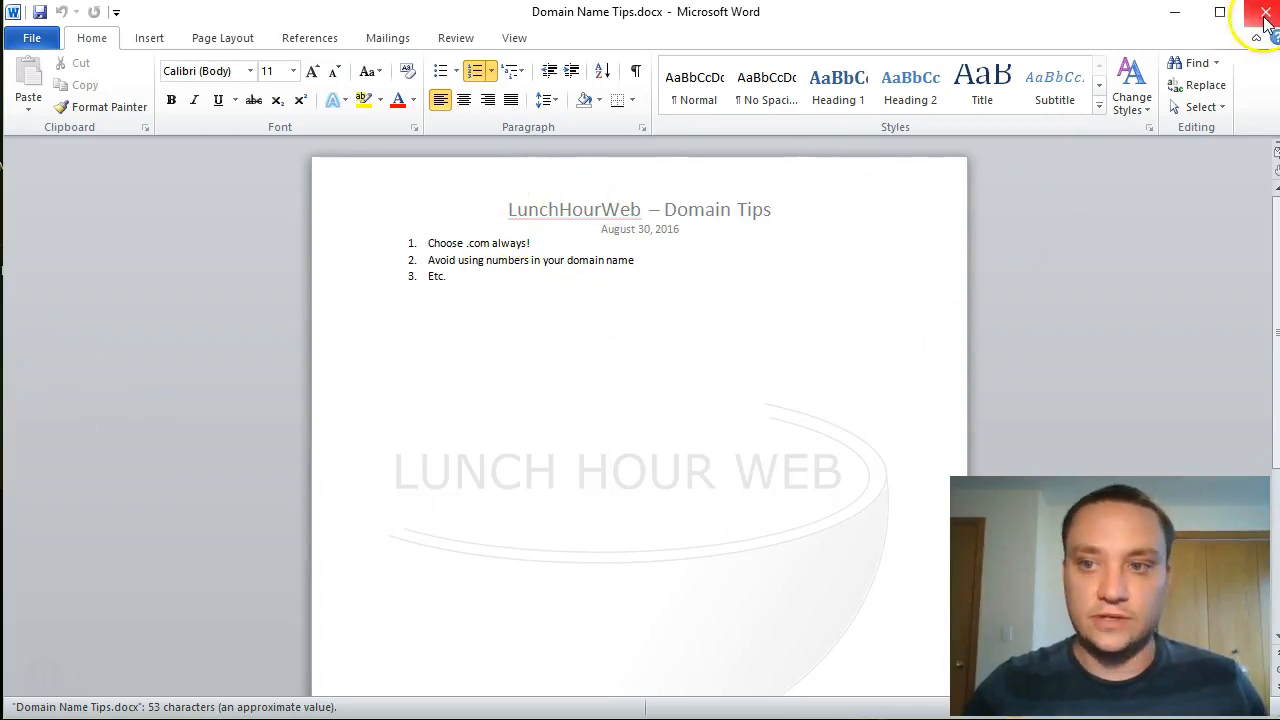
left_click(1266, 12)
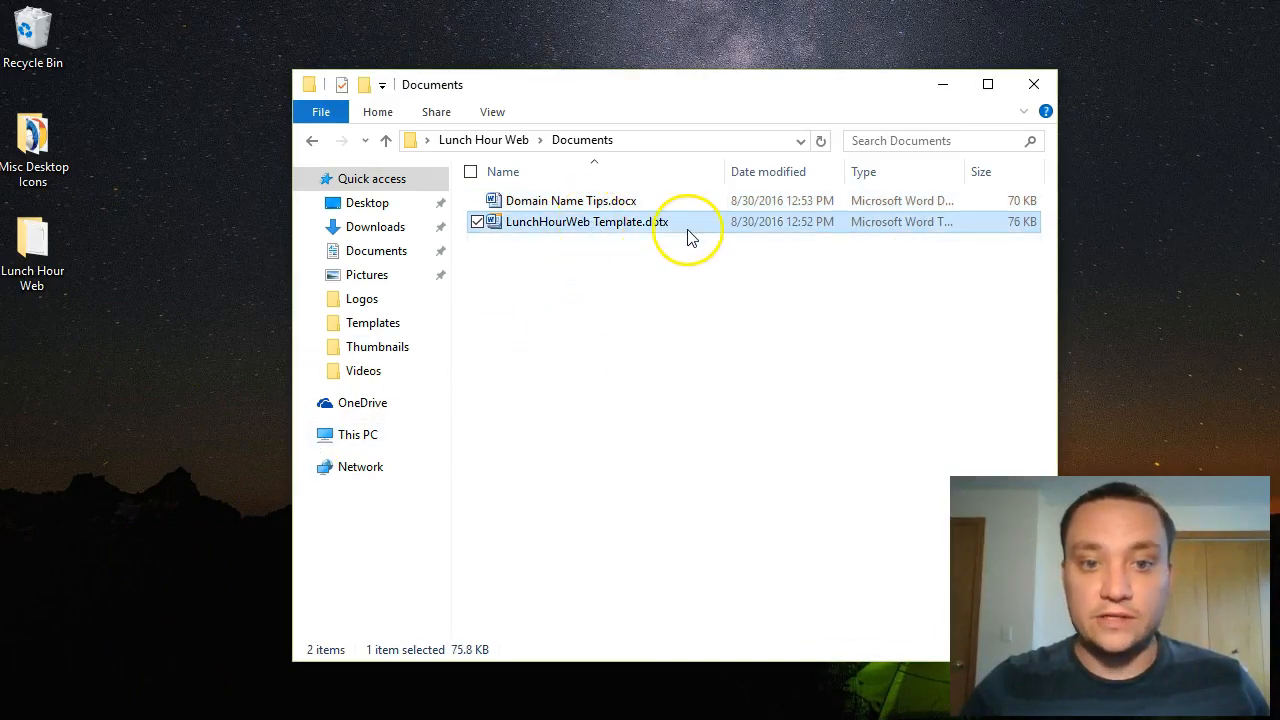
double_click(584, 220)
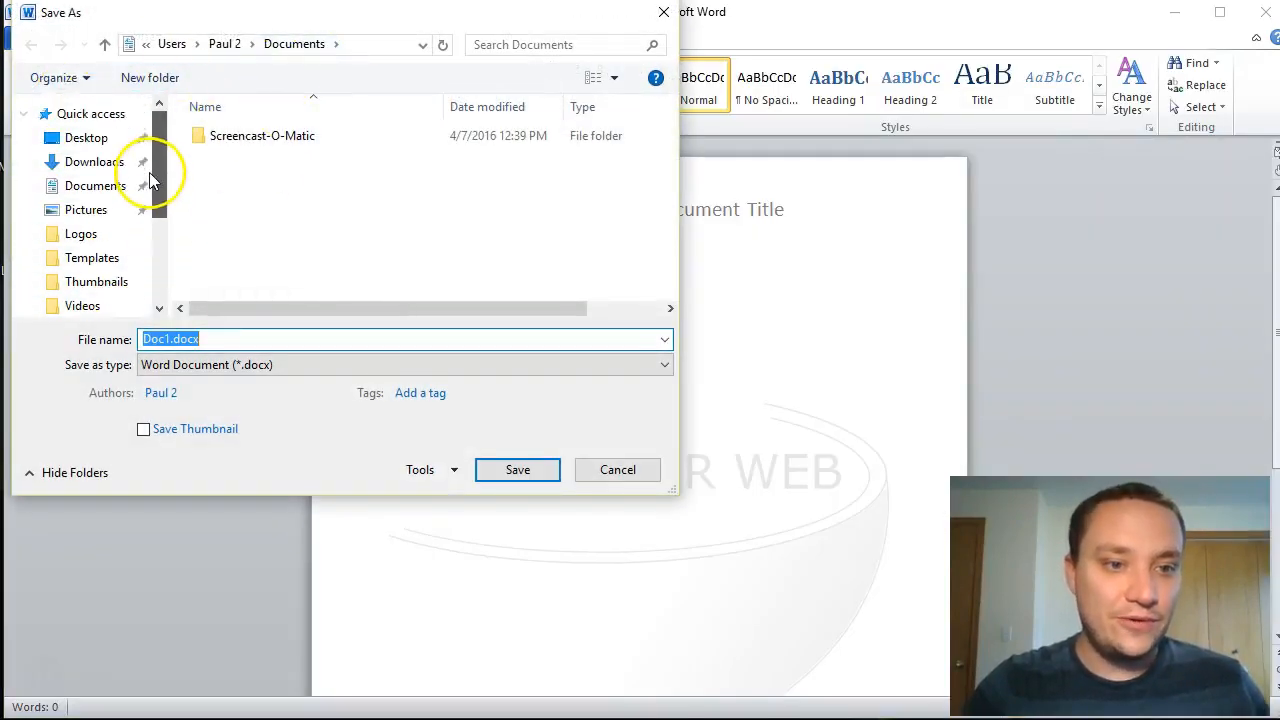
Step: Browse the Save As dialog into Desktop\Lunch Hour Web, then cancel
left_click(86, 136)
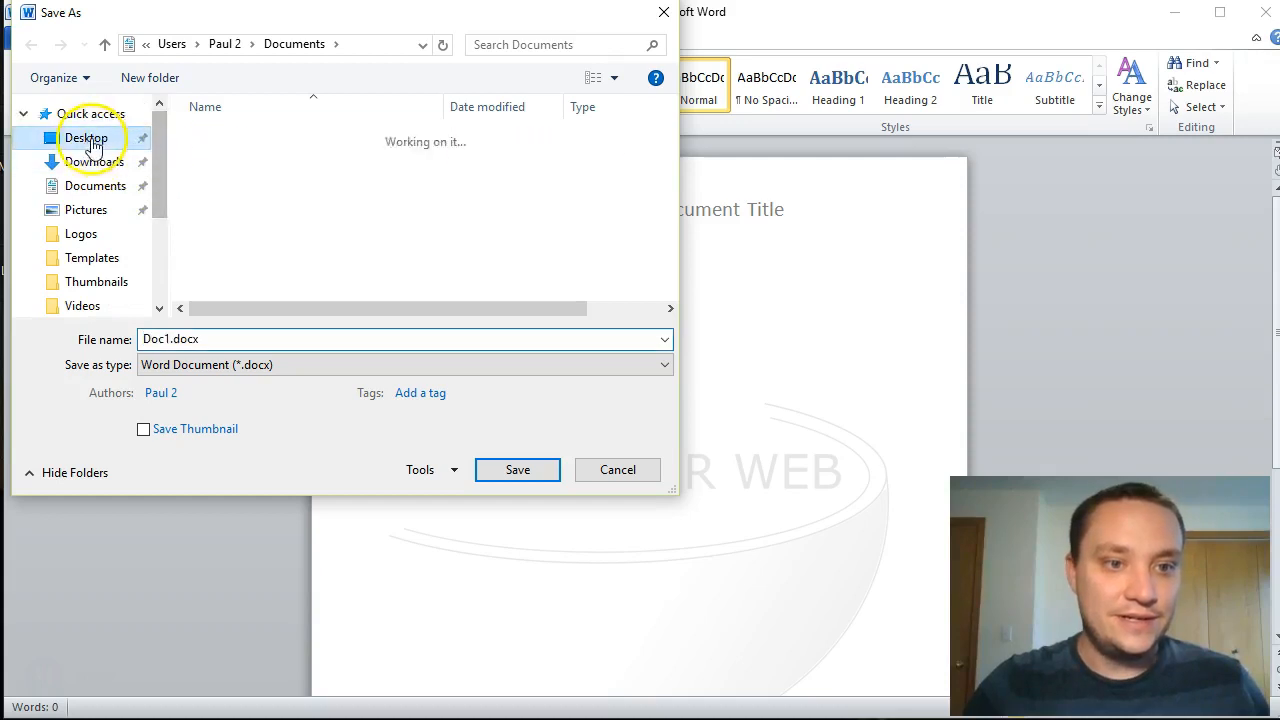
left_click(86, 136)
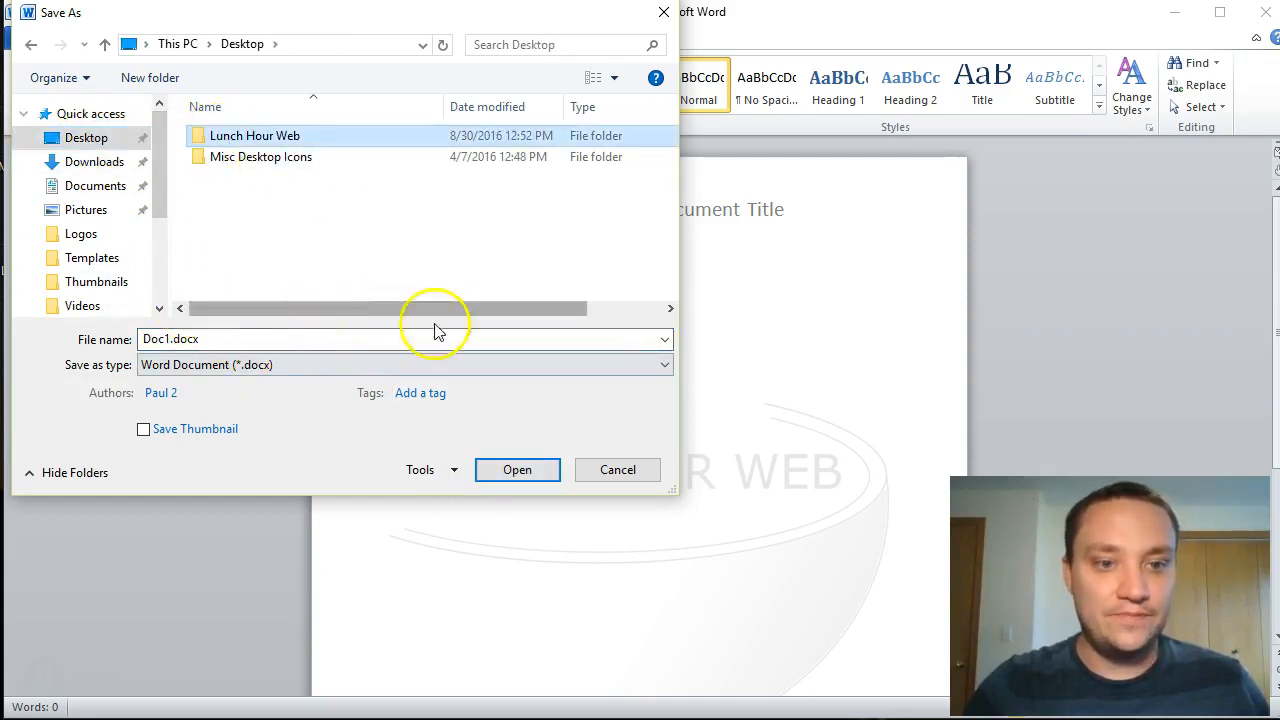
double_click(256, 136)
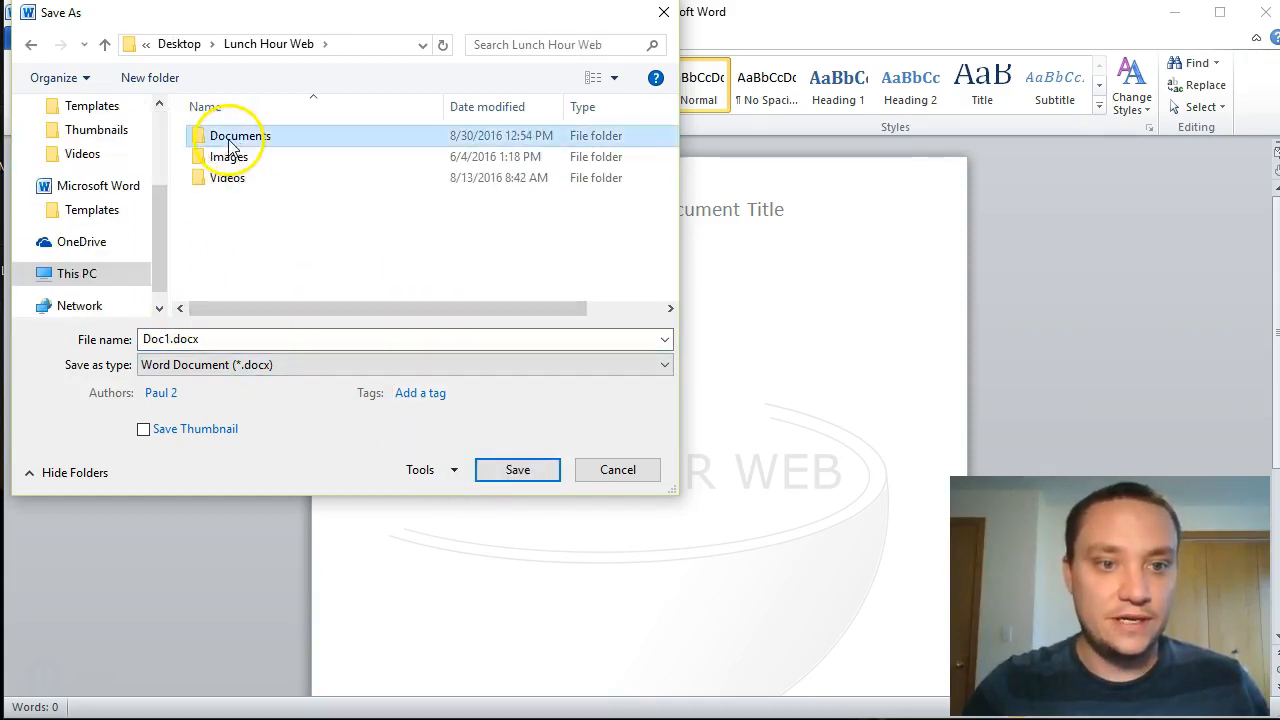
left_click(516, 468)
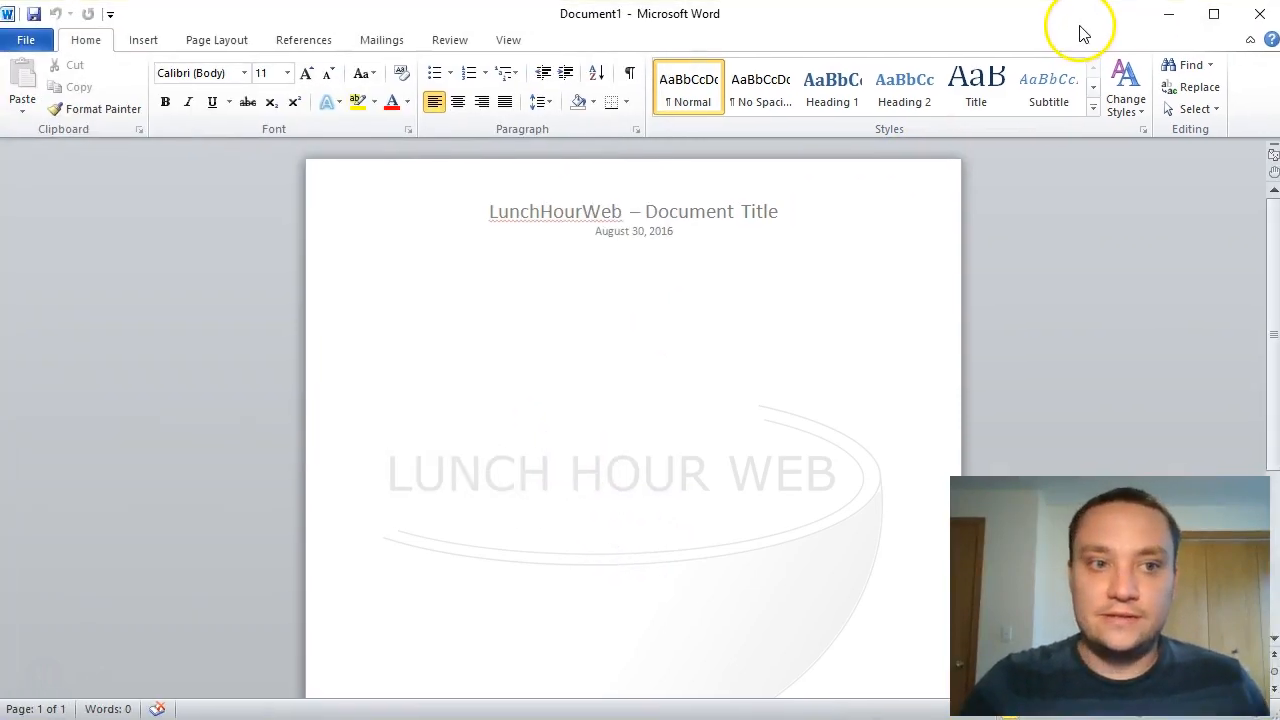
mouse_move(1268, 16)
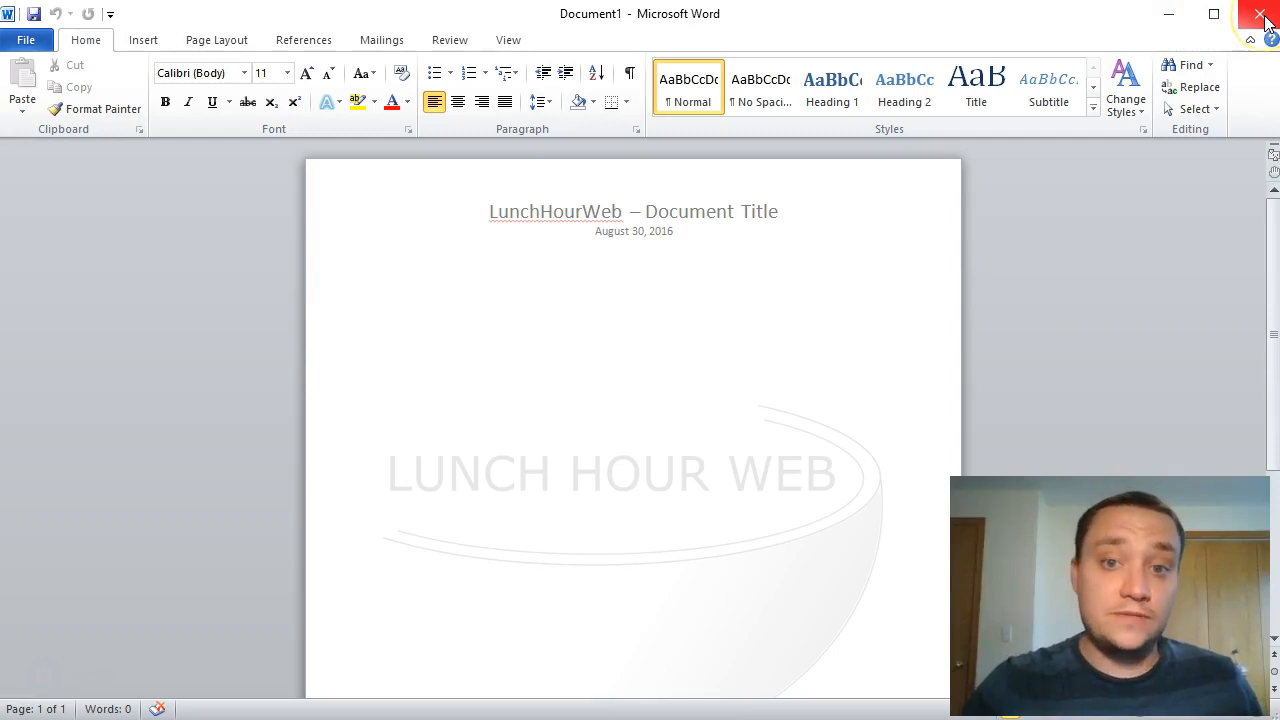
Step: Close the blank template-based Document1 without saving
left_click(1260, 12)
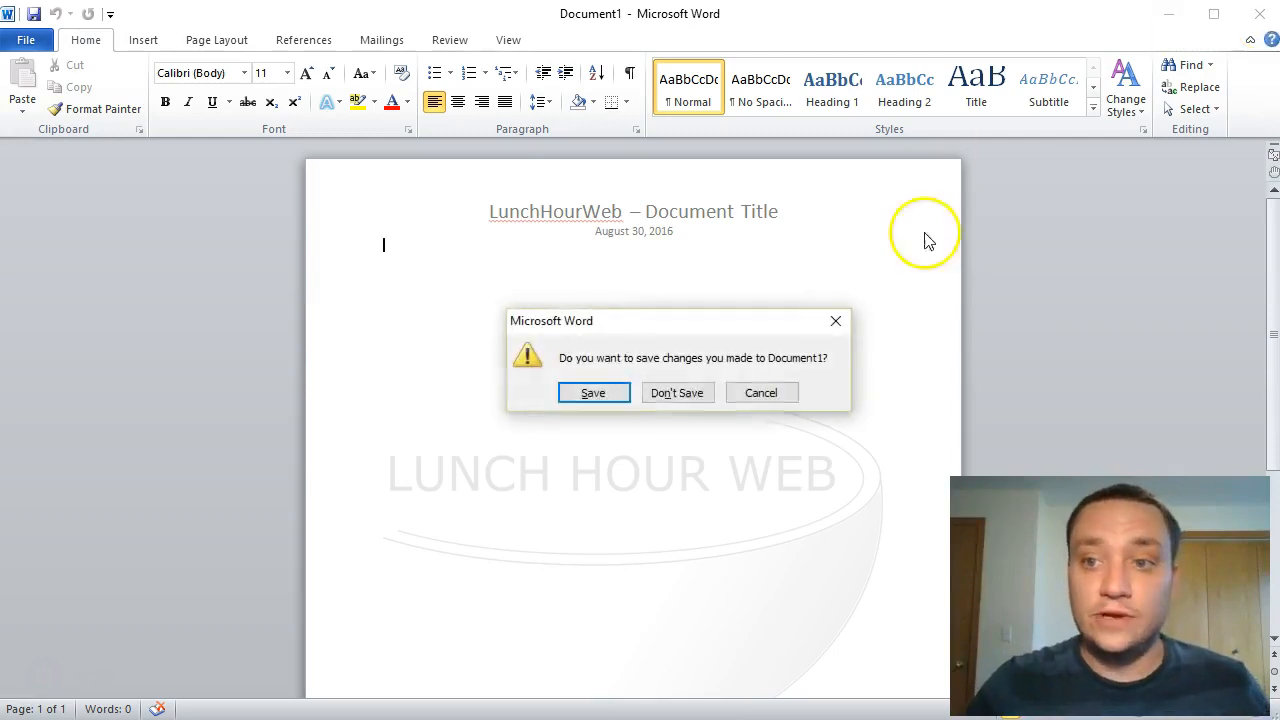
left_click(676, 392)
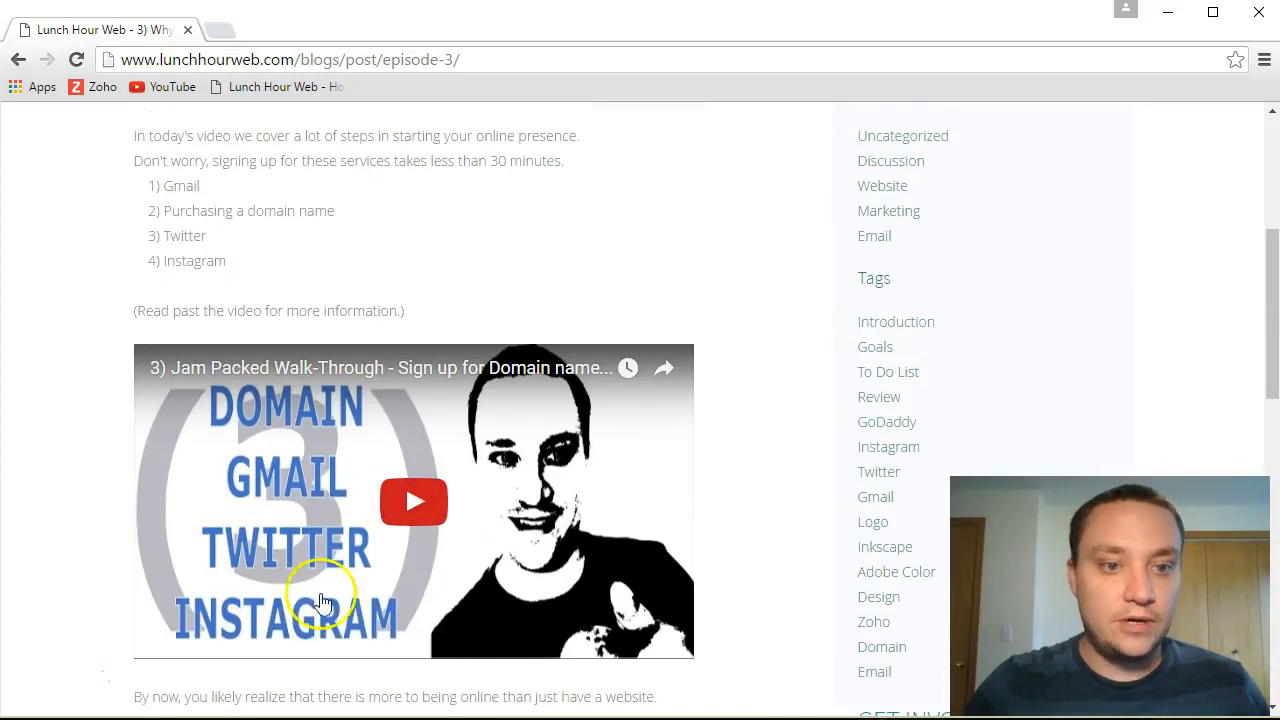
mouse_move(486, 554)
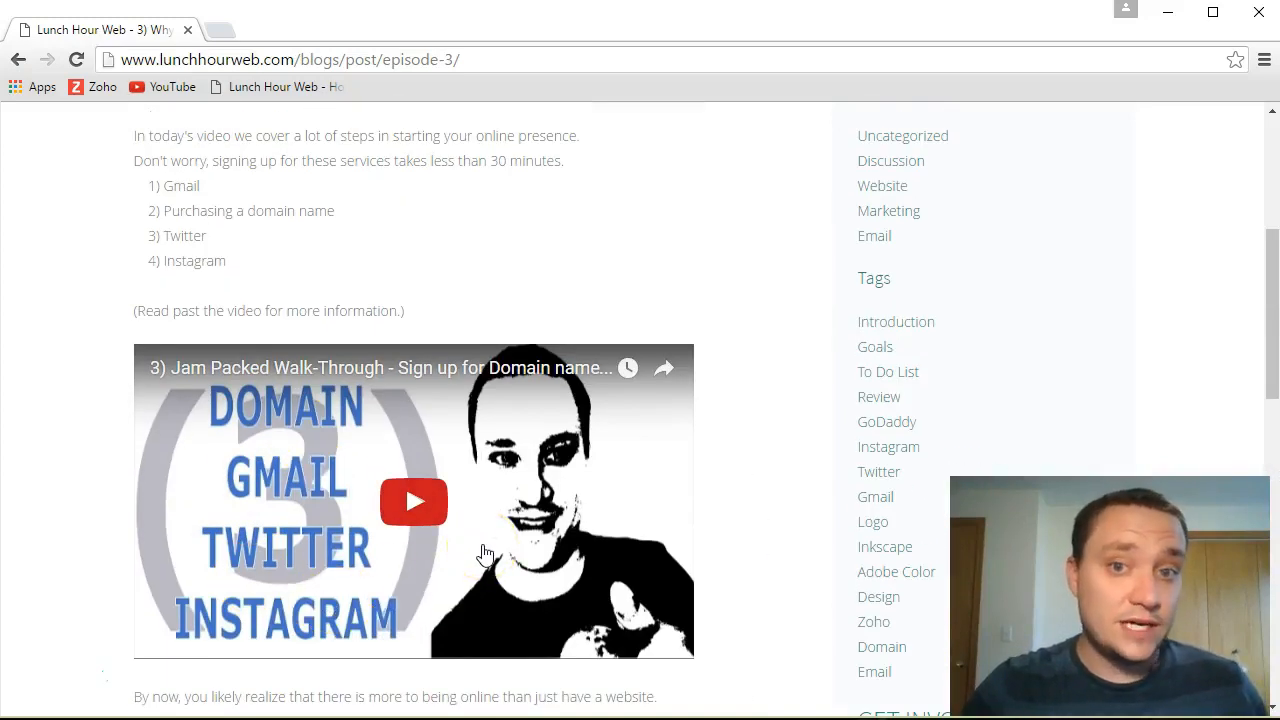